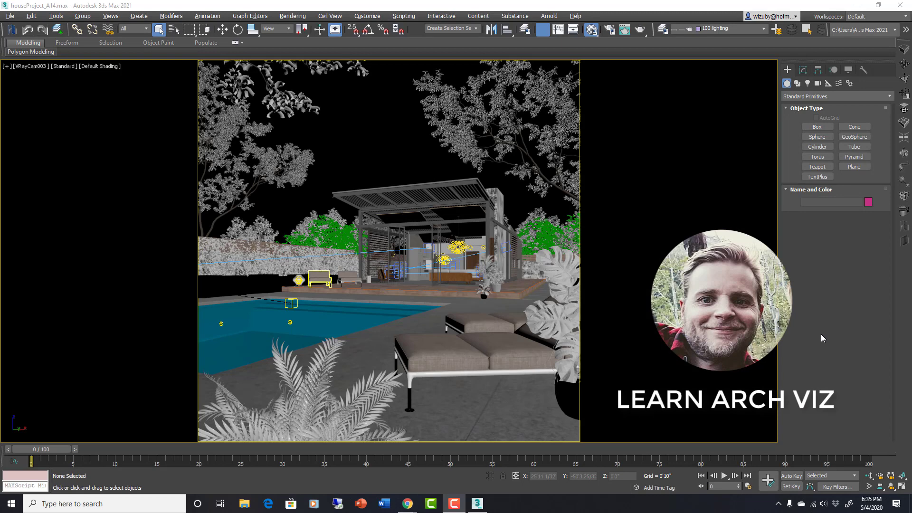
mouse_move(538, 325)
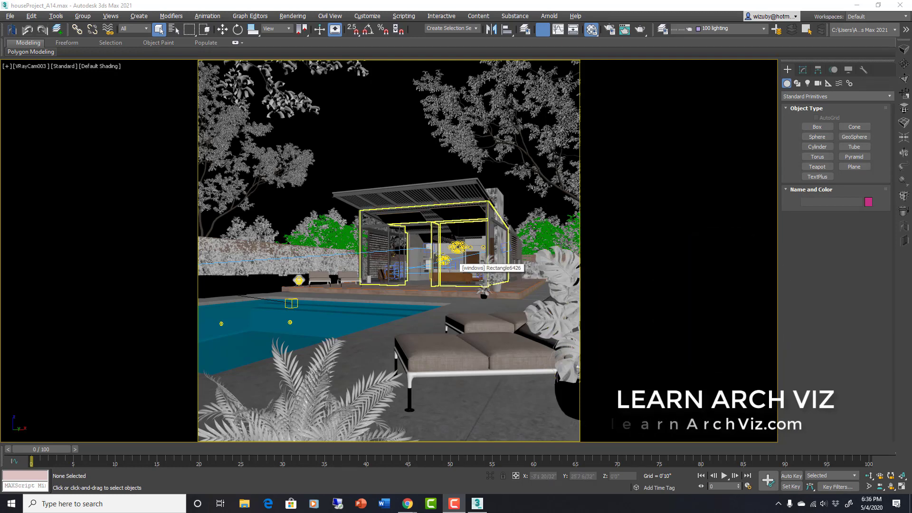
Select and deselect the potted plant group, then open the Compact Material Editor.
click(495, 276)
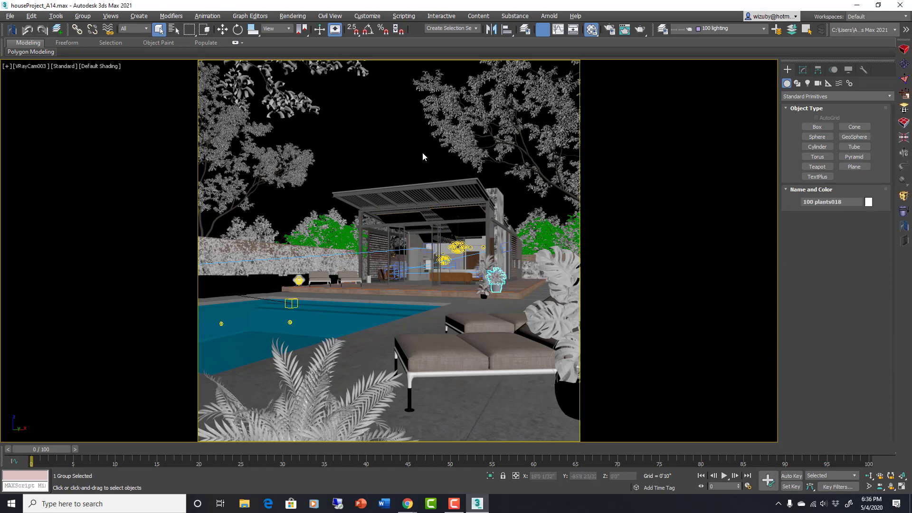
click(427, 158)
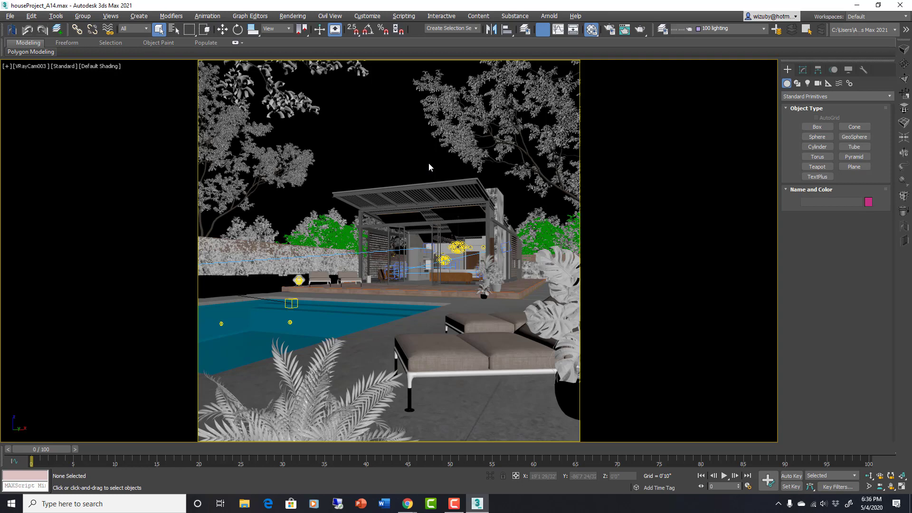
mouse_move(464, 179)
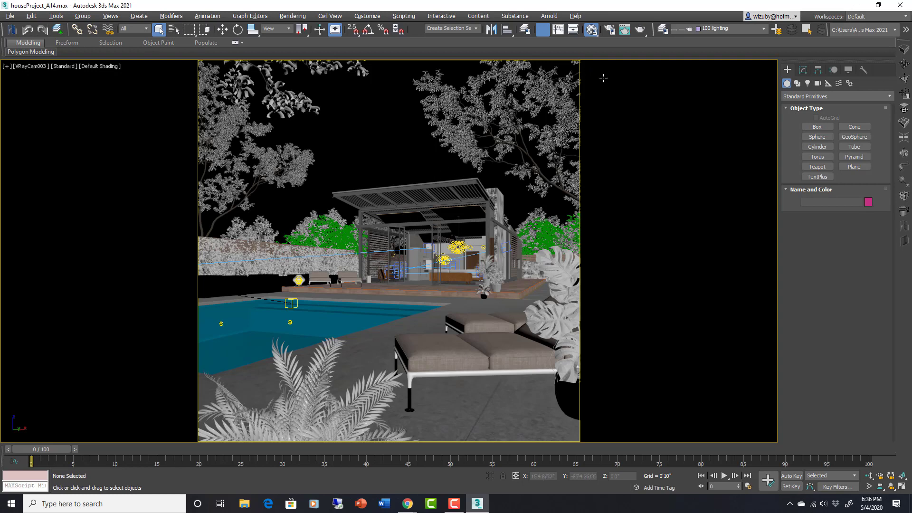
mouse_move(591, 29)
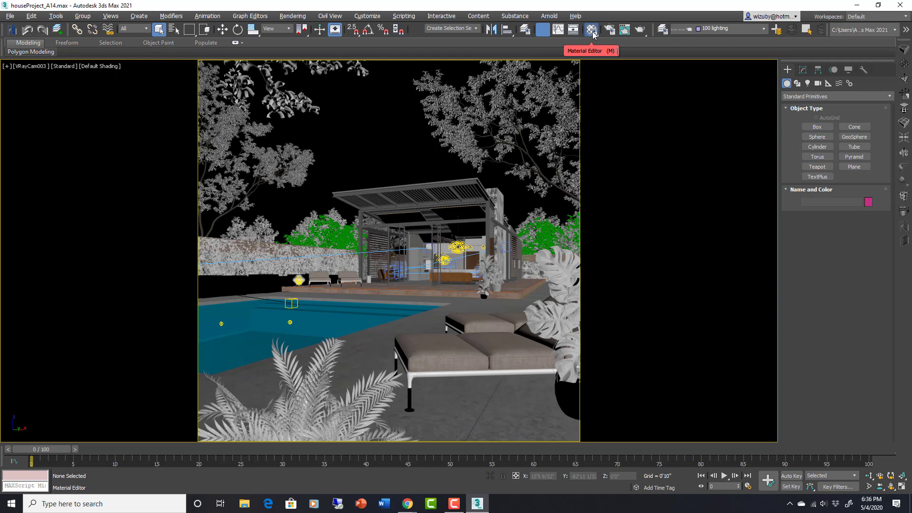
mouse_move(593, 28)
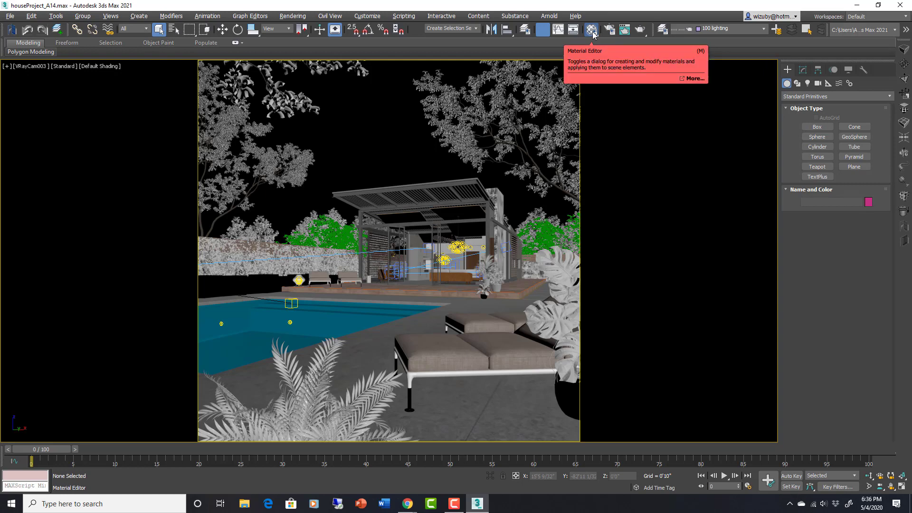
mouse_move(593, 33)
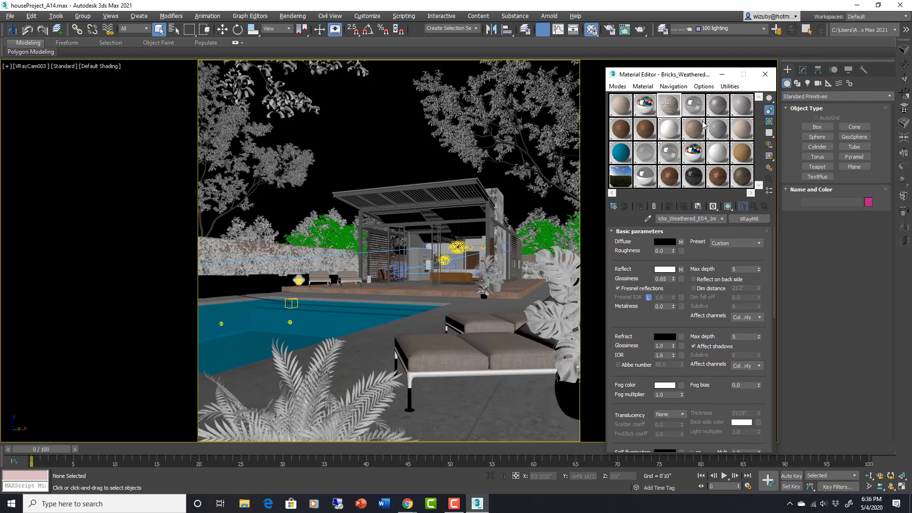
mouse_move(584, 188)
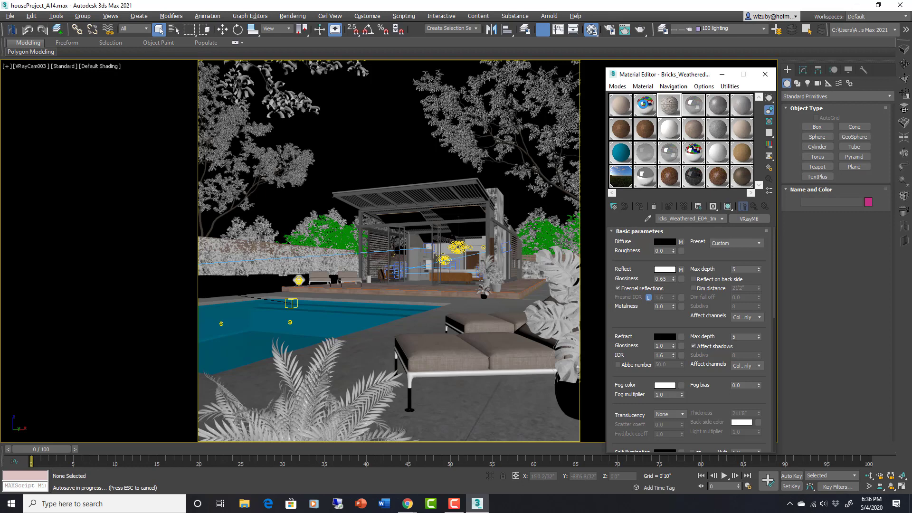
click(477, 349)
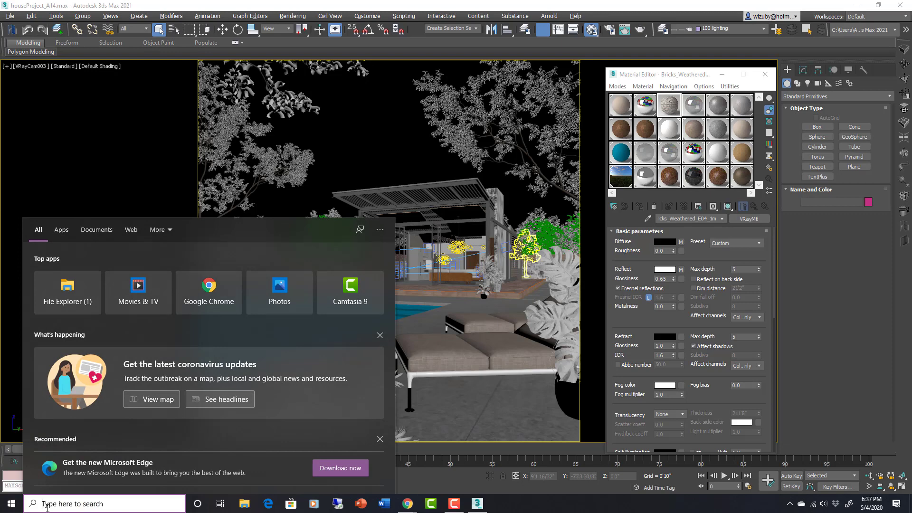
Search the Start menu with 'vra' to find the V-Ray Material Library downloader.
text(V-Ray Material Library downloader)
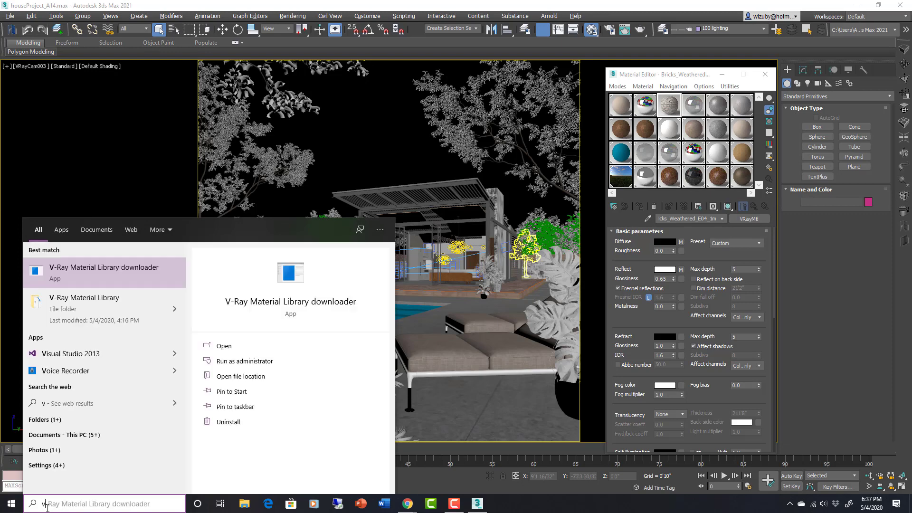
text(vra)
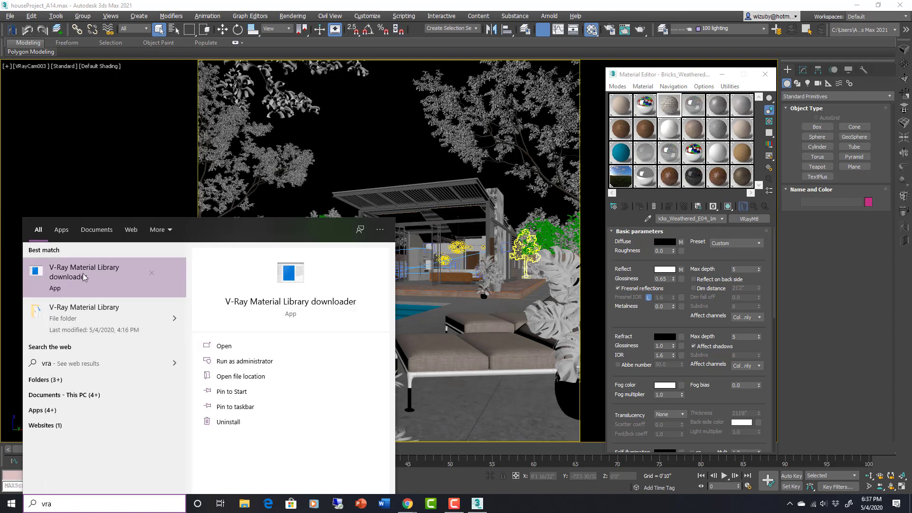
mouse_move(106, 286)
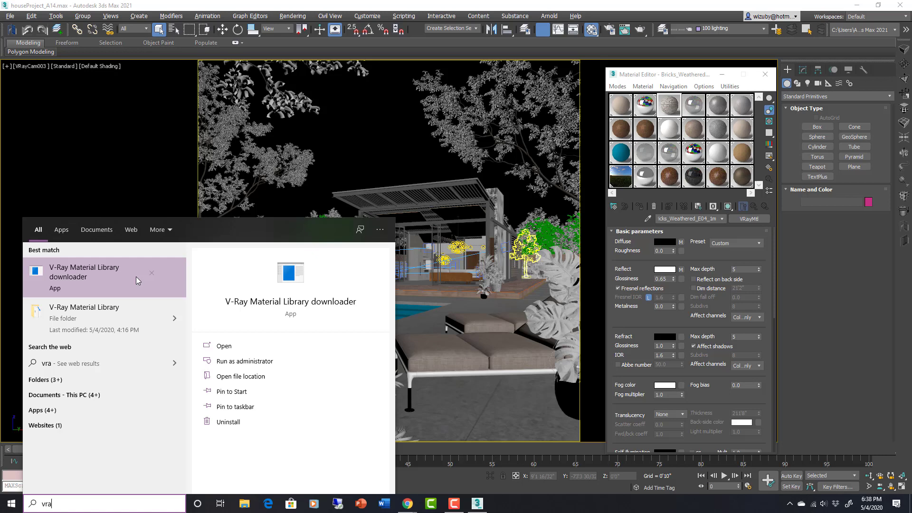
mouse_move(110, 272)
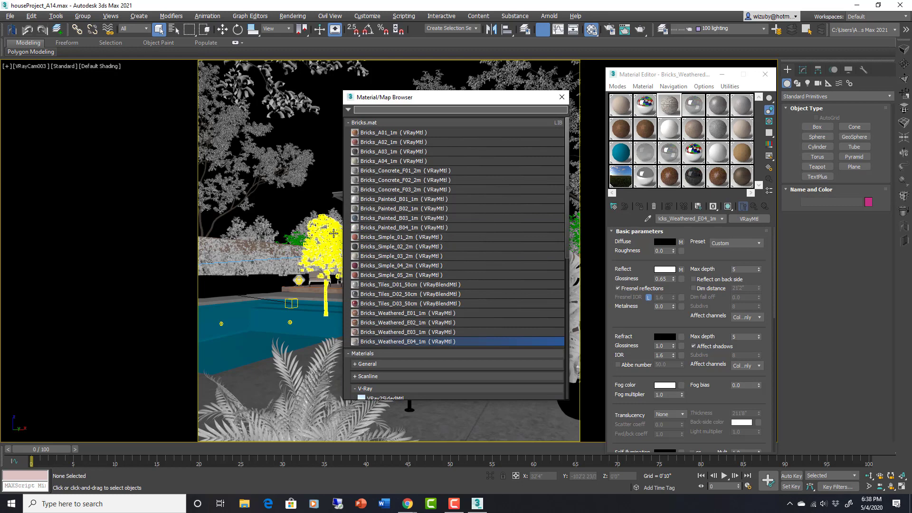
Import the Ground.mat library from the _vrayMaterialLibrary folder into the Material/Map Browser.
click(348, 122)
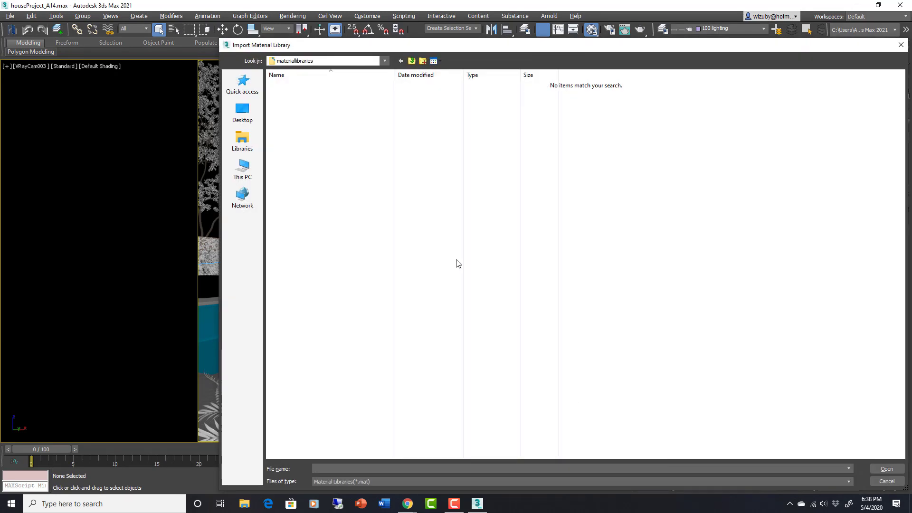
click(384, 61)
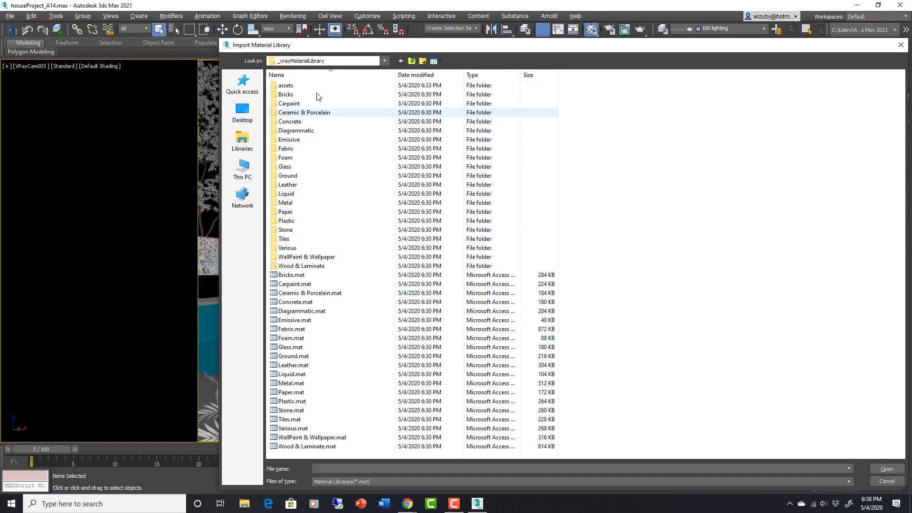
mouse_move(300, 266)
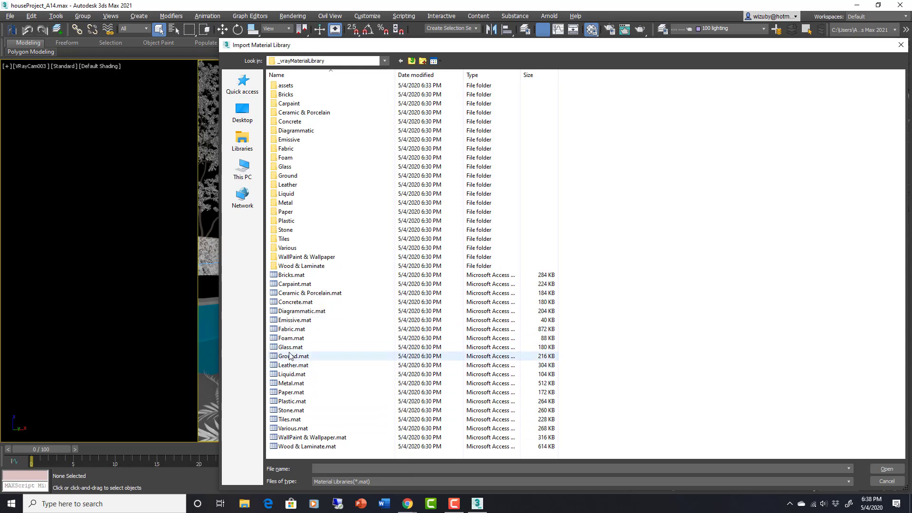
click(294, 355)
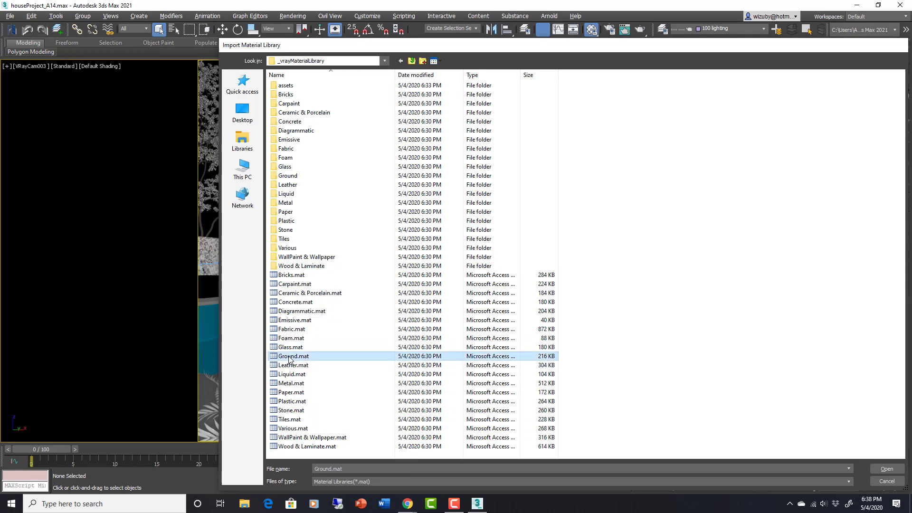
click(886, 469)
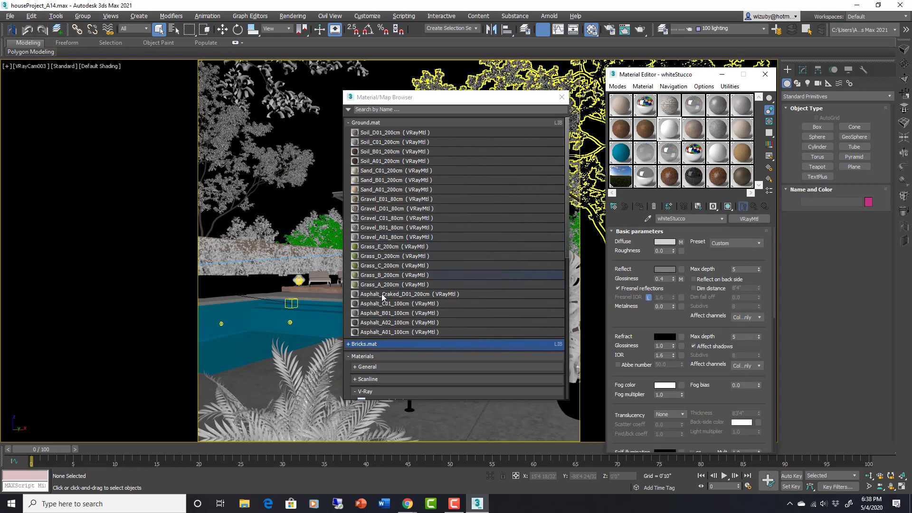
Load Asphalt_Craked_D01_200cm into a slot and preview its bump bitmap as a flat image.
click(410, 294)
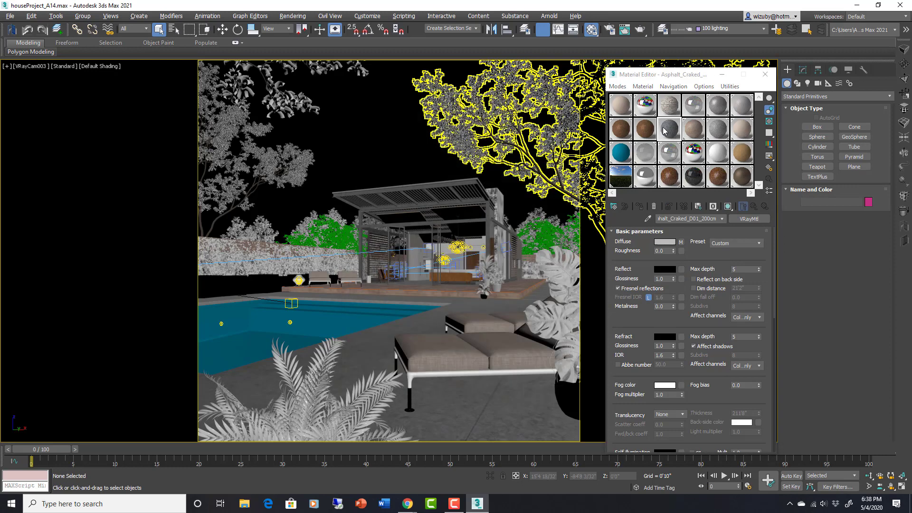
double_click(668, 130)
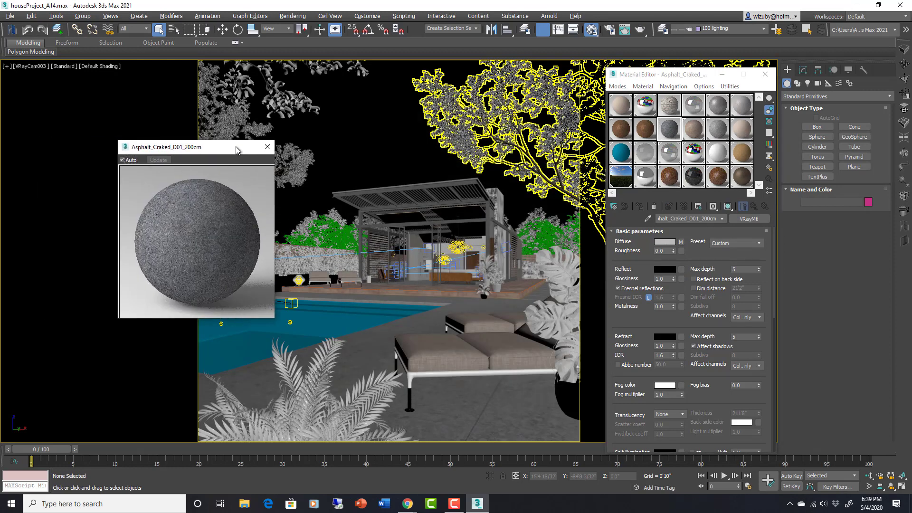
mouse_move(275, 322)
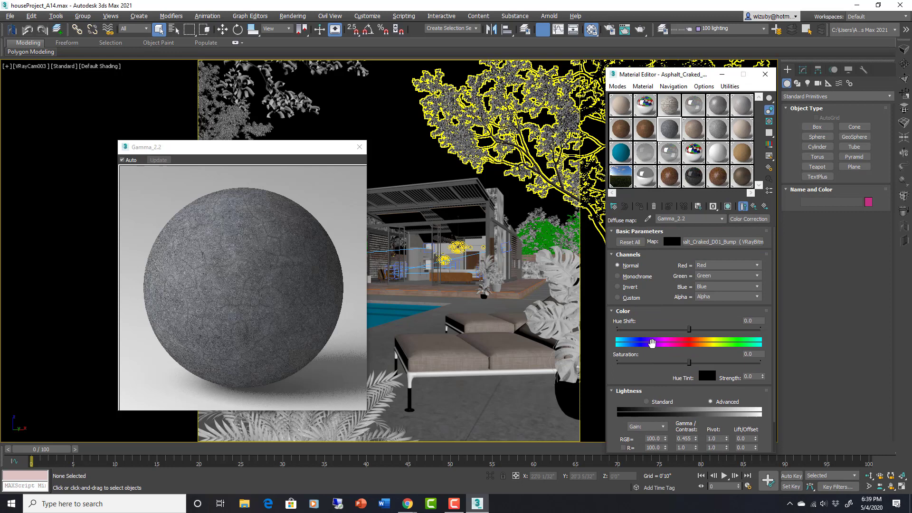
click(639, 231)
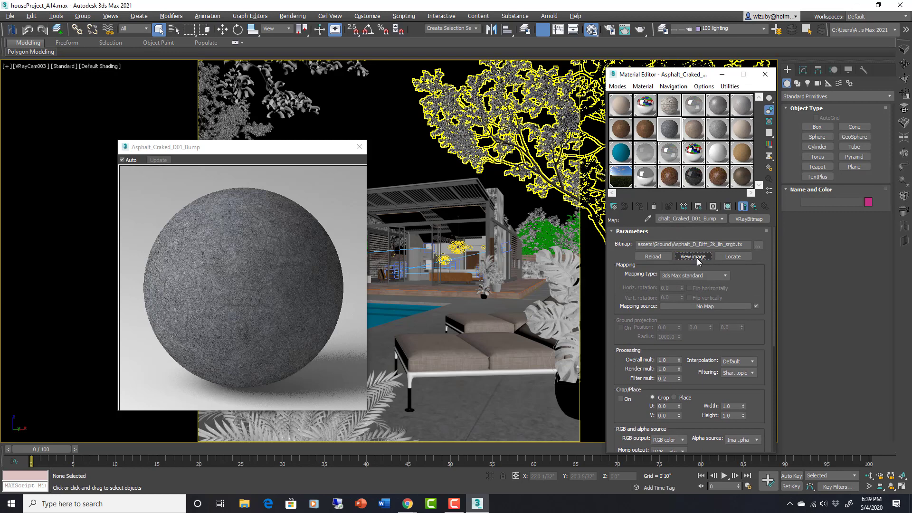
click(692, 256)
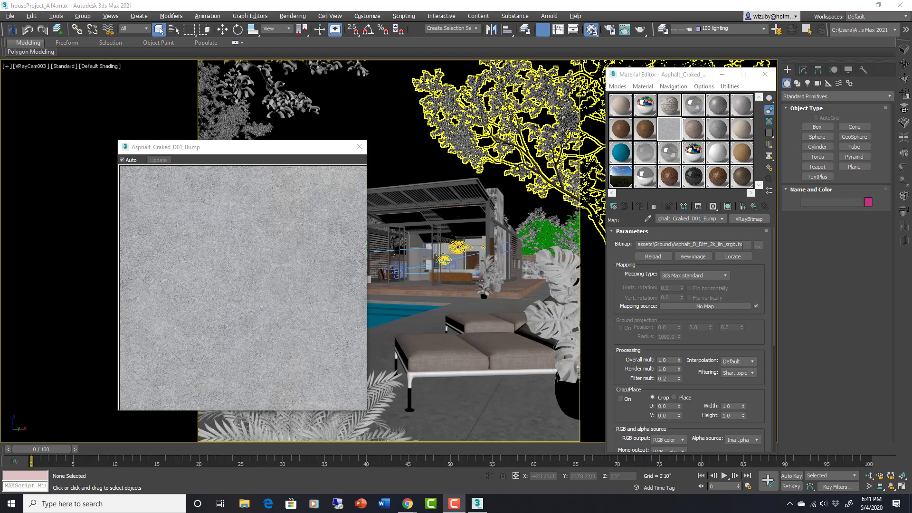
mouse_move(439, 290)
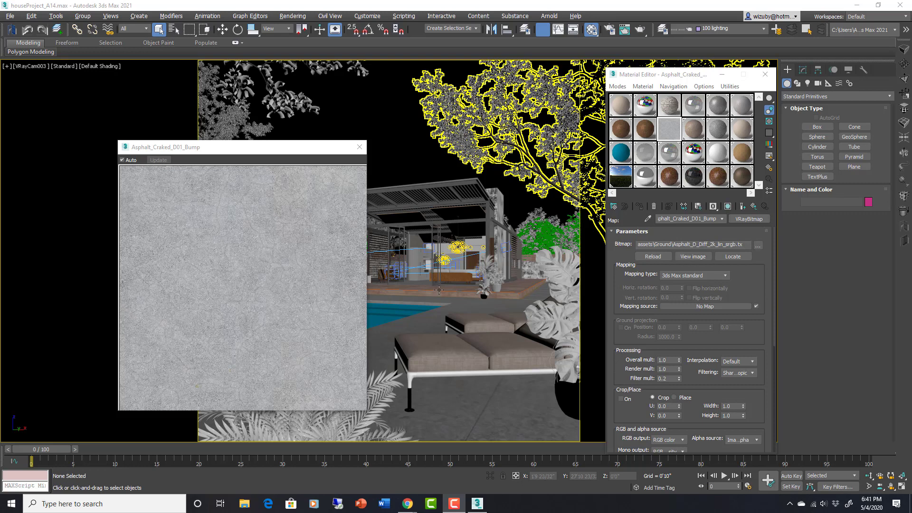
mouse_move(734, 256)
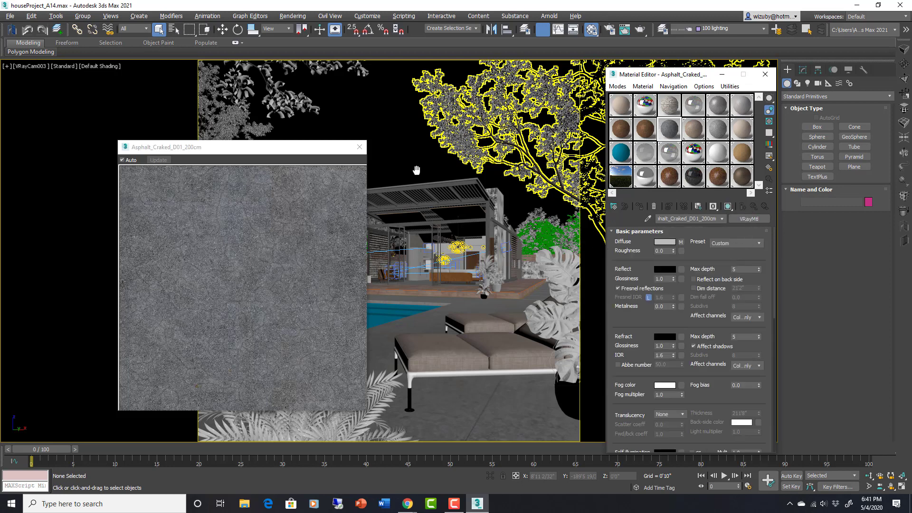
Close the asphalt preview, browse sample slots, and enlarge the pool surround material's sphere.
click(360, 147)
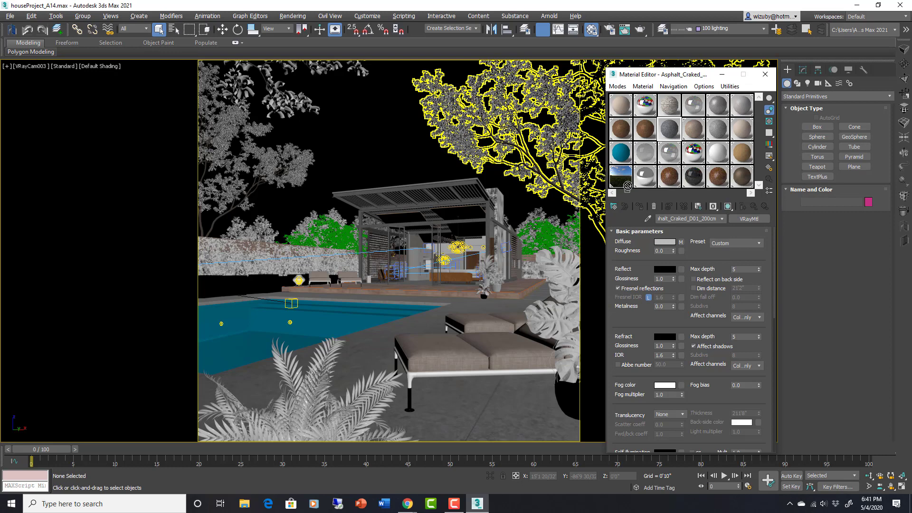
mouse_move(669, 129)
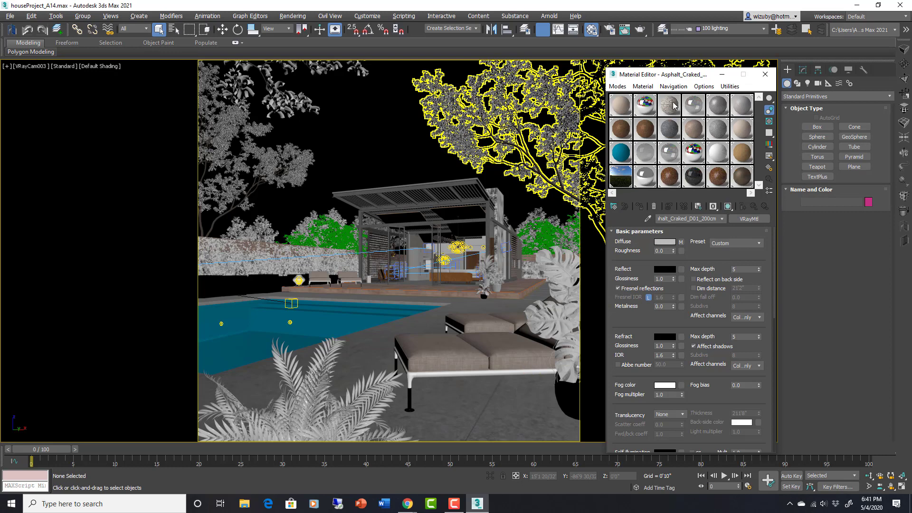
click(644, 106)
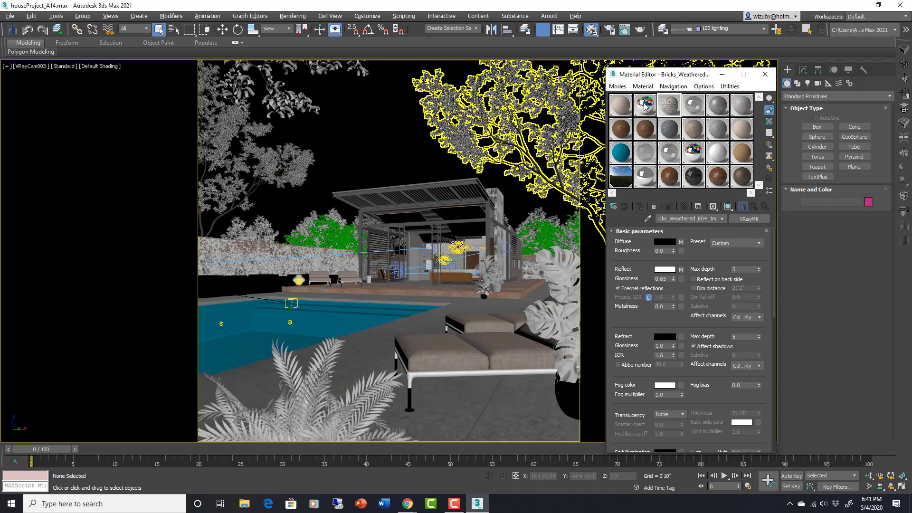
click(620, 105)
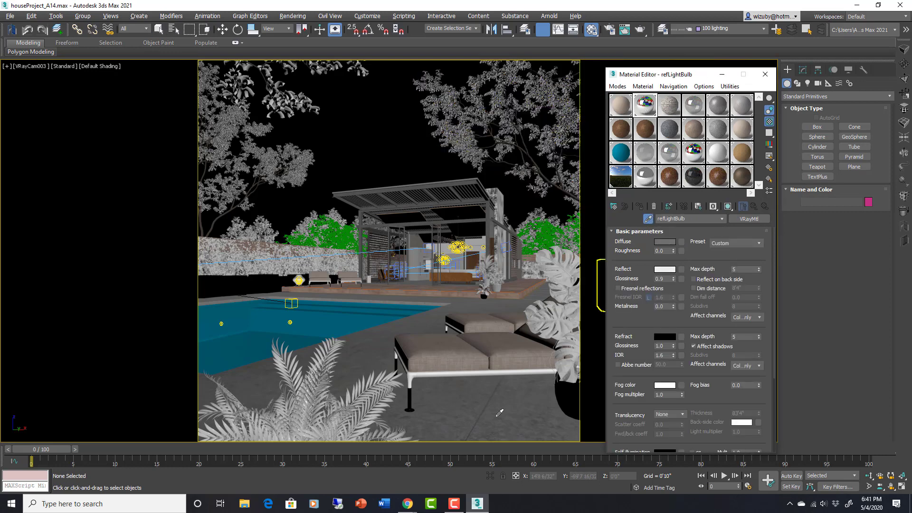
click(668, 106)
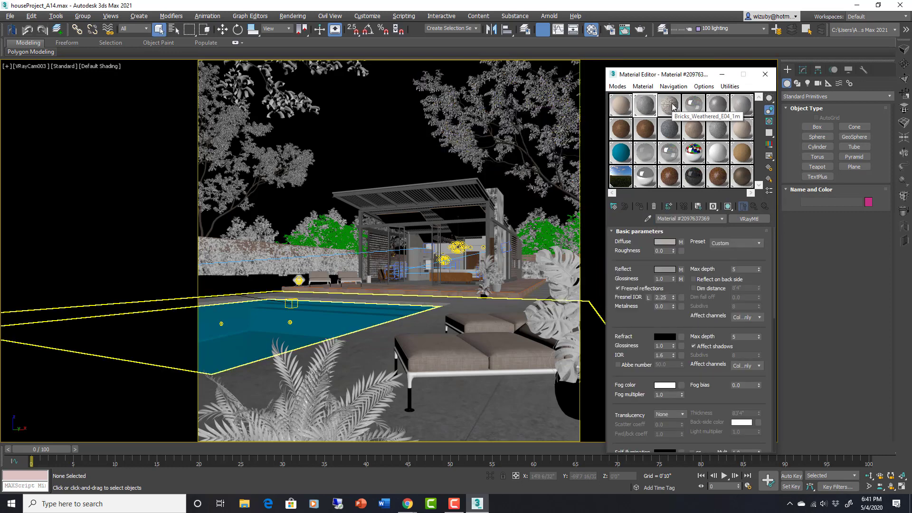
double_click(668, 106)
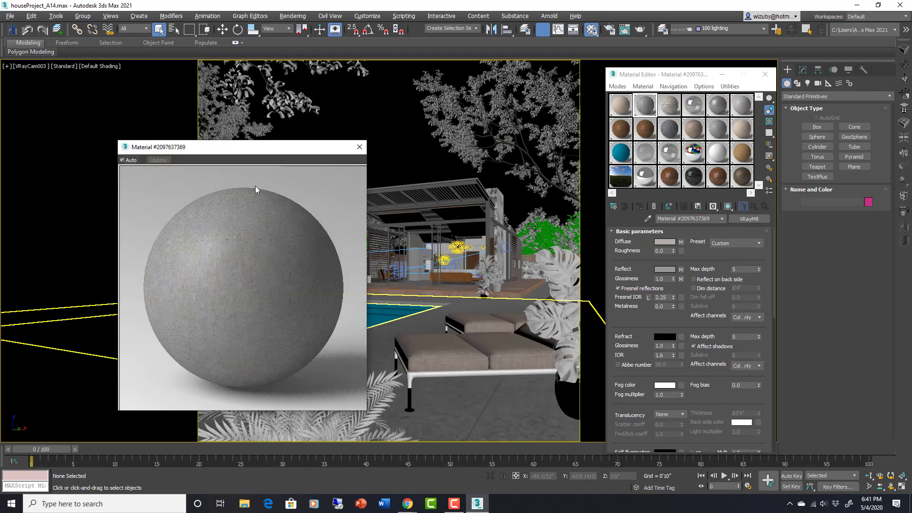
mouse_move(199, 357)
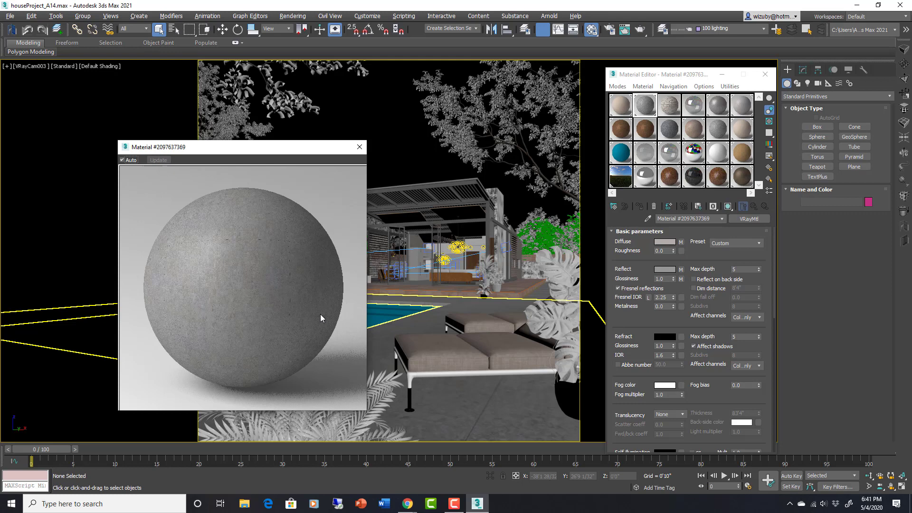
mouse_move(262, 352)
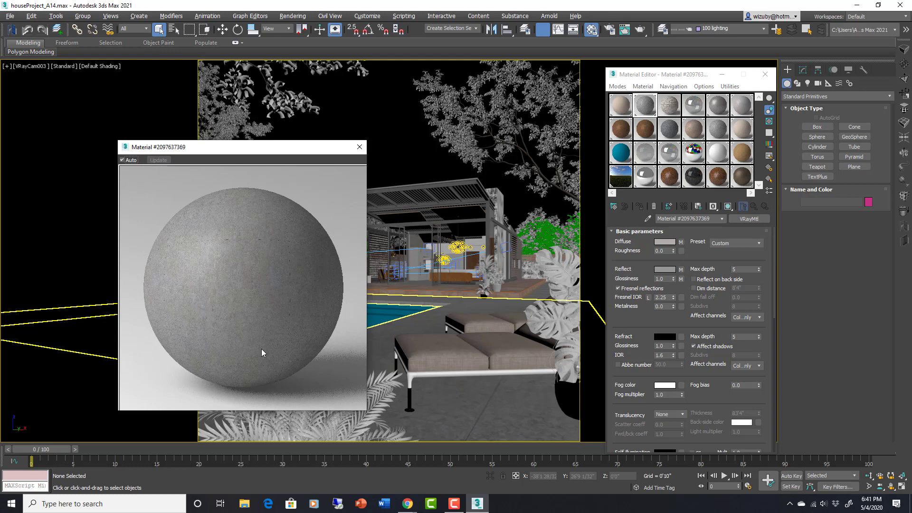
mouse_move(245, 228)
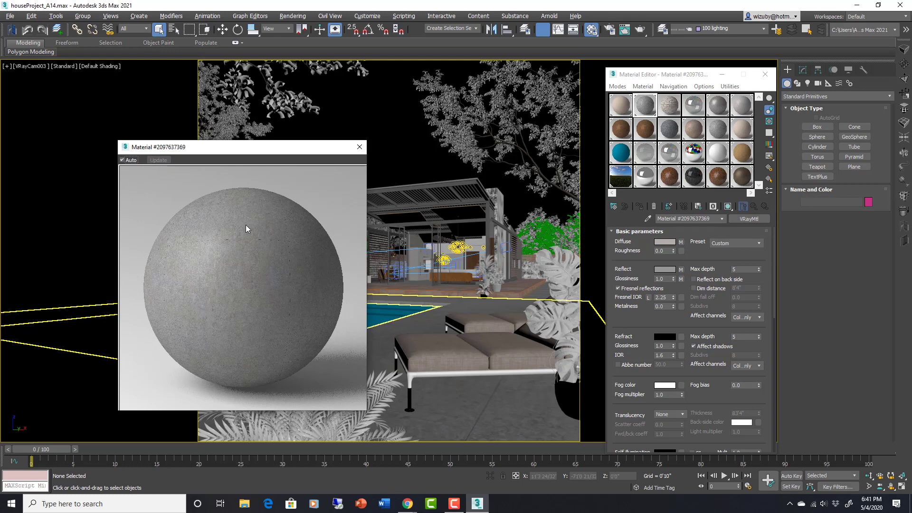
mouse_move(368, 417)
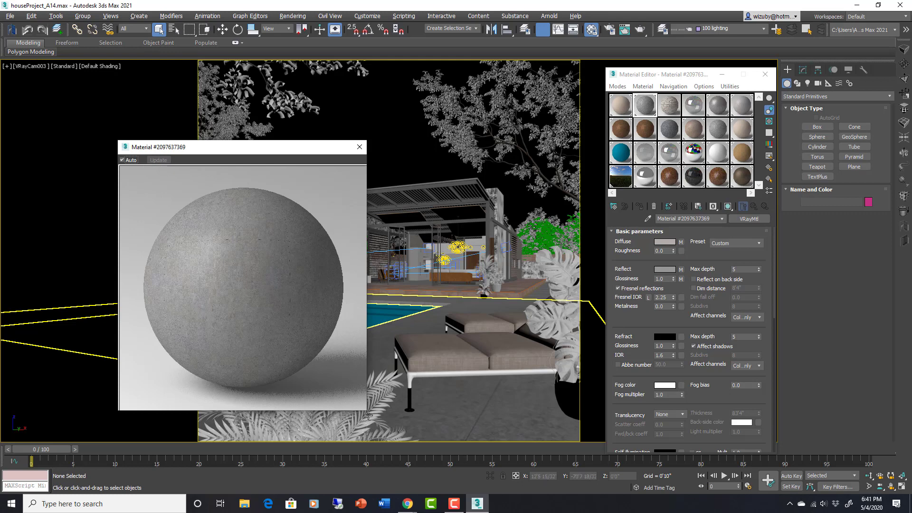
mouse_move(769, 124)
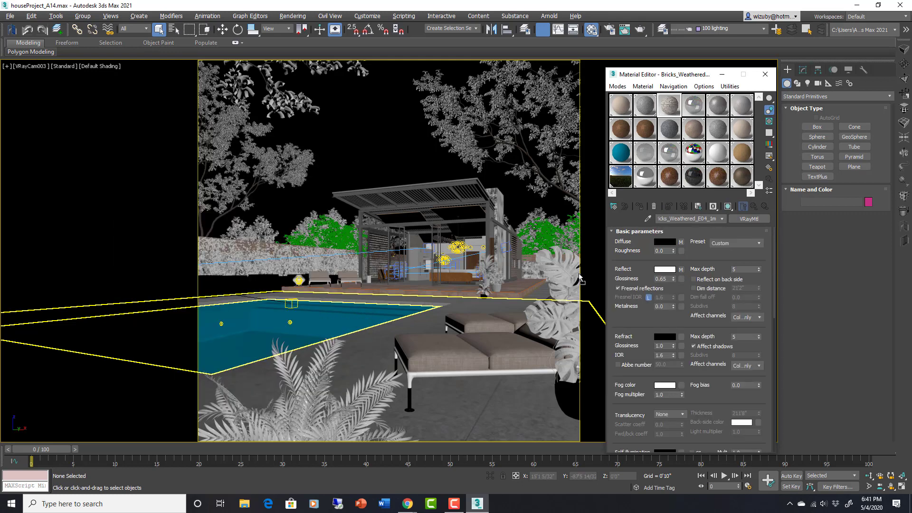
mouse_move(451, 404)
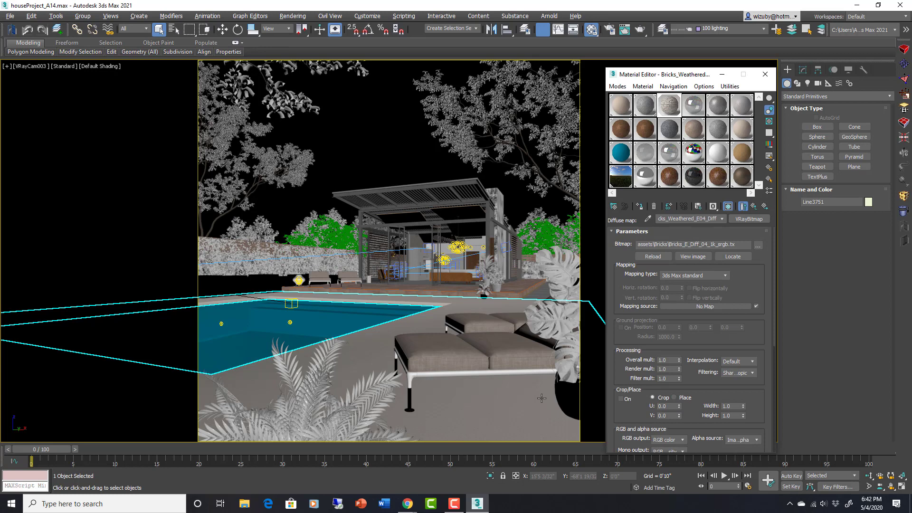
Enable Use Real-World Scale on the brick diffuse bitmap and preview the texture enlarged.
scroll(down, 3)
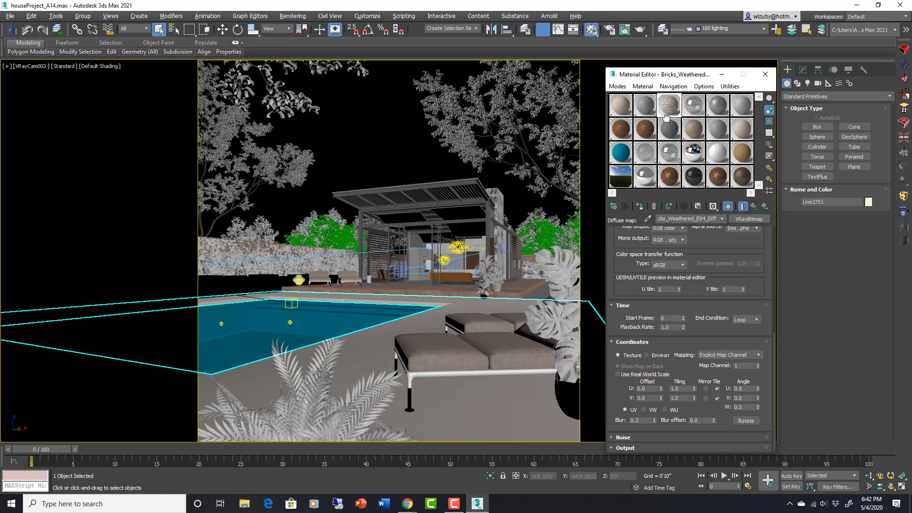
click(617, 374)
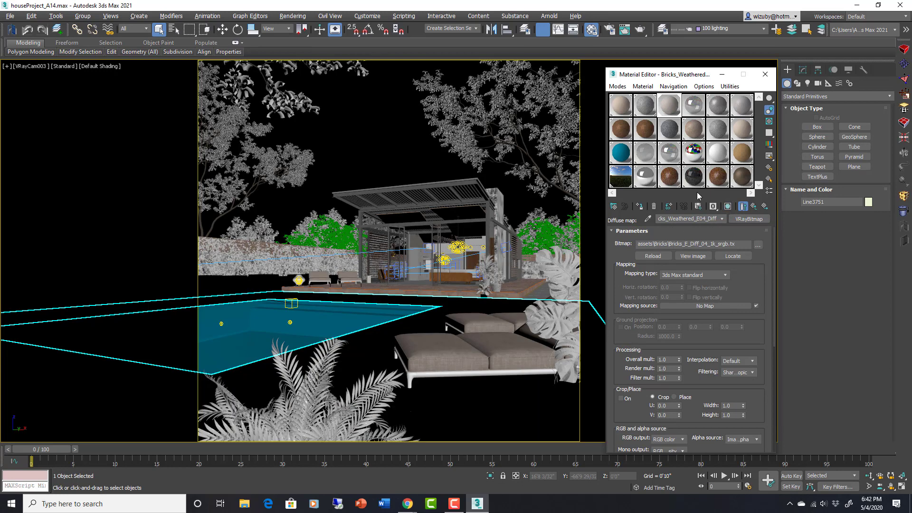
click(693, 256)
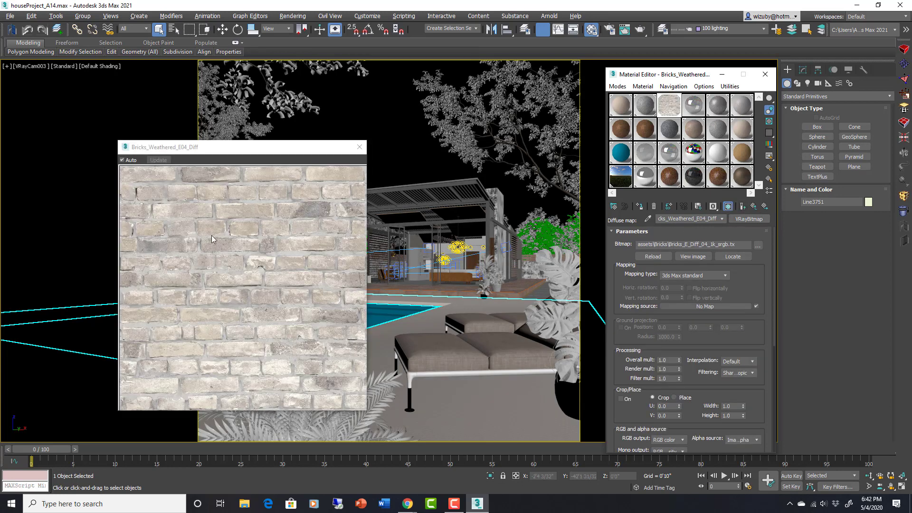
mouse_move(265, 324)
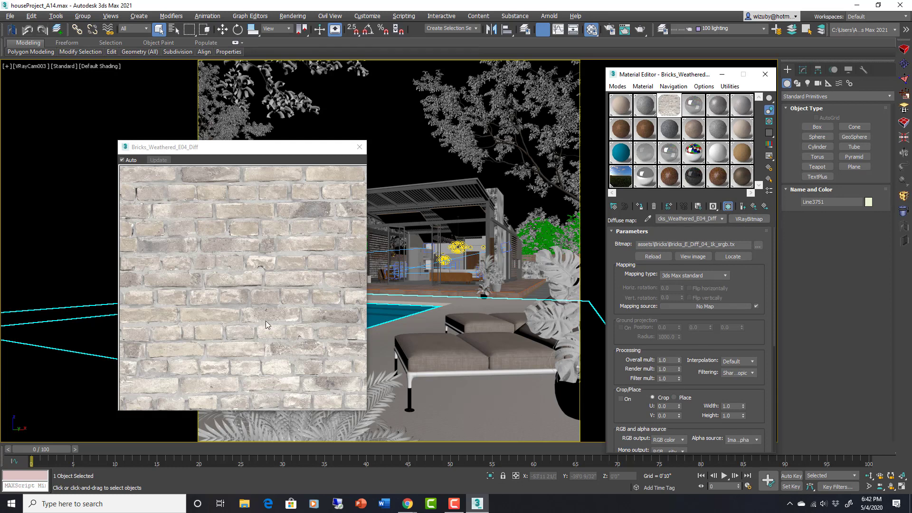
scroll(down, 3)
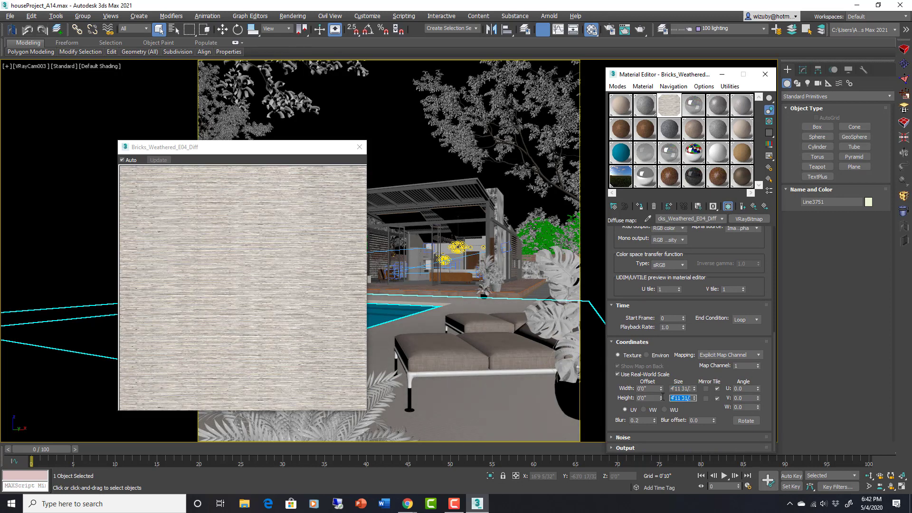
click(359, 147)
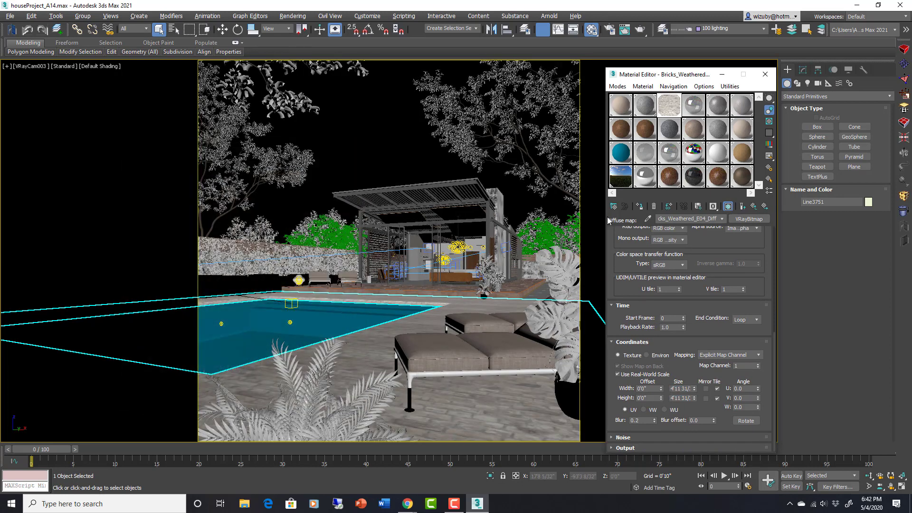
Review the brick material's reflection and bump normal maps, then preview its sample sphere.
click(647, 219)
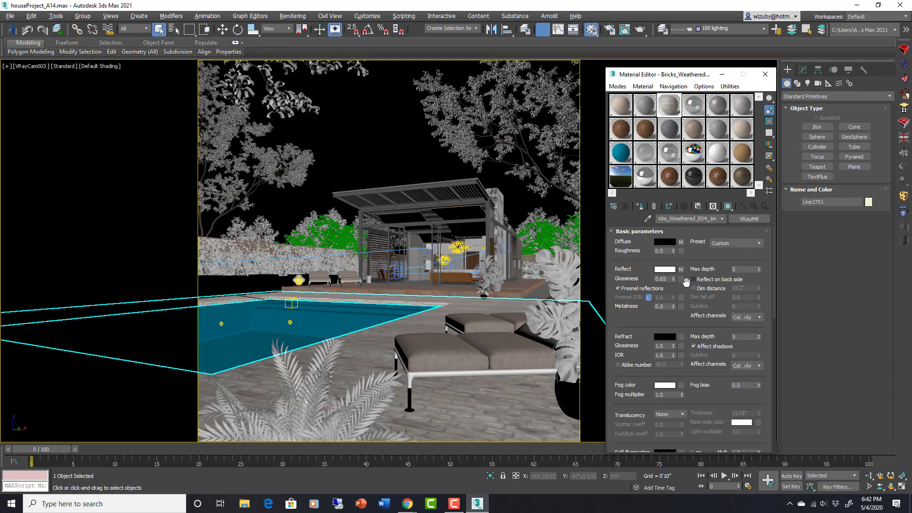
click(681, 269)
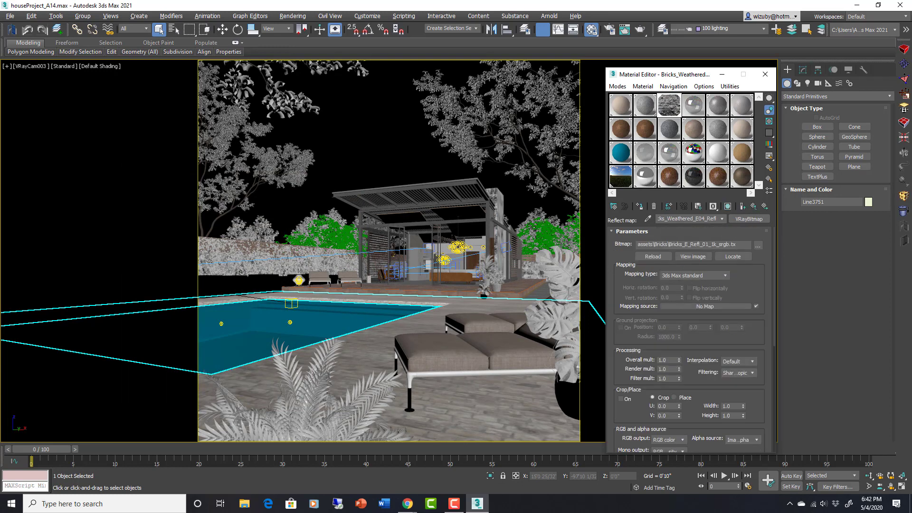
click(754, 206)
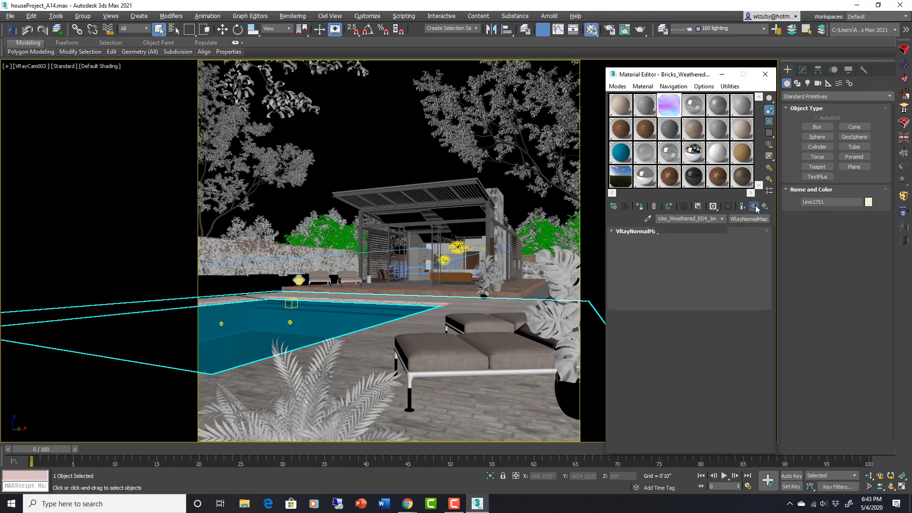
click(755, 206)
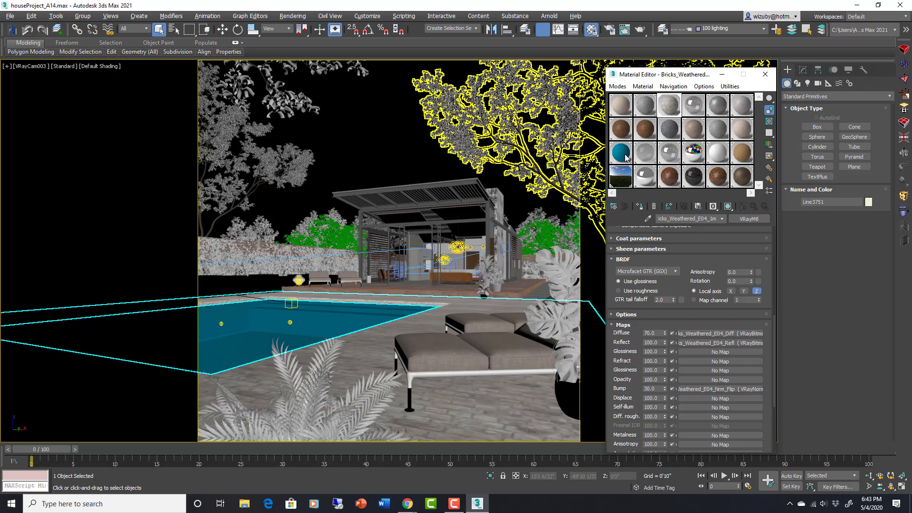
double_click(620, 153)
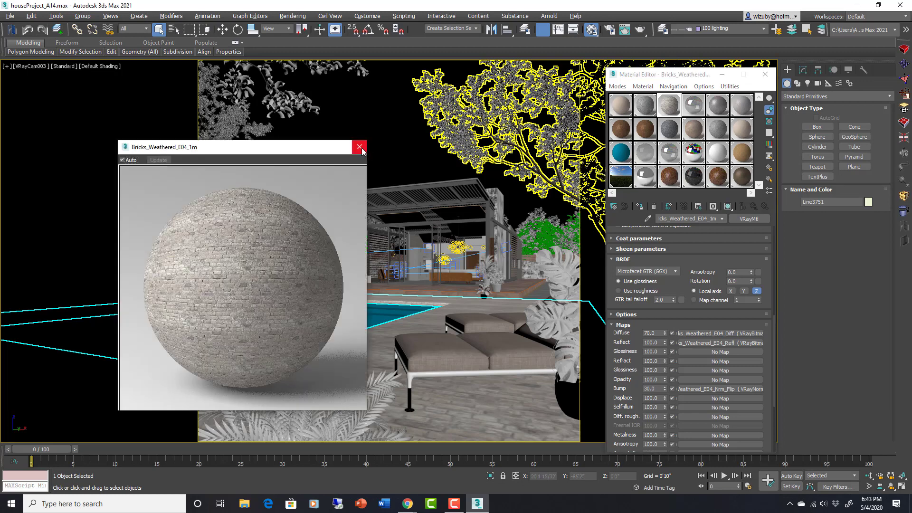
click(360, 147)
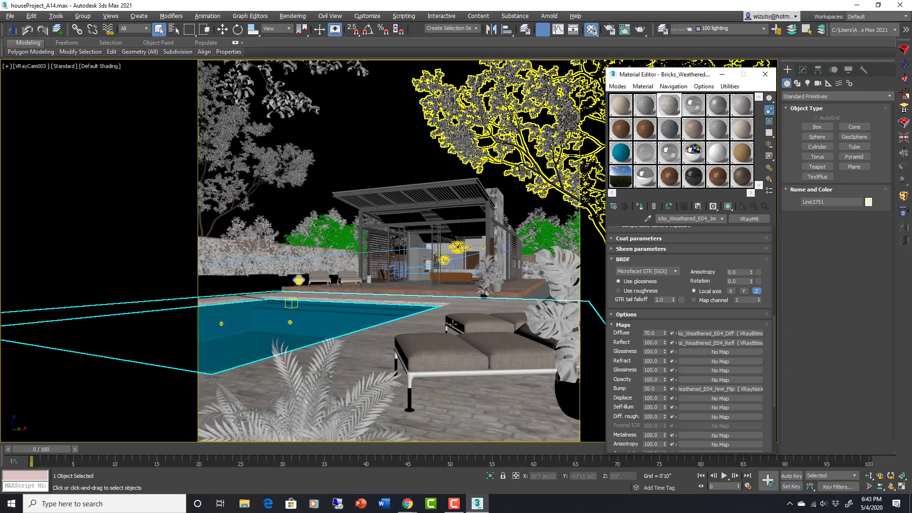
mouse_move(453, 323)
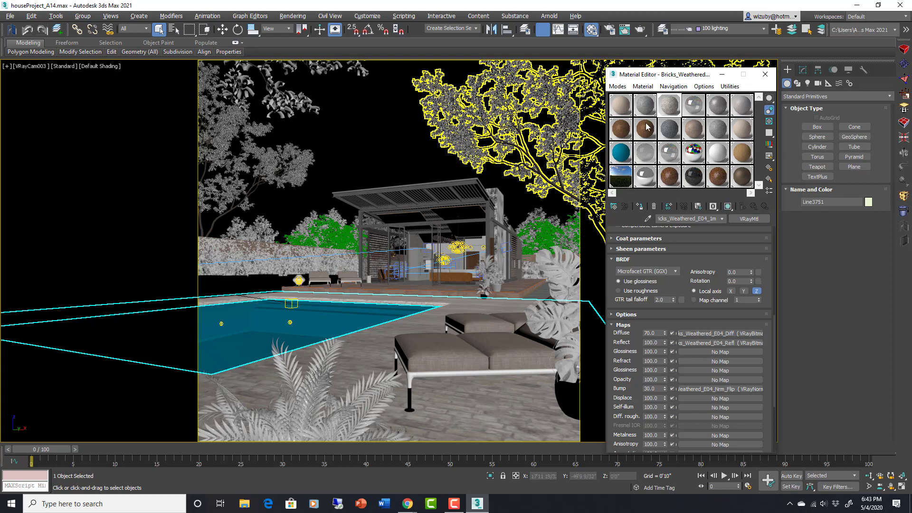
Enlarge the concrete material's sample sphere and apply the Glass (Frosted) preset.
click(644, 105)
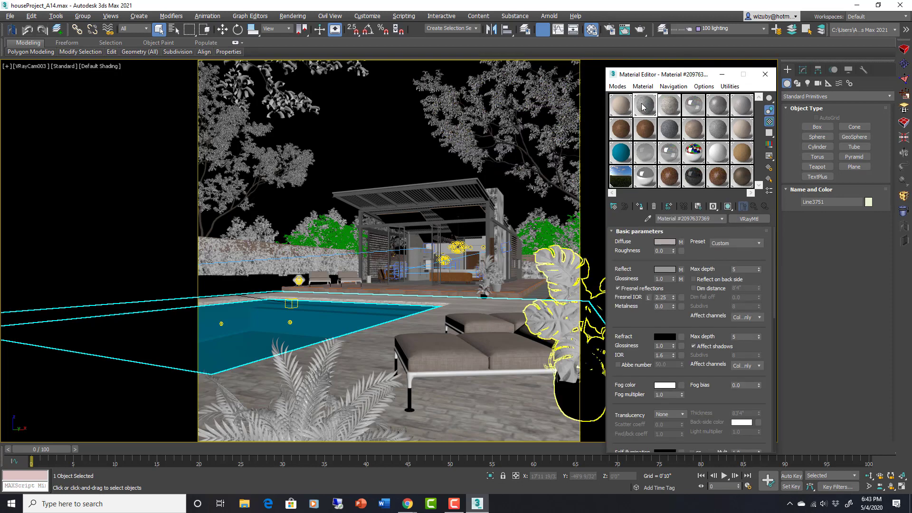
double_click(620, 105)
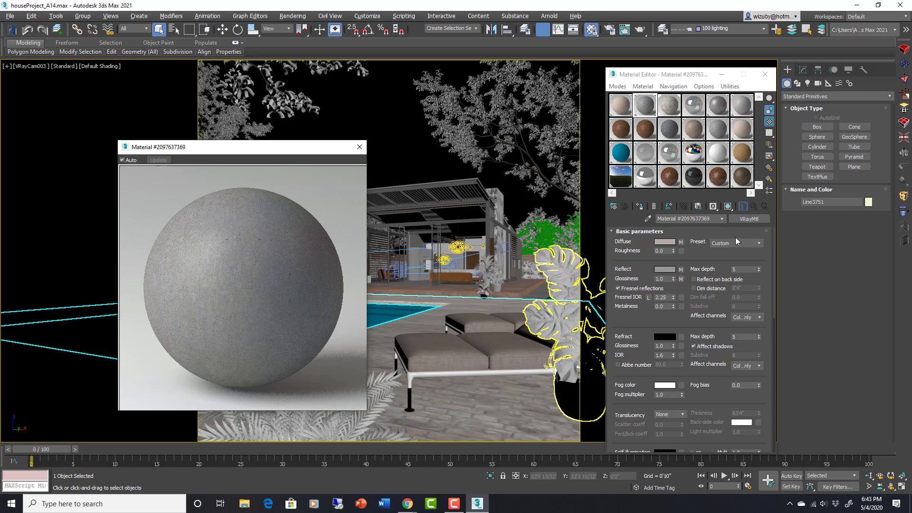
click(620, 106)
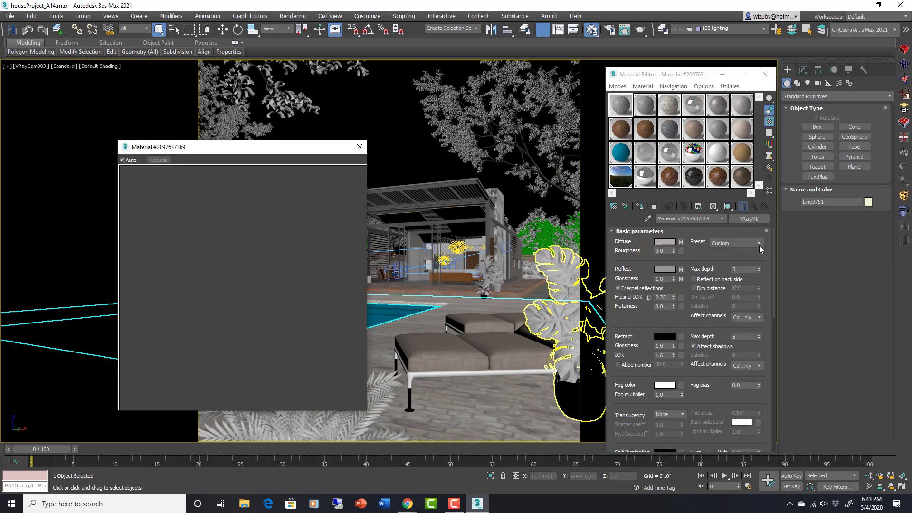
click(759, 243)
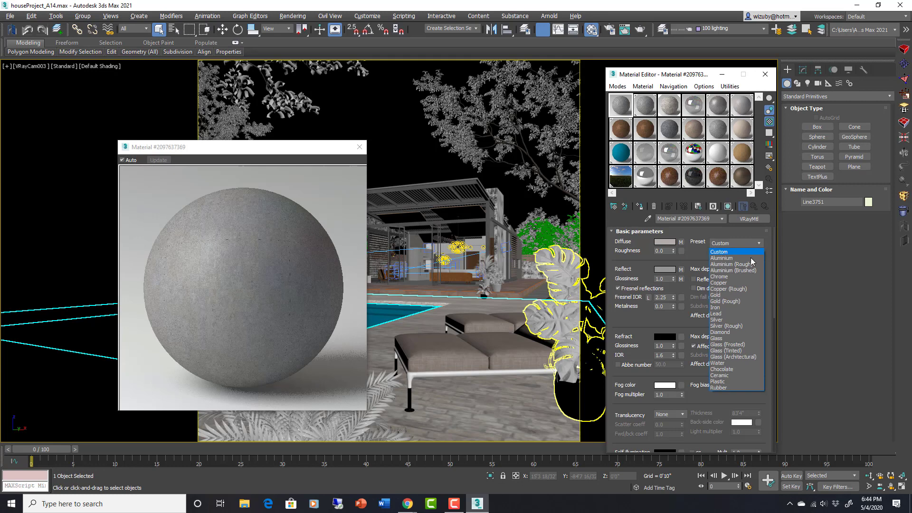
mouse_move(736, 325)
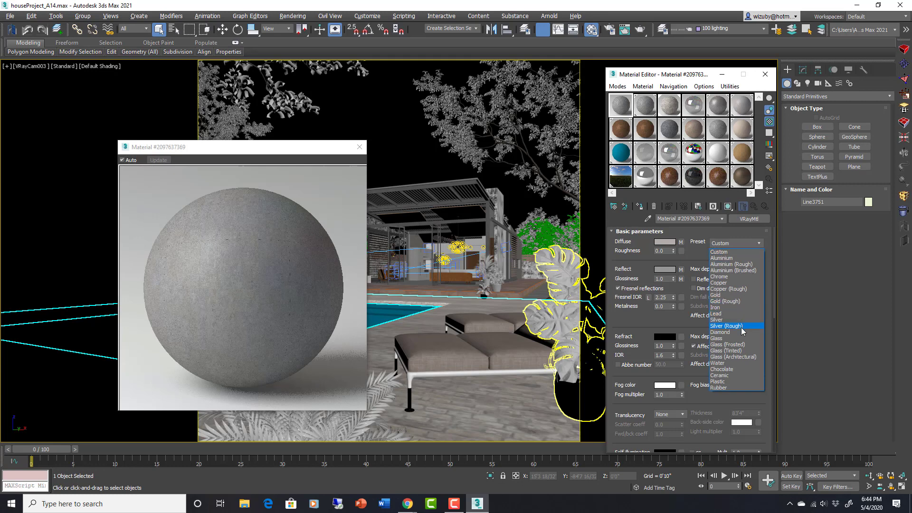
click(727, 345)
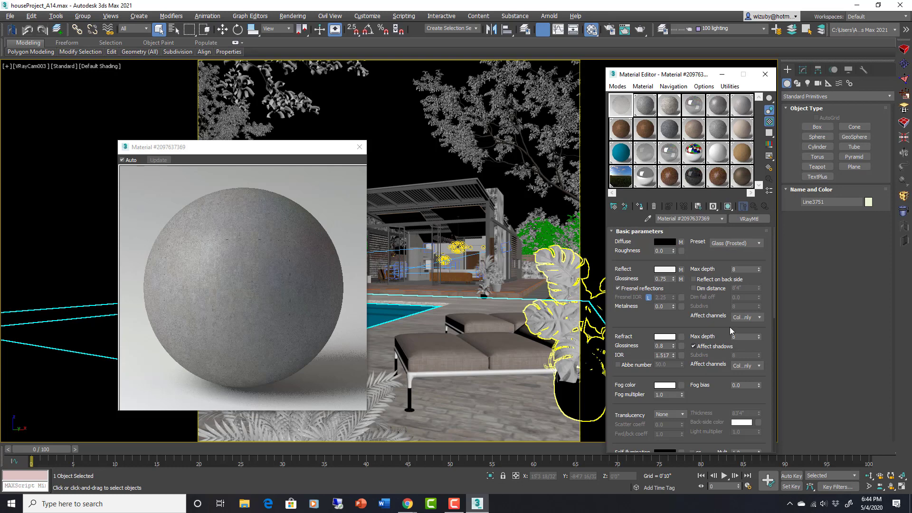
mouse_move(708, 258)
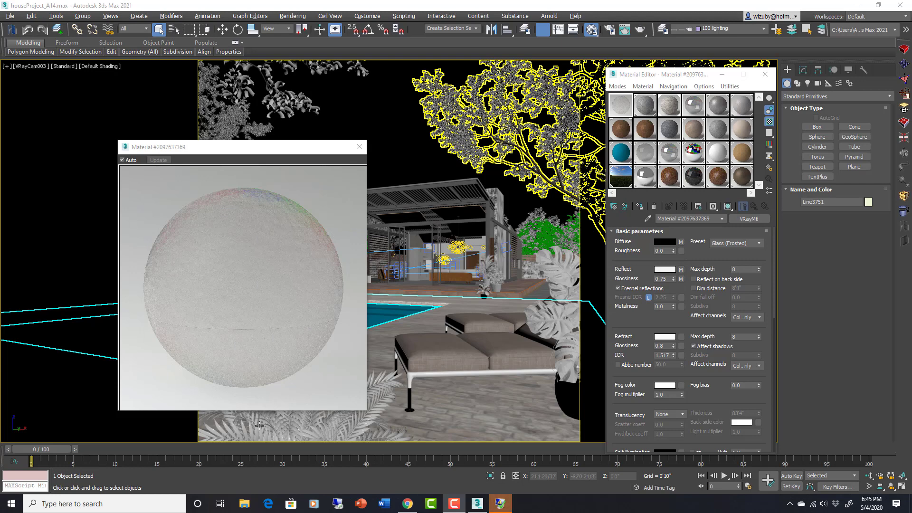
mouse_move(456, 260)
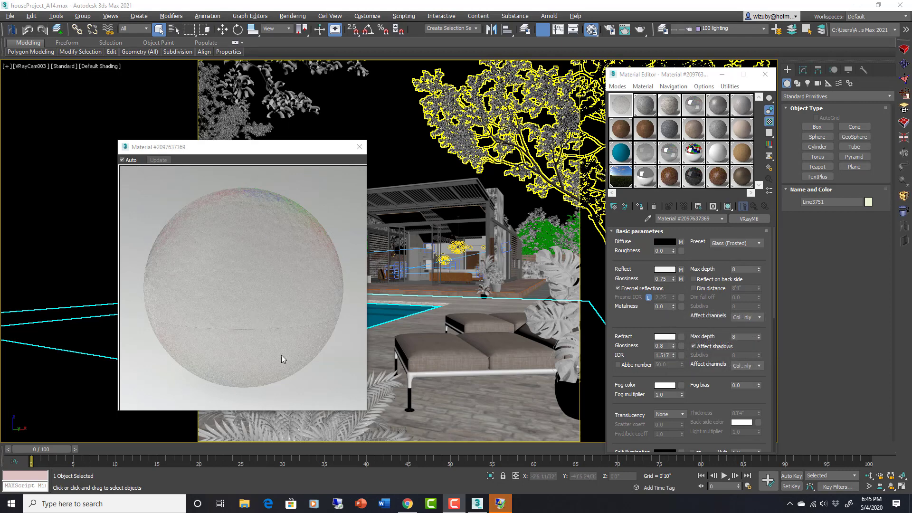
mouse_move(247, 316)
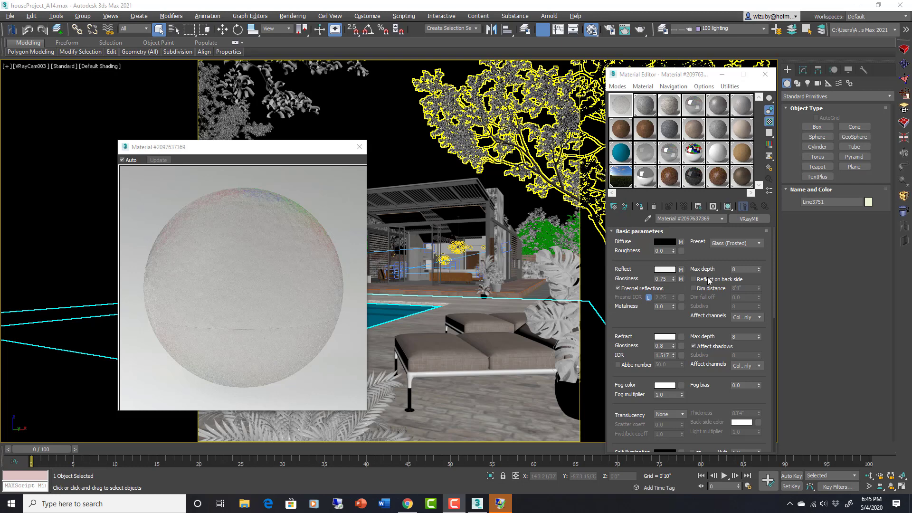
mouse_move(654, 207)
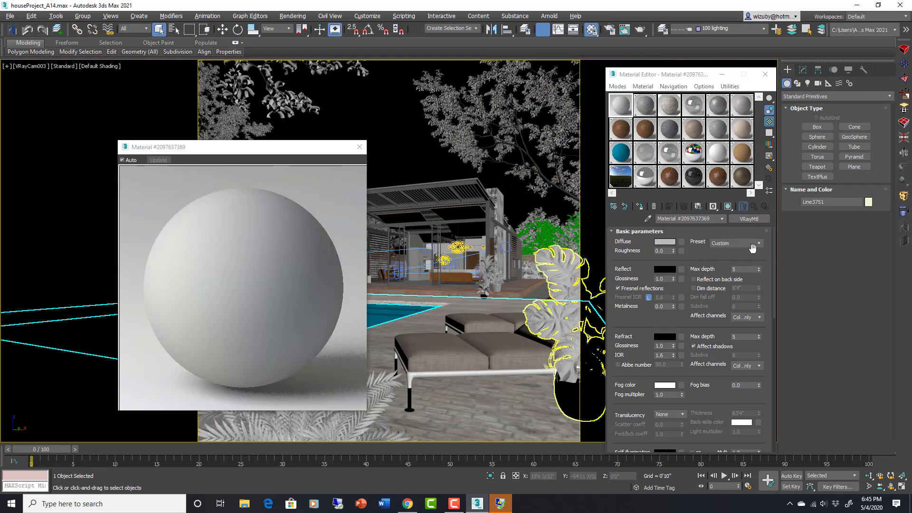
click(761, 243)
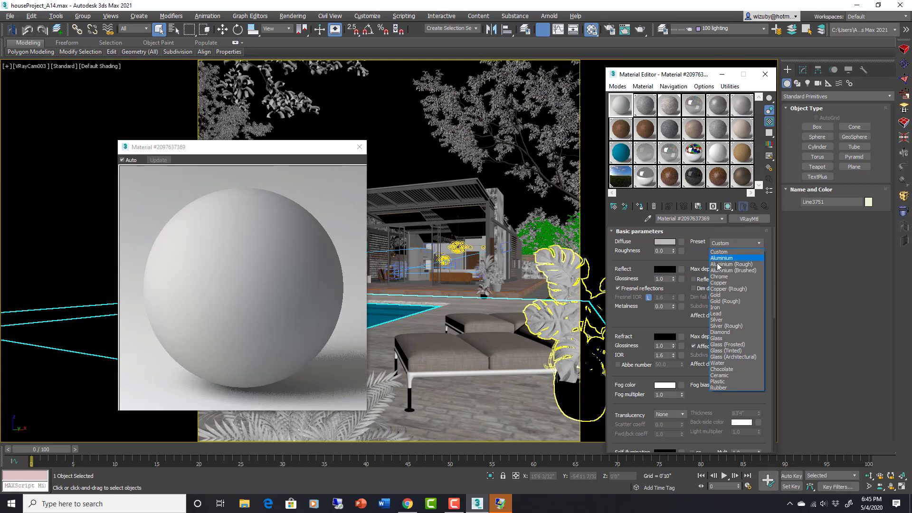
click(718, 313)
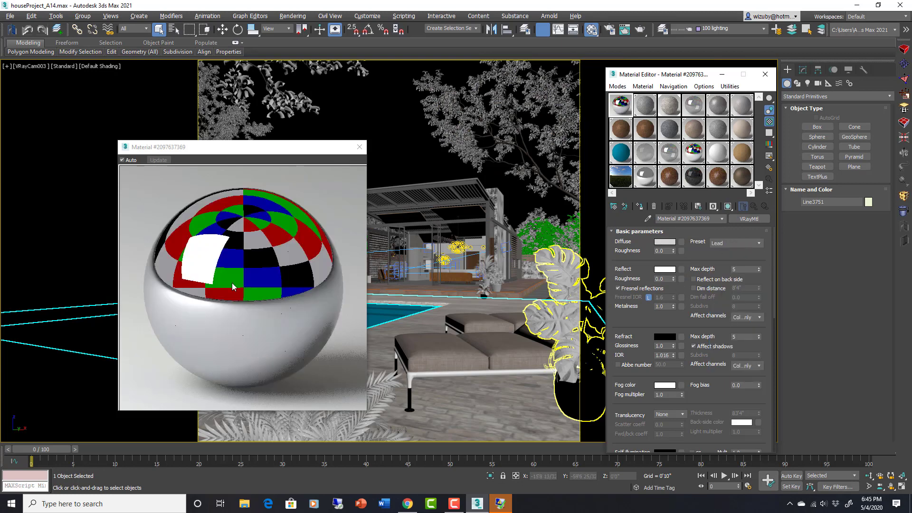
scroll(down, 3)
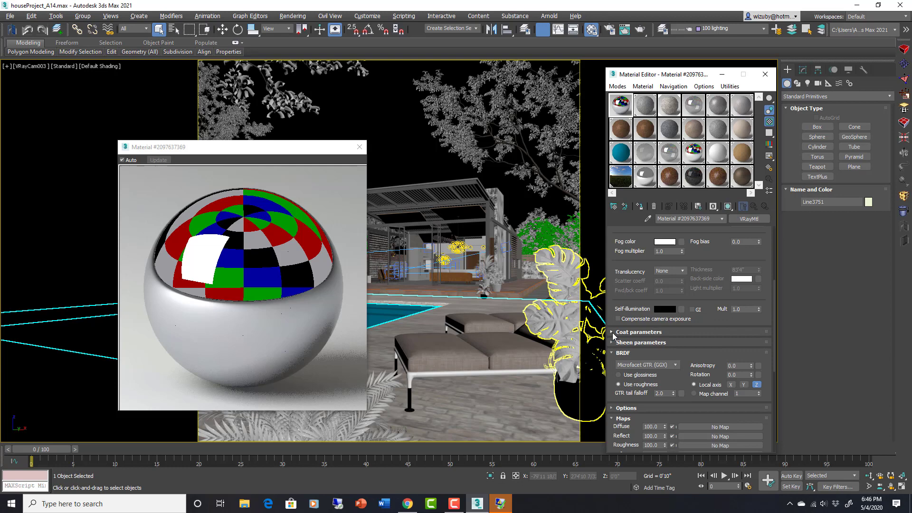
Give the material a pink coat colour with coat roughness 0.7.
click(638, 331)
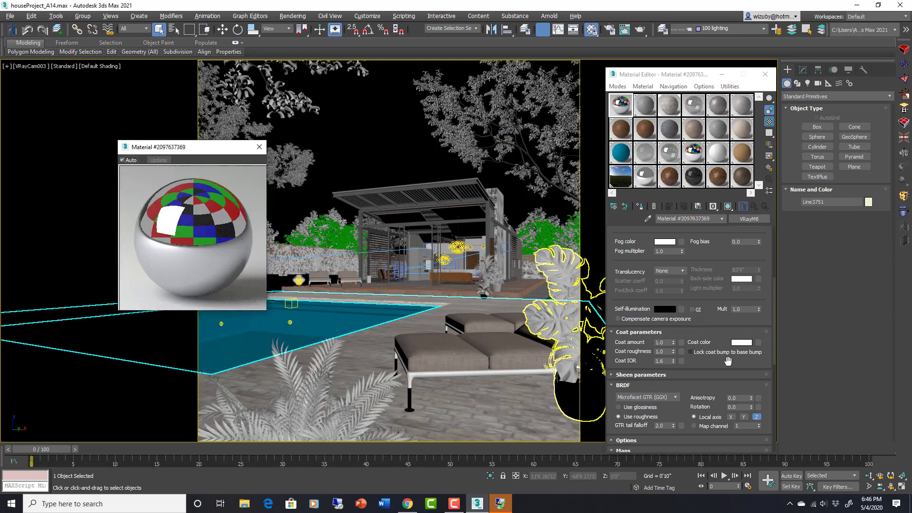
click(742, 342)
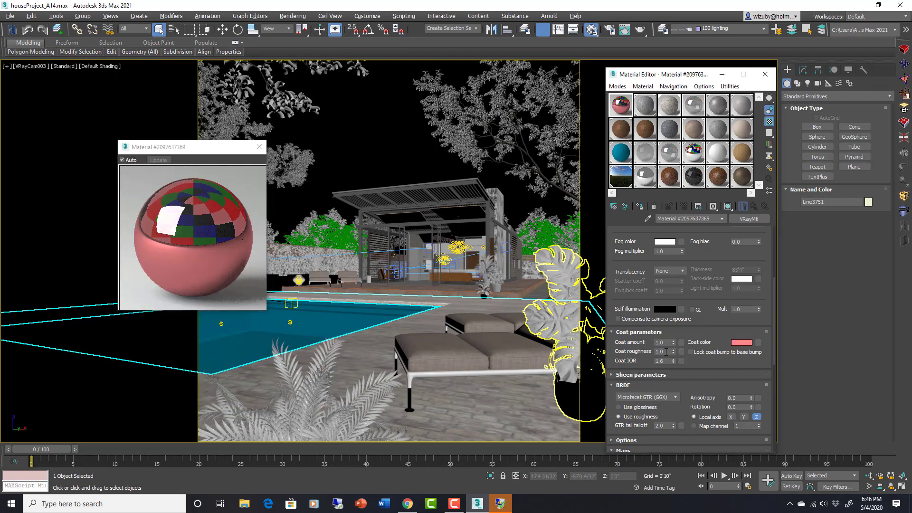
triple_click(662, 352)
text(0.7)
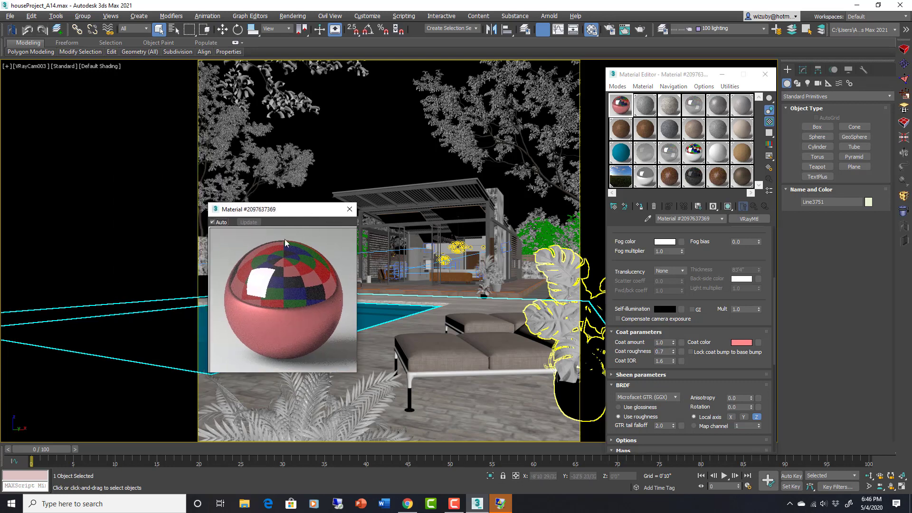
mouse_move(640, 363)
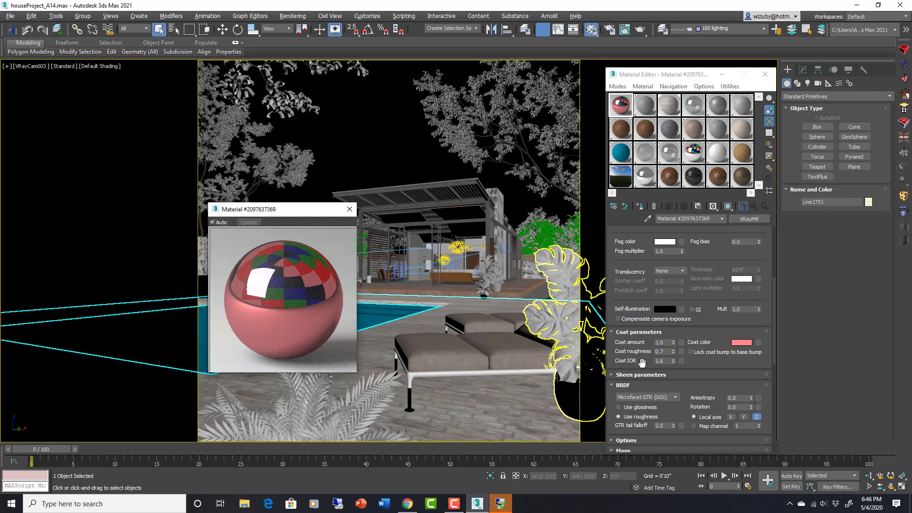
Scroll down the material parameters and expand the Sheen parameters rollout.
scroll(down, 3)
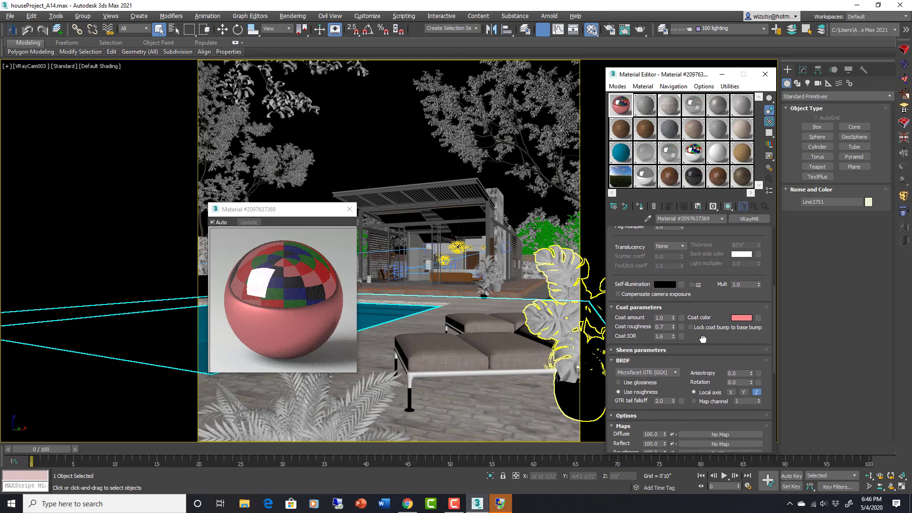
mouse_move(755, 331)
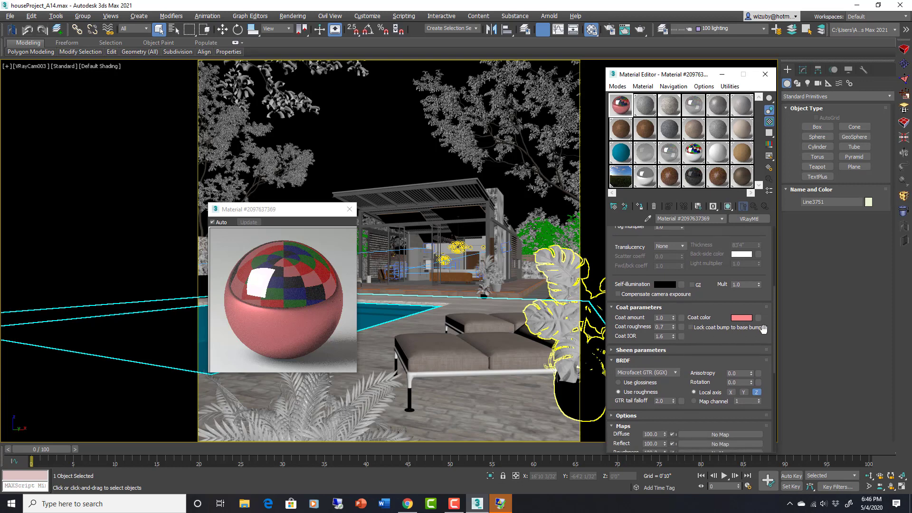
scroll(down, 3)
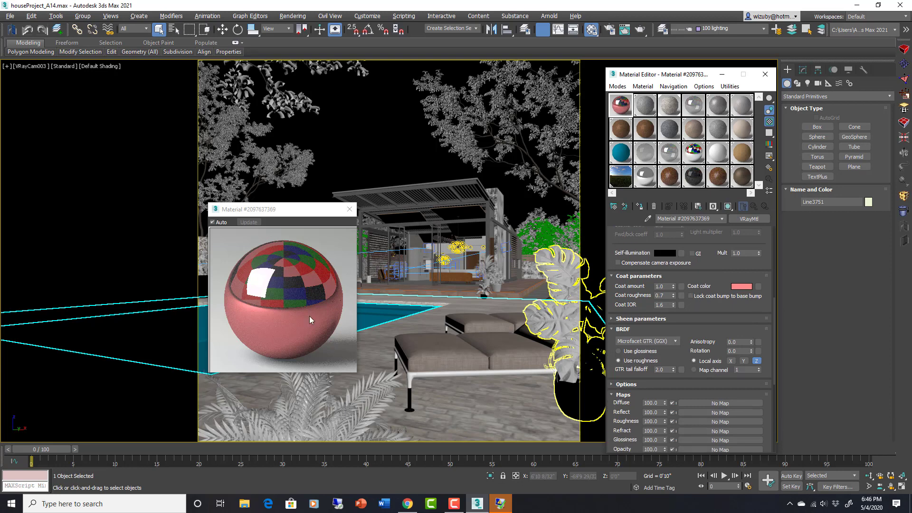
scroll(down, 3)
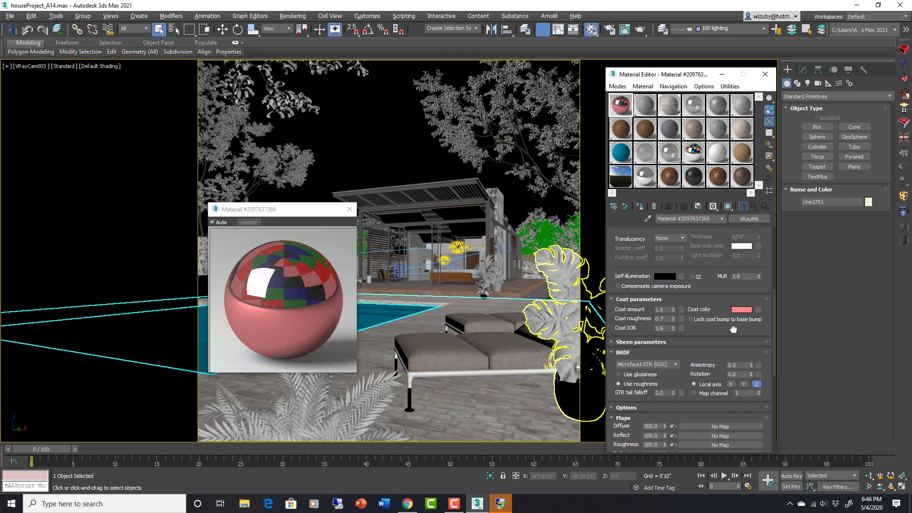
scroll(down, 3)
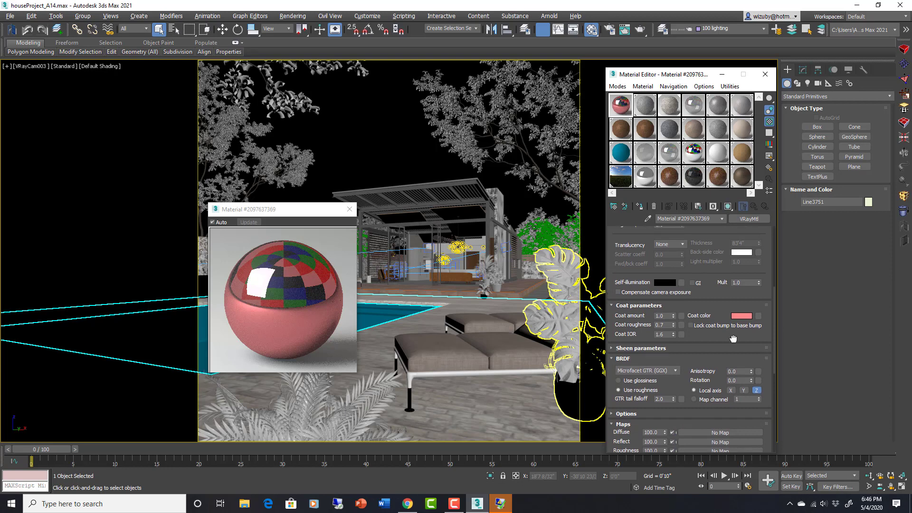
scroll(down, 3)
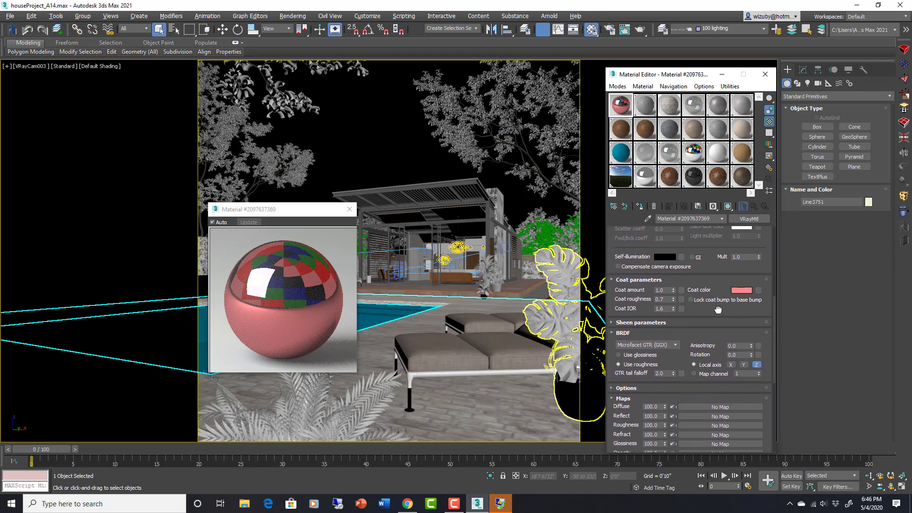
click(642, 322)
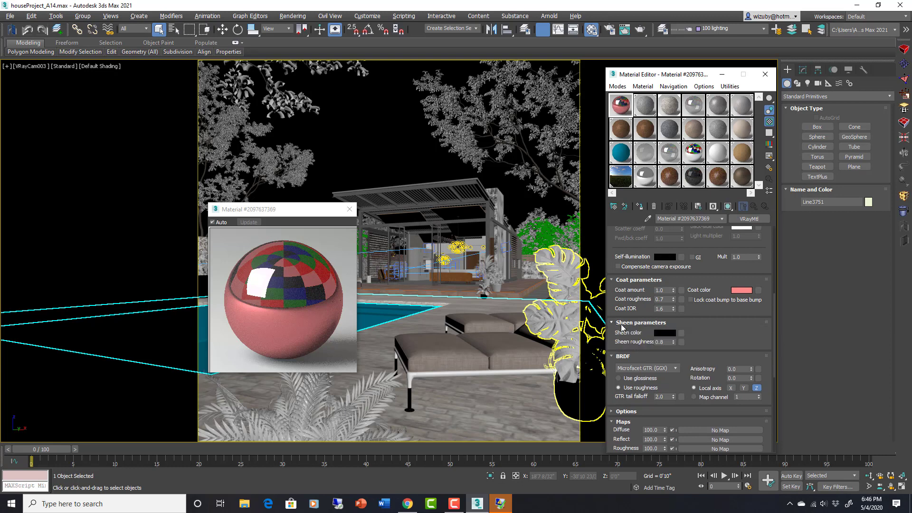
mouse_move(665, 339)
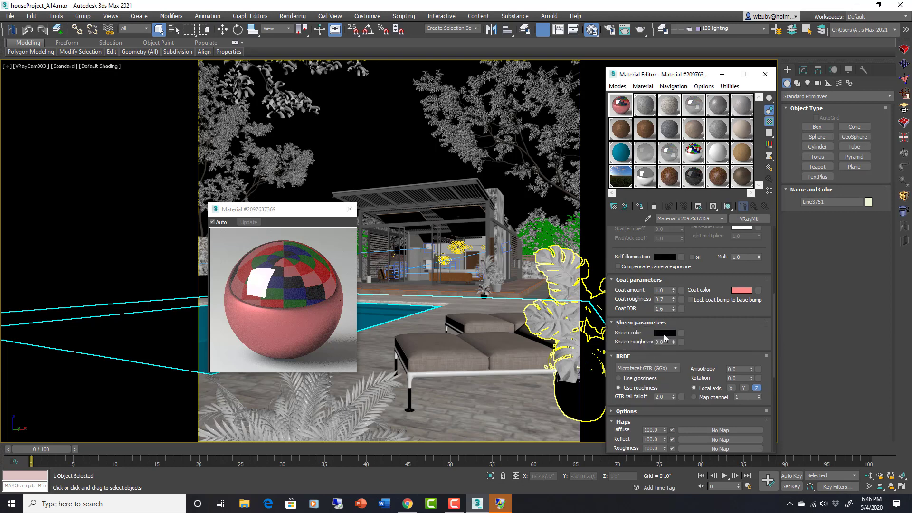
mouse_move(721, 332)
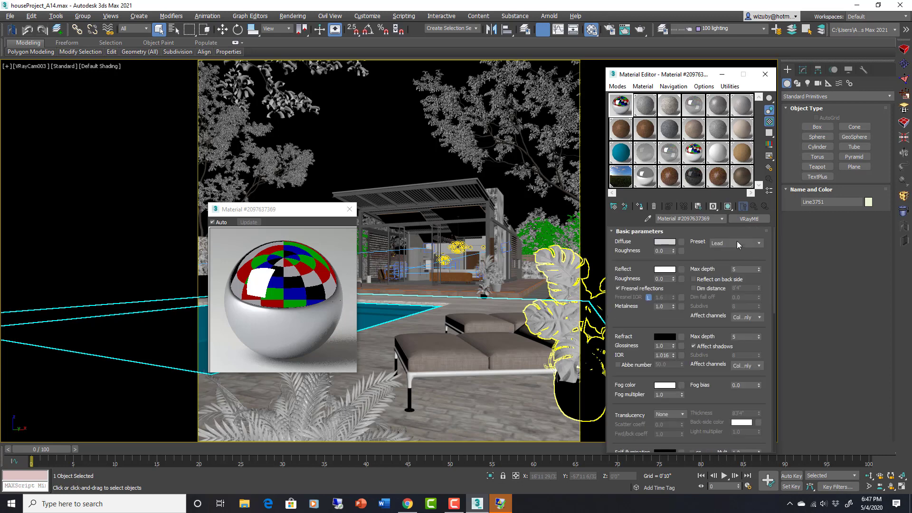
Browse the Preset list without choosing, then close the material preview window.
click(758, 243)
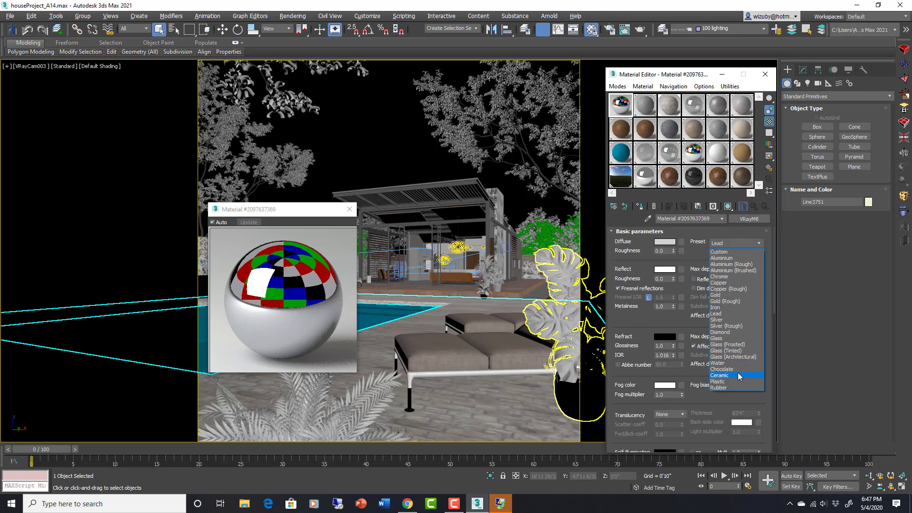
mouse_move(721, 277)
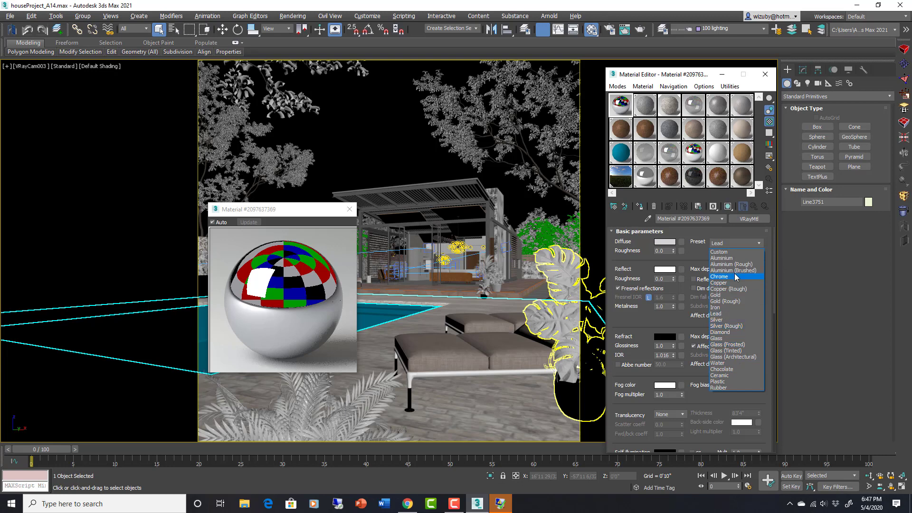
mouse_move(744, 376)
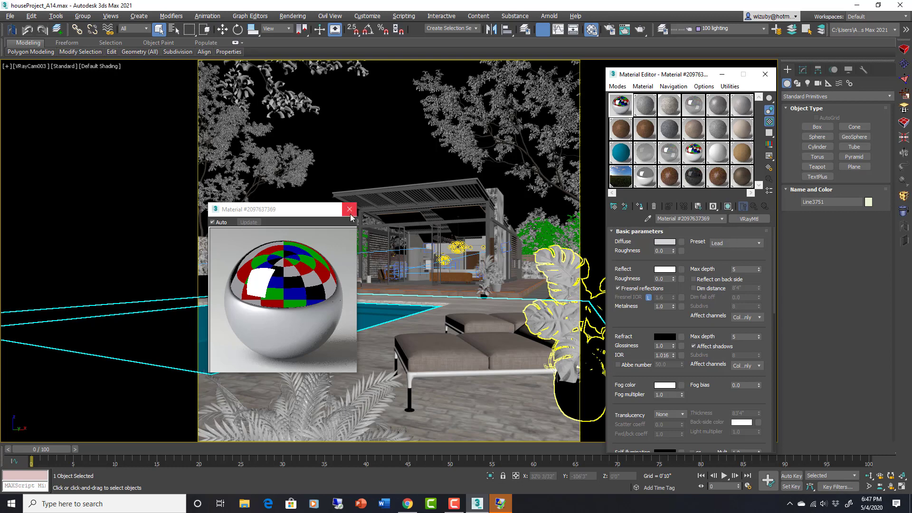
click(350, 209)
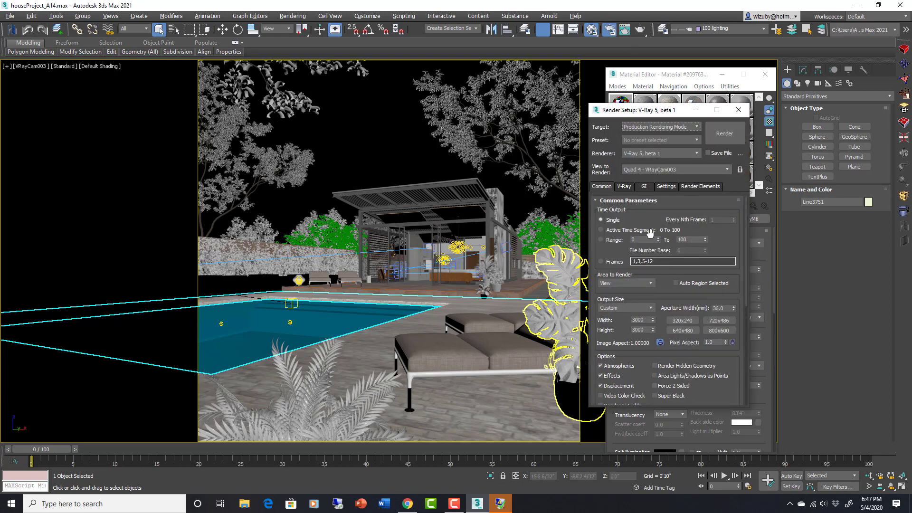
From the V-Ray tab's Frame buffer rollout, show the last V-Ray frame buffer.
click(623, 186)
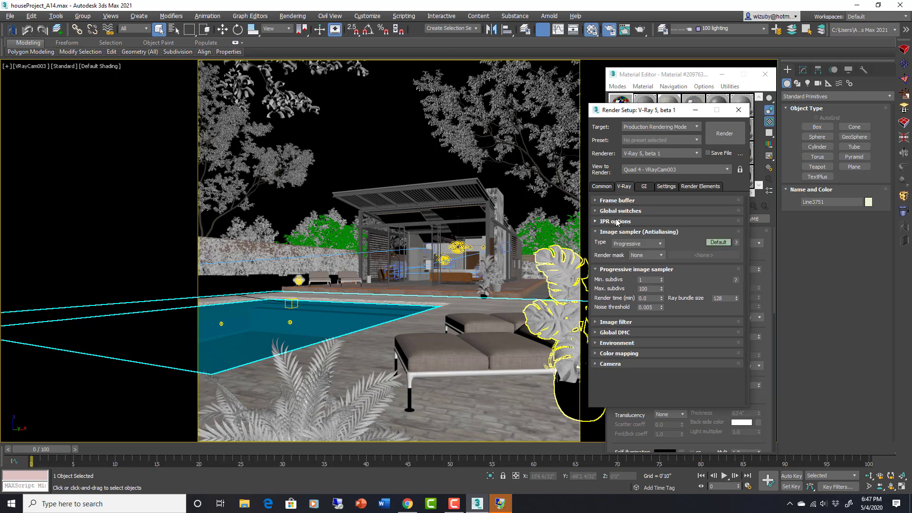
click(617, 200)
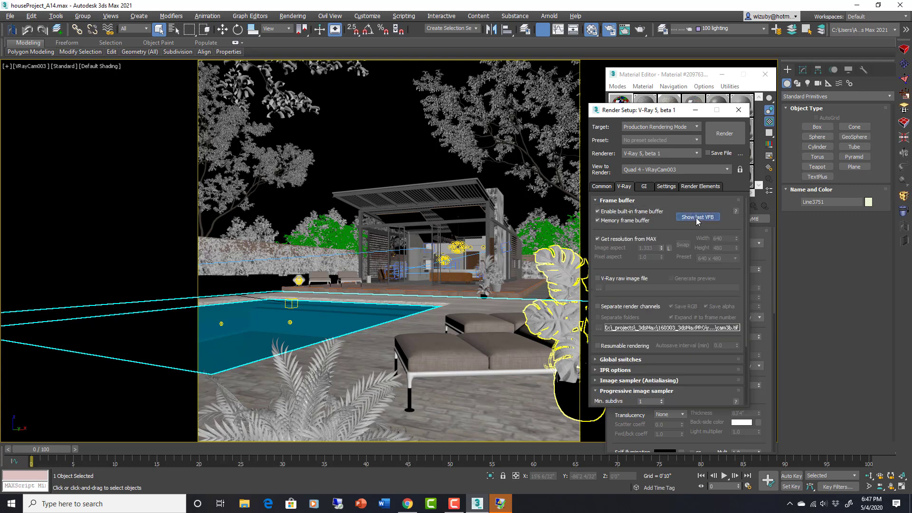
click(697, 217)
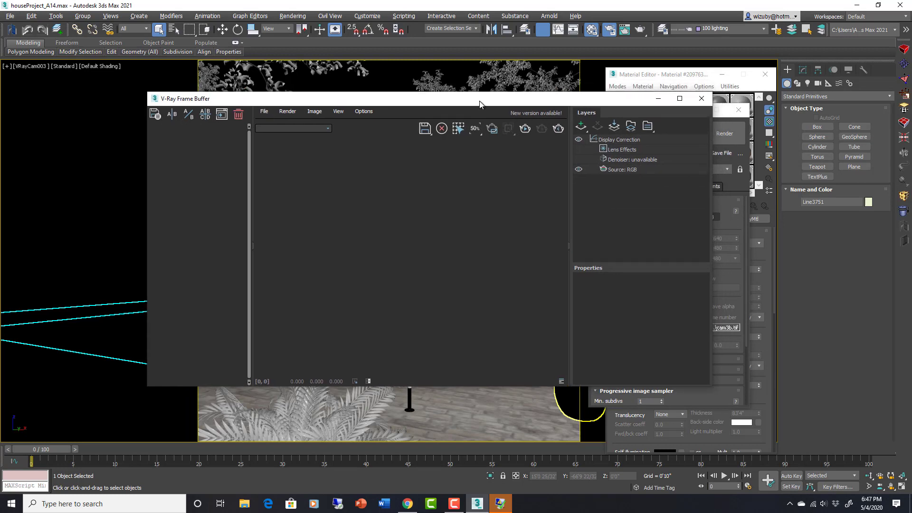
mouse_move(365, 164)
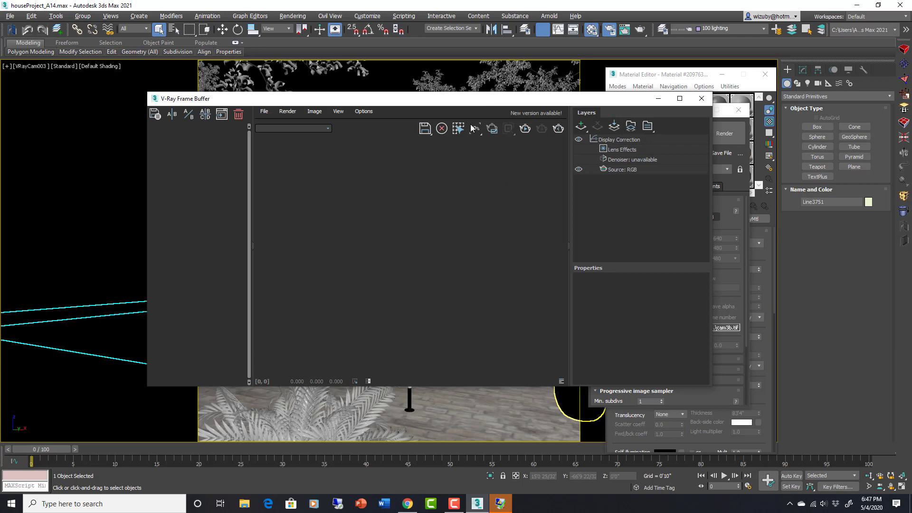
Inspect the empty VFB's Denoiser and Display Correction exposure layers, then close the VFB.
click(474, 129)
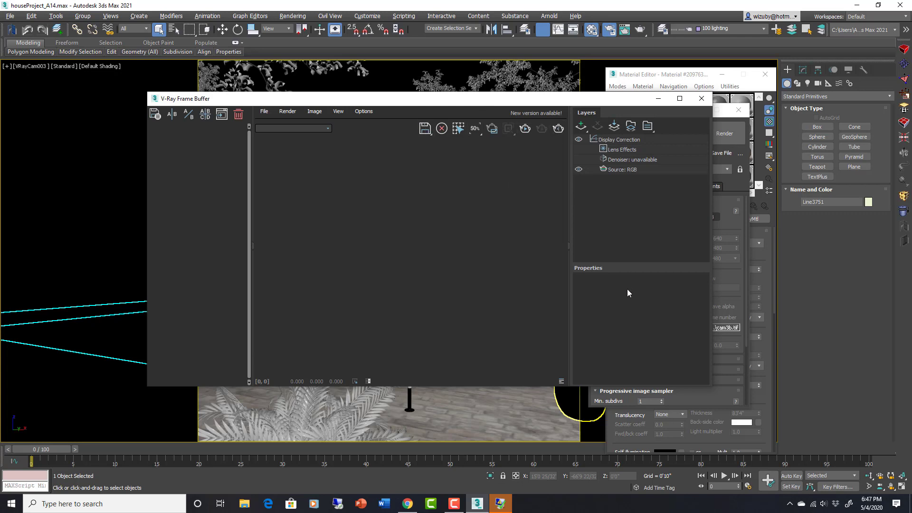
mouse_move(641, 150)
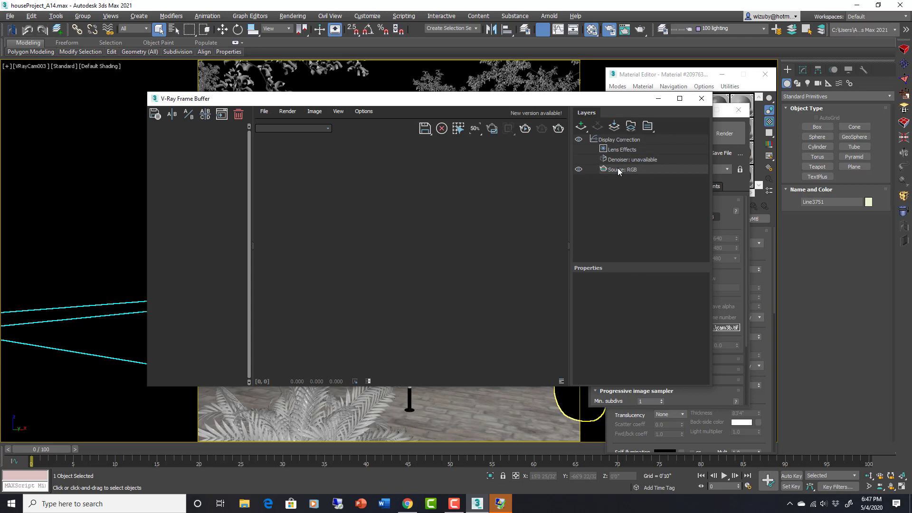
click(631, 158)
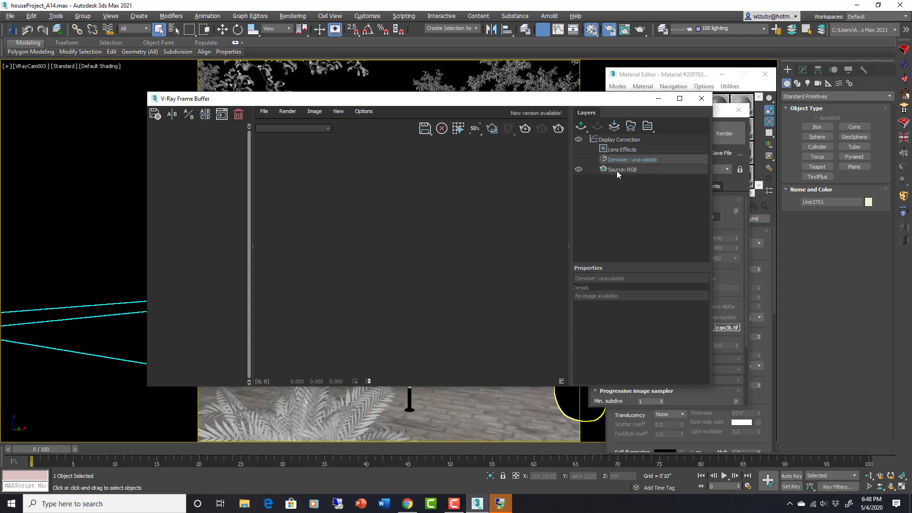
click(619, 139)
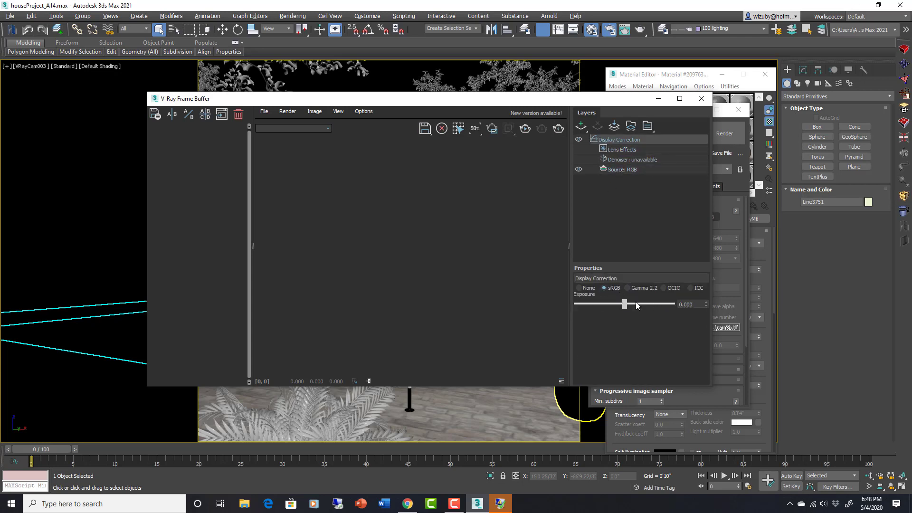
mouse_move(701, 98)
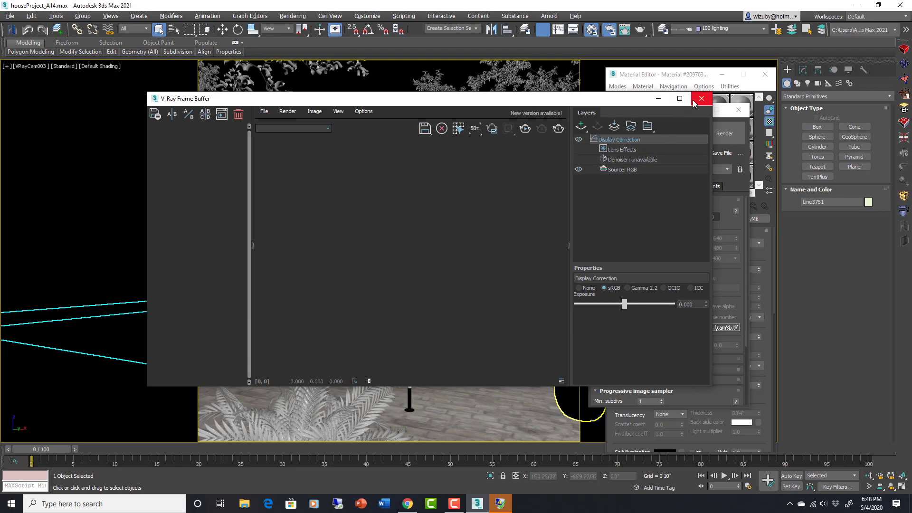
click(701, 98)
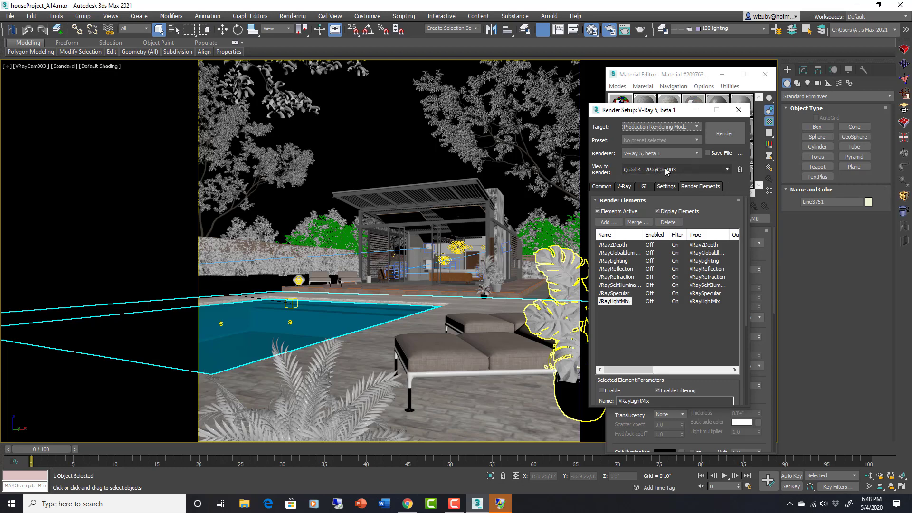
Review the eight render elements including VRayLightMix, then return to the Common parameters.
click(601, 187)
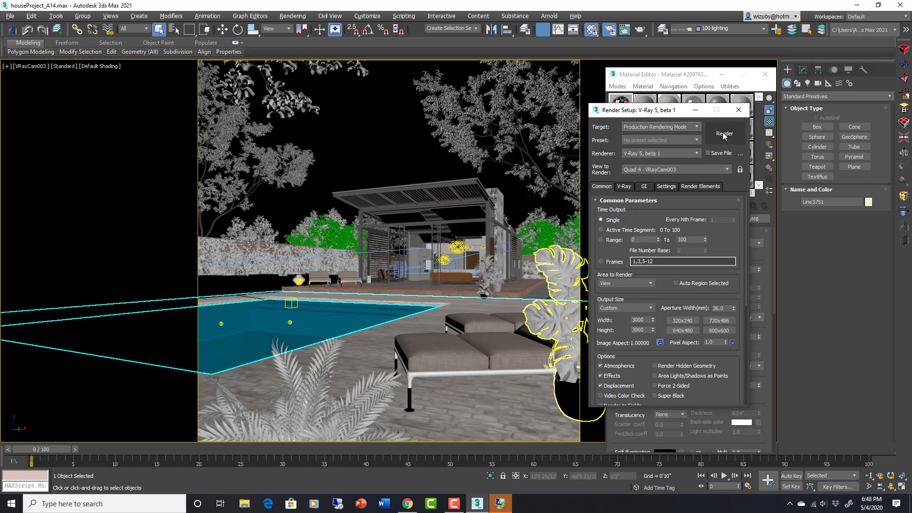
mouse_move(57, 31)
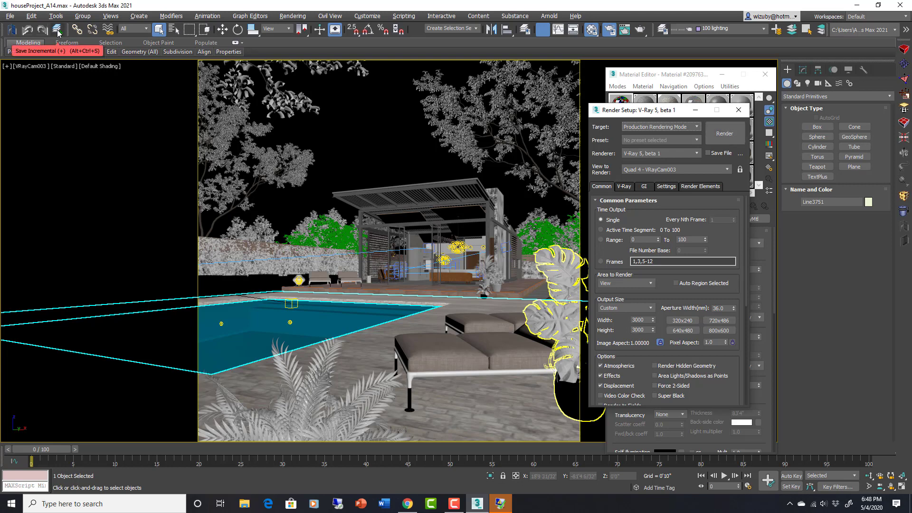
click(724, 133)
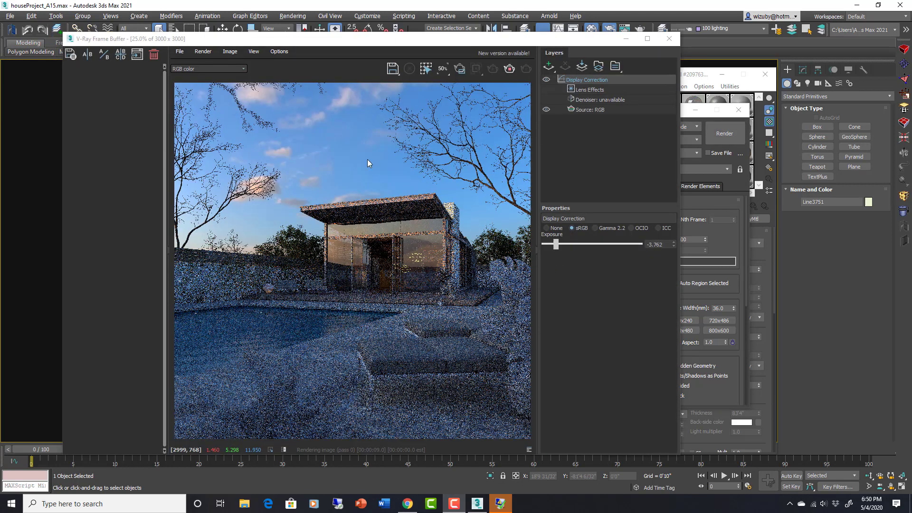
mouse_move(578, 251)
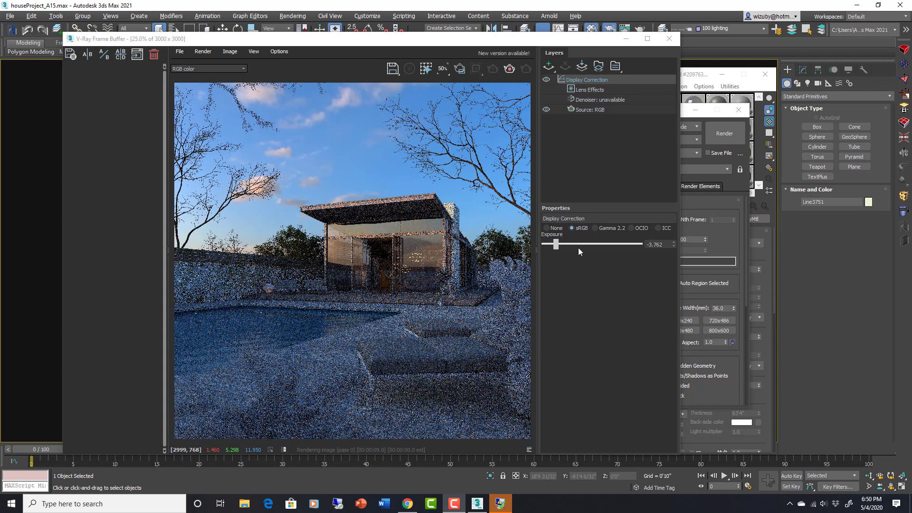
mouse_move(567, 242)
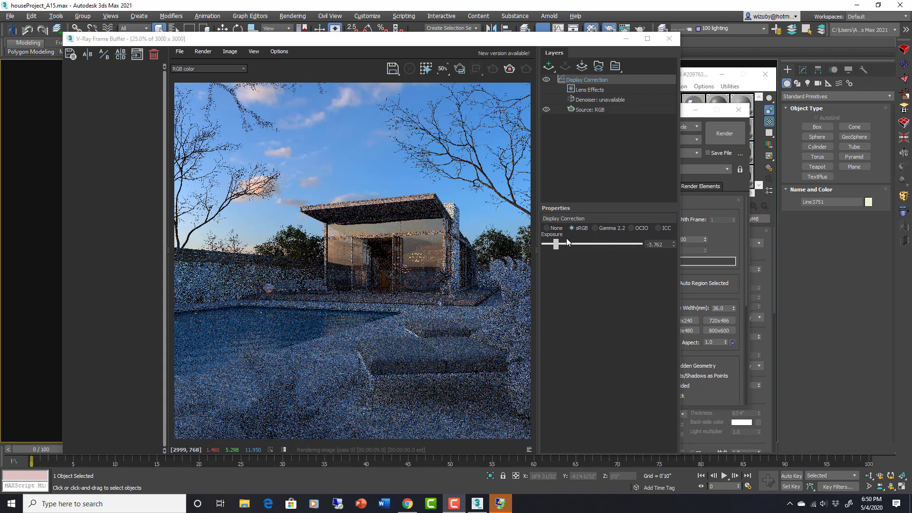
mouse_move(615, 207)
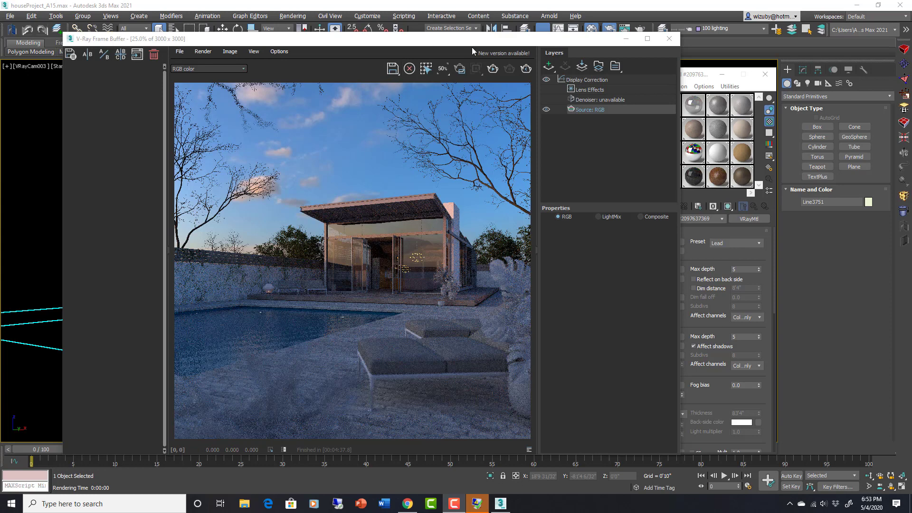
mouse_move(506, 257)
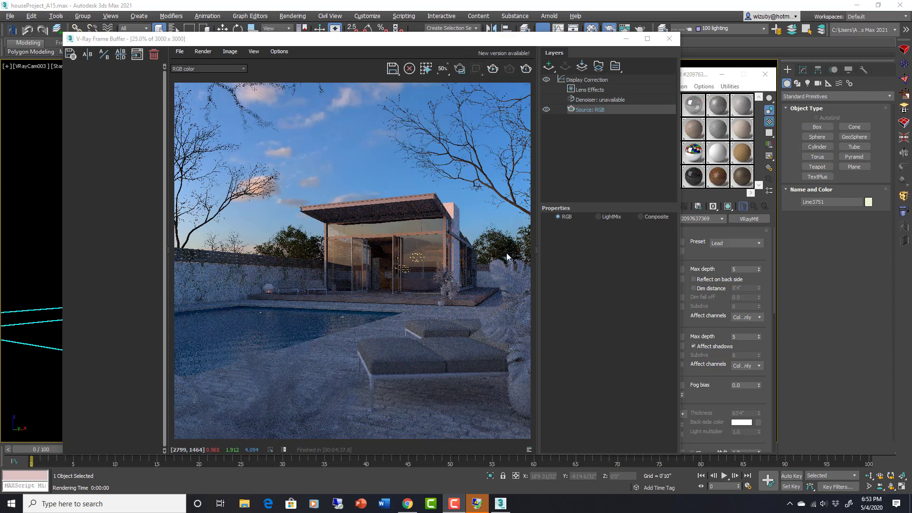
mouse_move(478, 279)
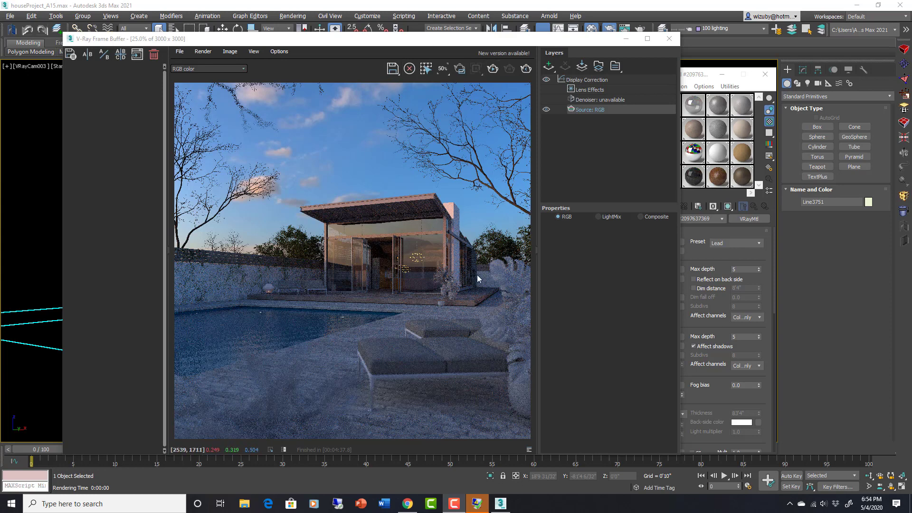
mouse_move(510, 77)
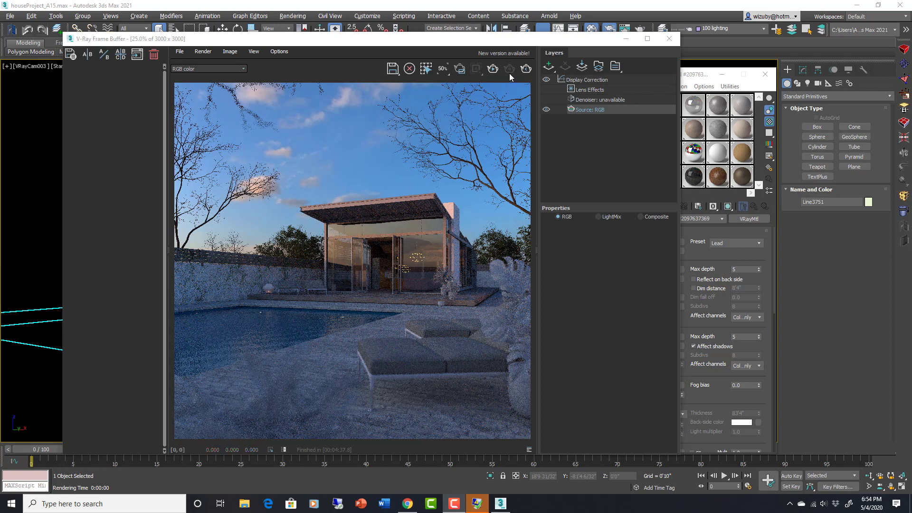
mouse_move(575, 48)
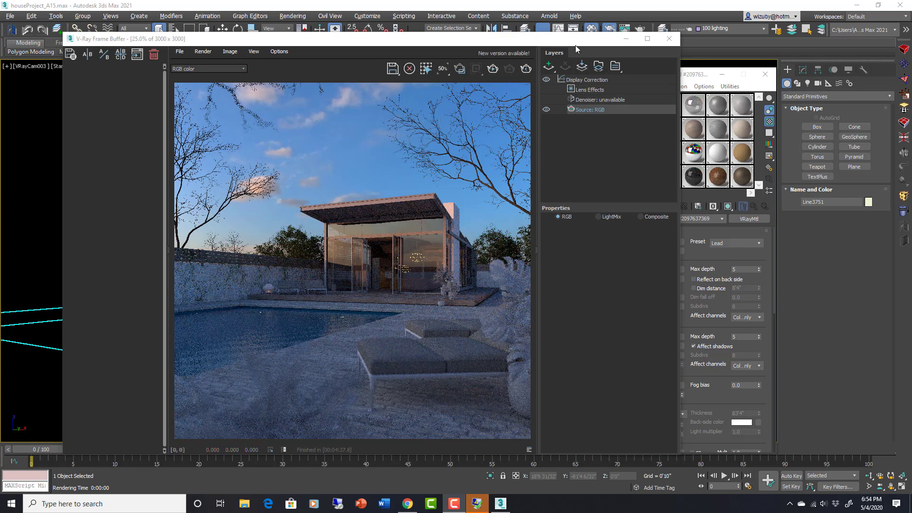
mouse_move(509, 137)
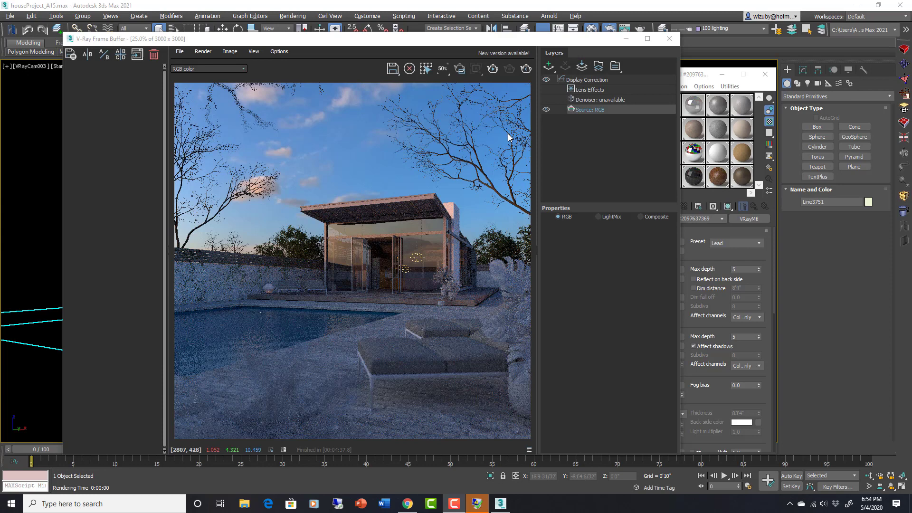
mouse_move(593, 85)
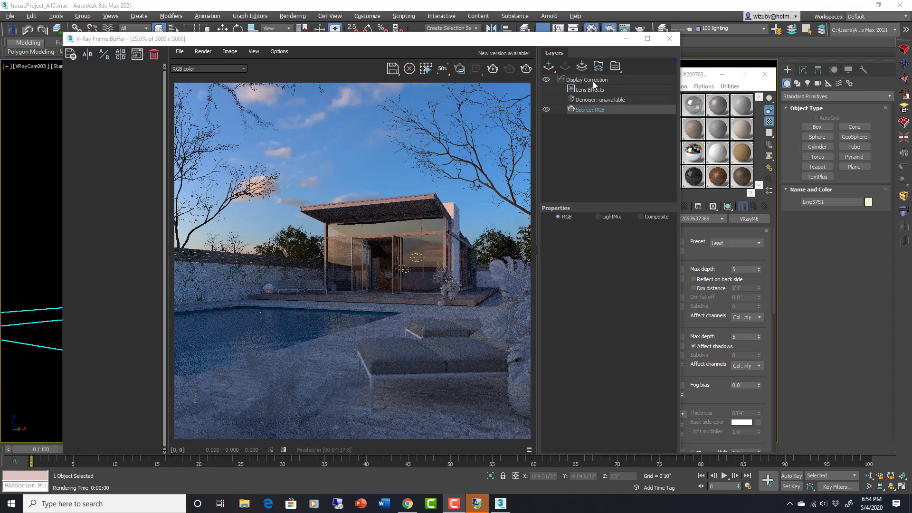
mouse_move(549, 68)
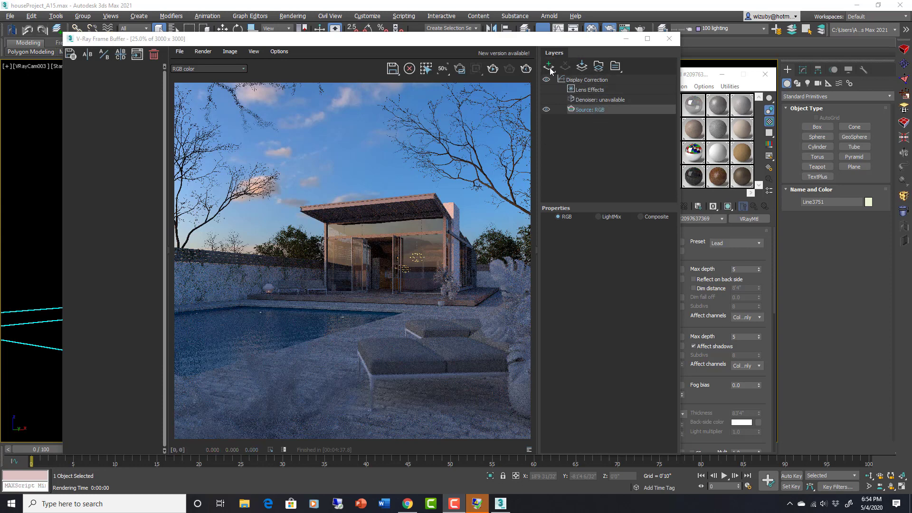
Add a White Balance correction layer under the Display Correction group.
click(547, 66)
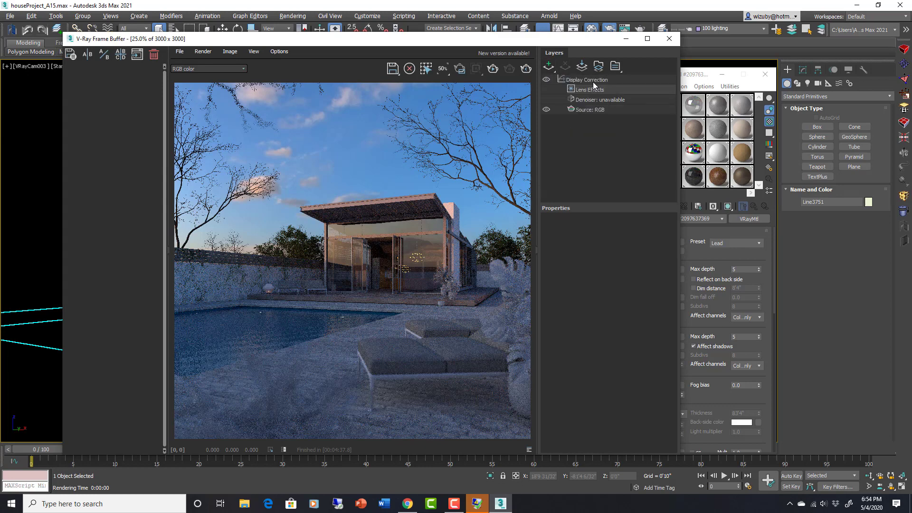
click(547, 65)
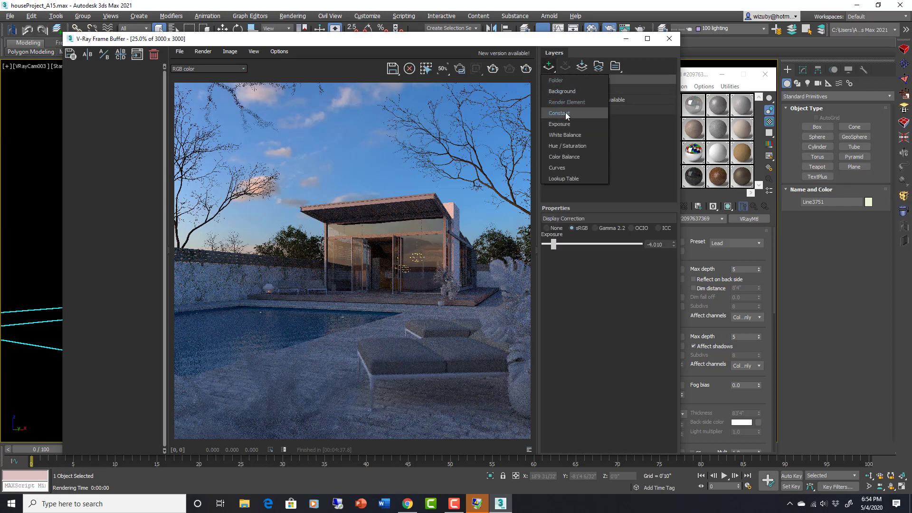
click(565, 134)
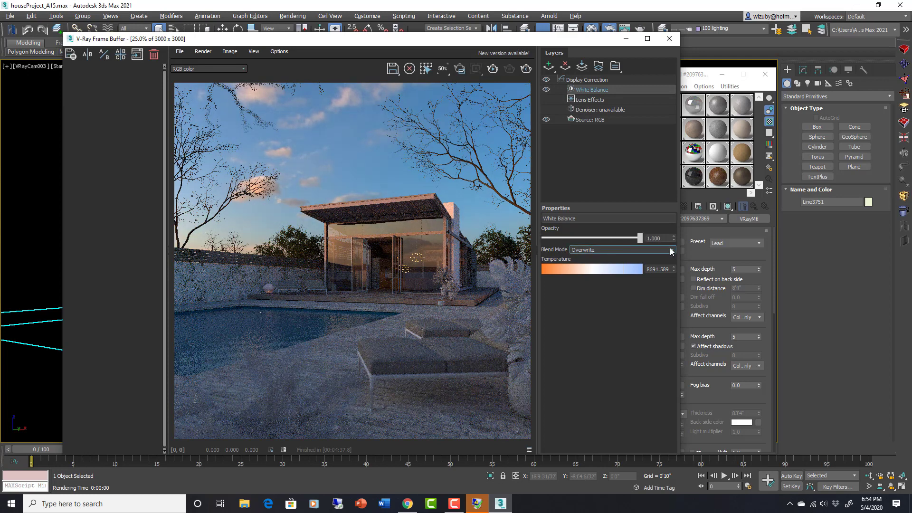
Try Hard Mix (8bit) blending on White Balance, restore Overwrite, and check the denoiser.
click(620, 249)
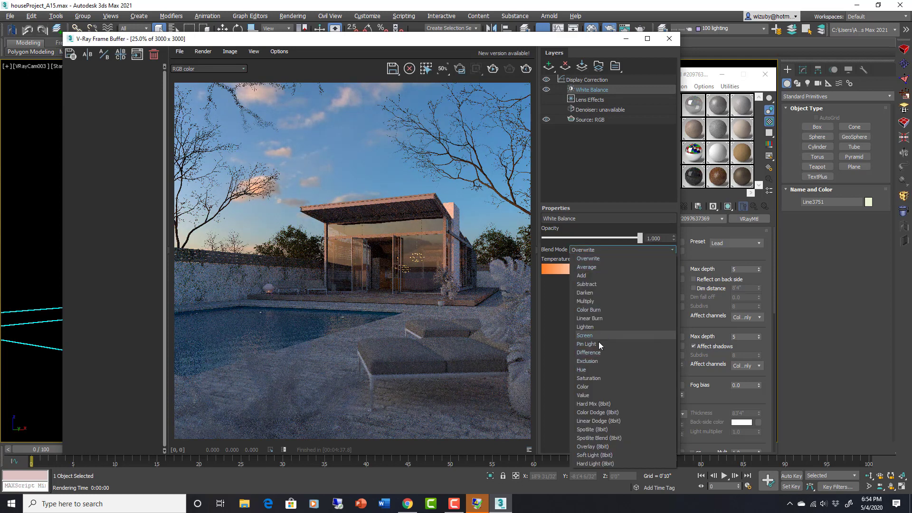
click(593, 404)
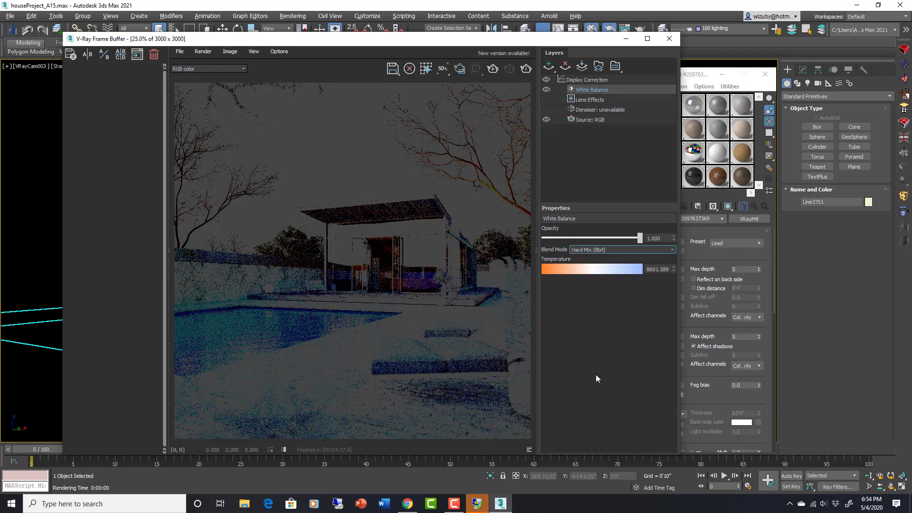
click(620, 249)
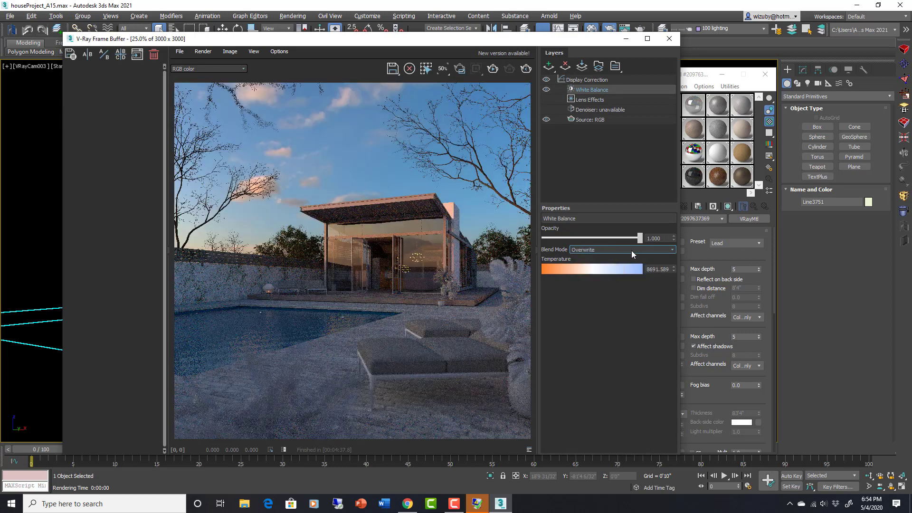
mouse_move(597, 124)
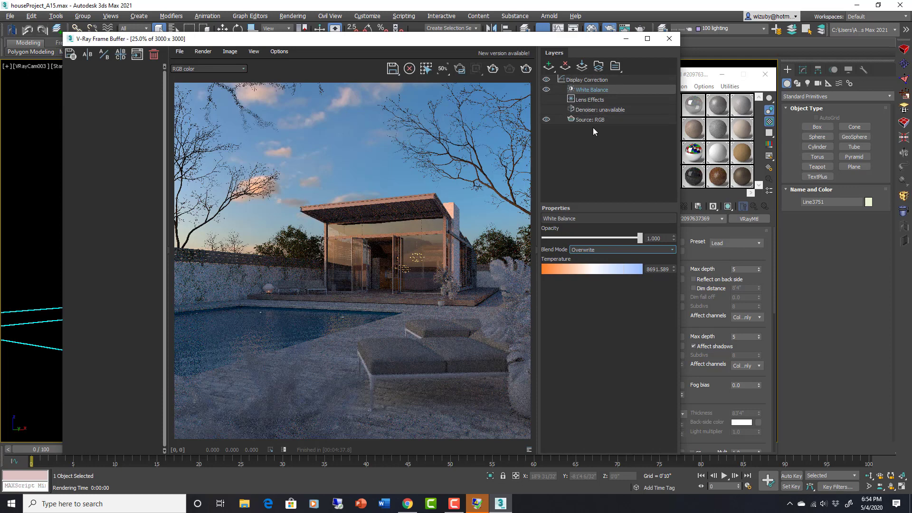
mouse_move(586, 140)
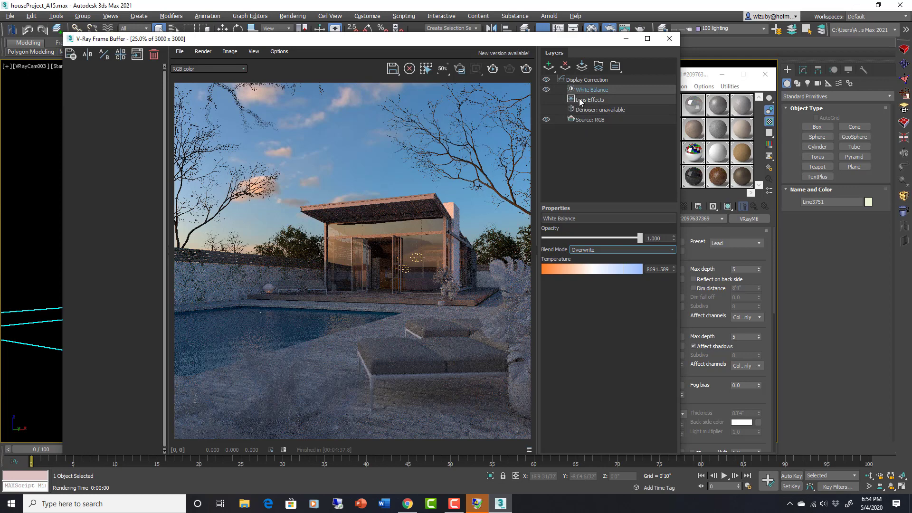
click(598, 109)
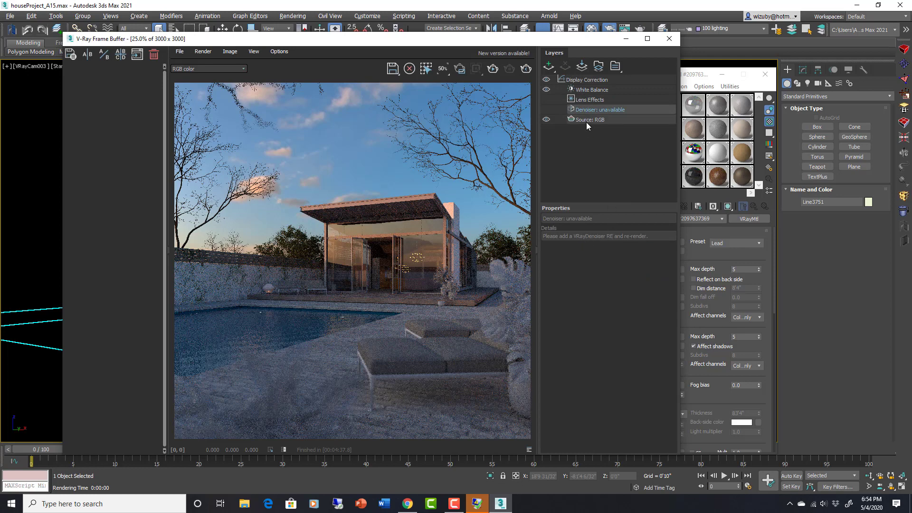
Switch the render source to LightMix, toggle all lights off and on, and edit VRayLight001.
click(588, 119)
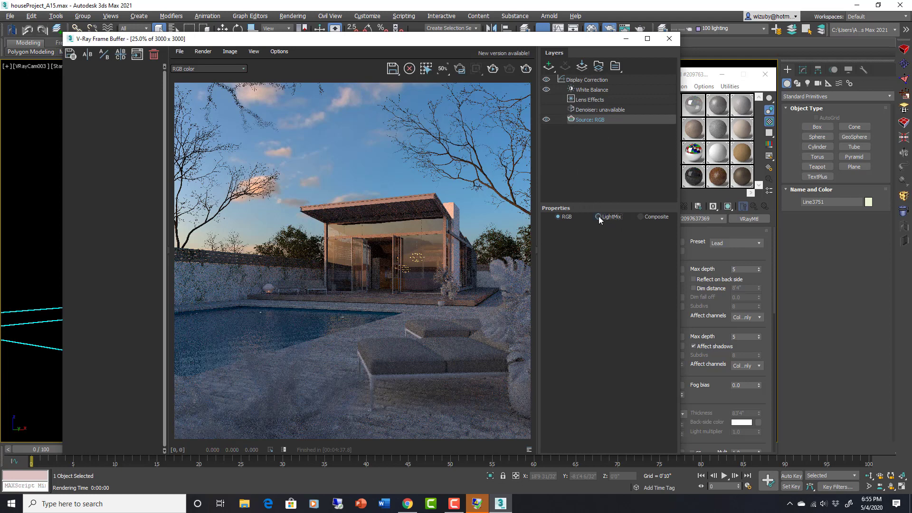
click(599, 217)
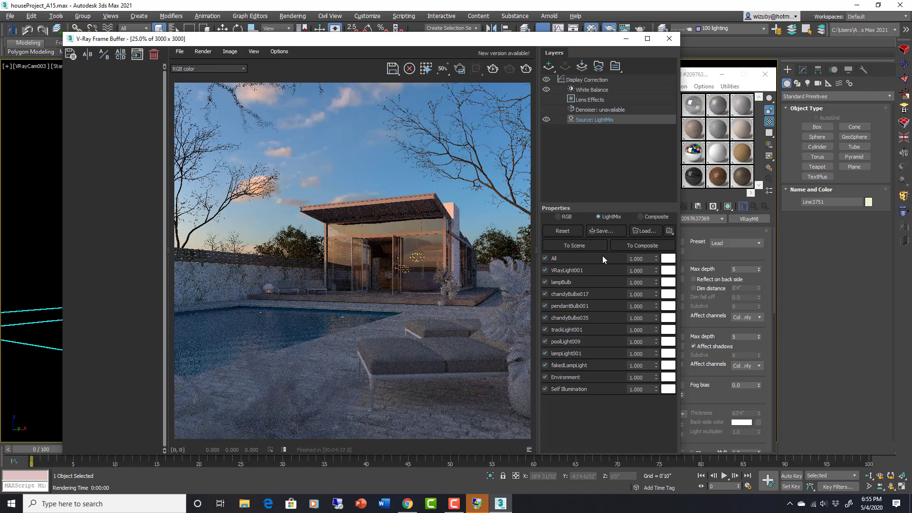
click(544, 259)
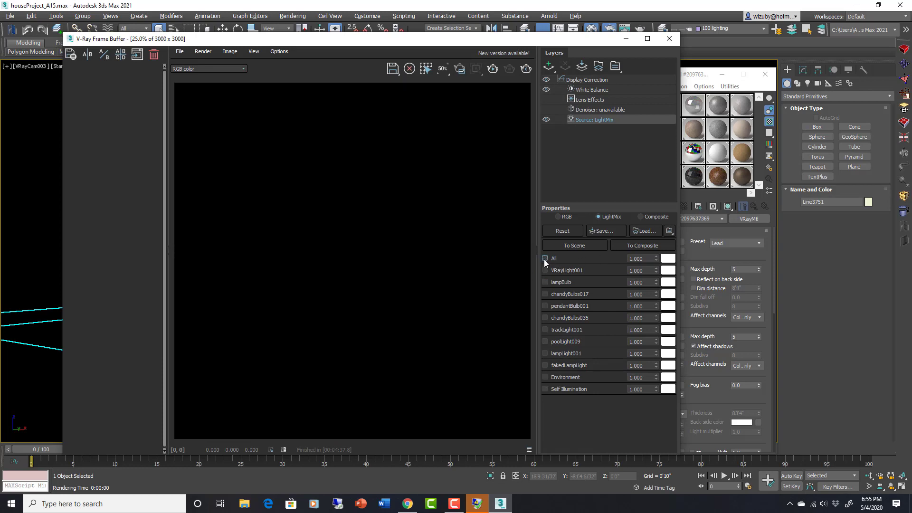
click(545, 258)
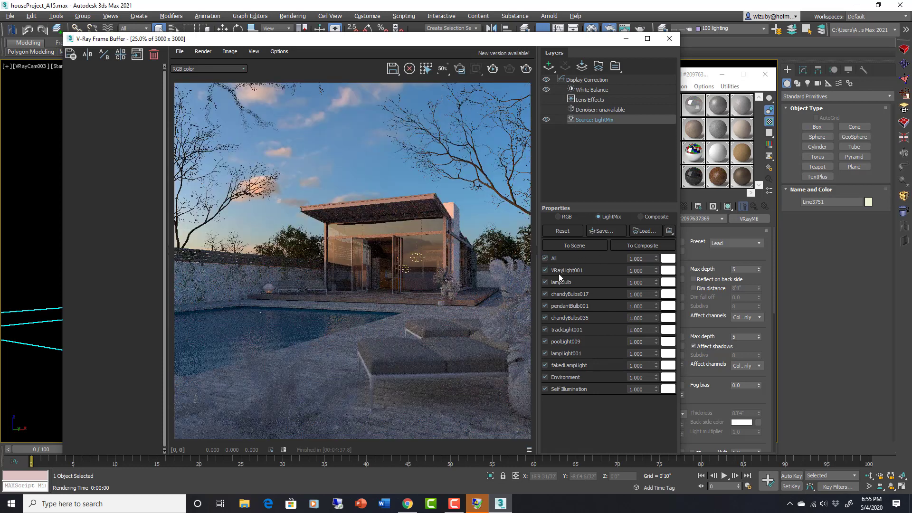
click(545, 270)
text(0.500)
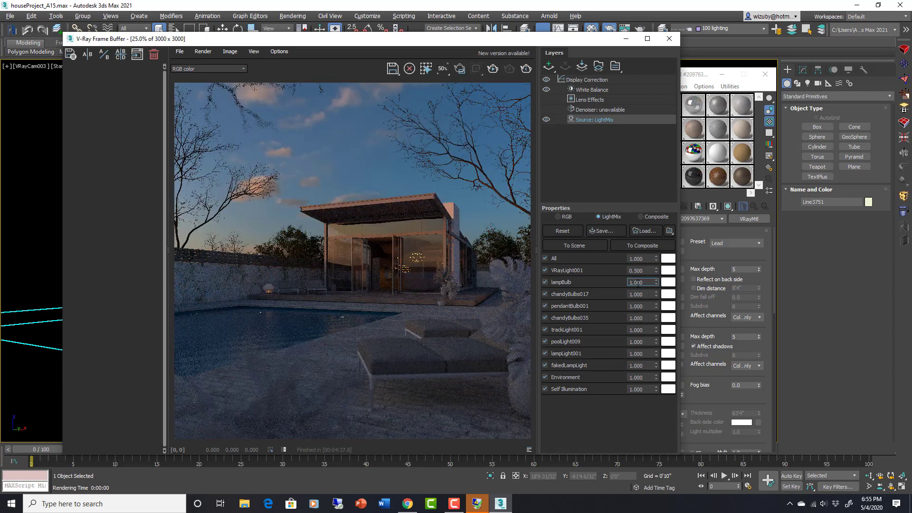
Edit lampBulb, chandyBulbs017, pendantBulbs001 and trackLight001 intensities, entering values 100 and 300.
triple_click(637, 282)
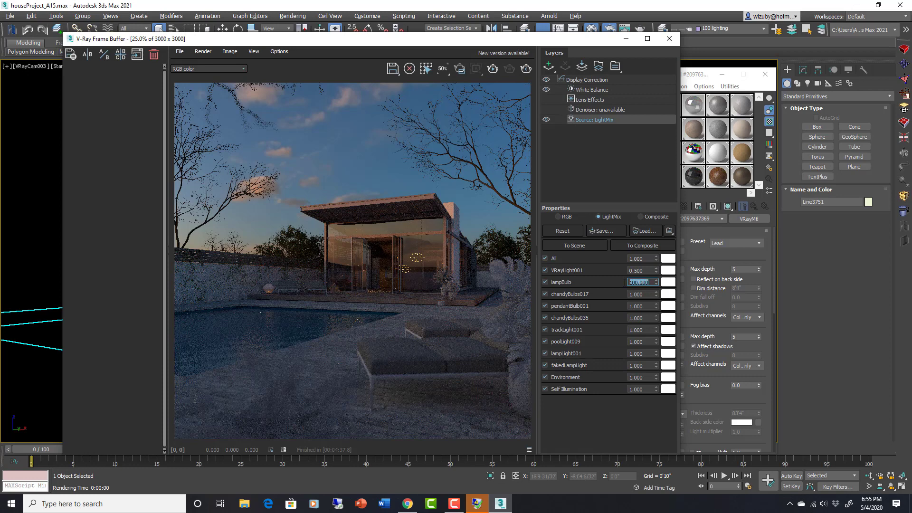
mouse_move(341, 259)
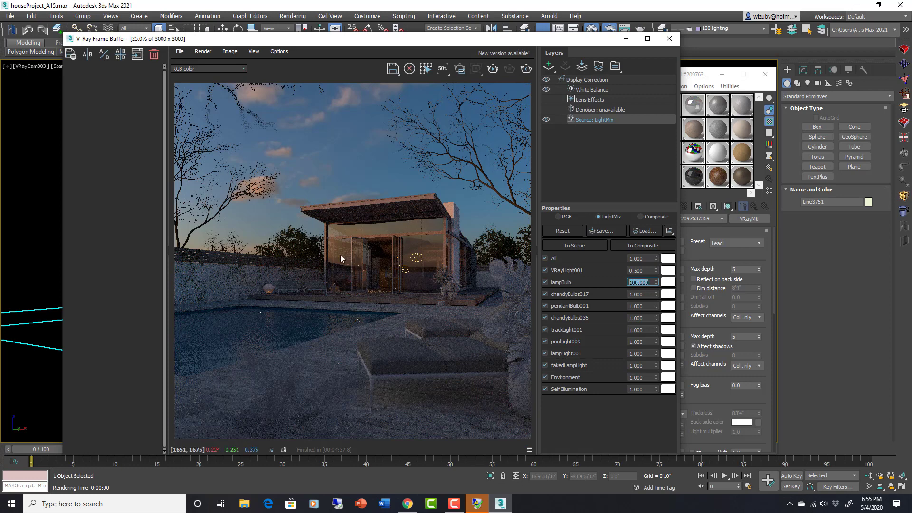
mouse_move(622, 282)
text(300.000)
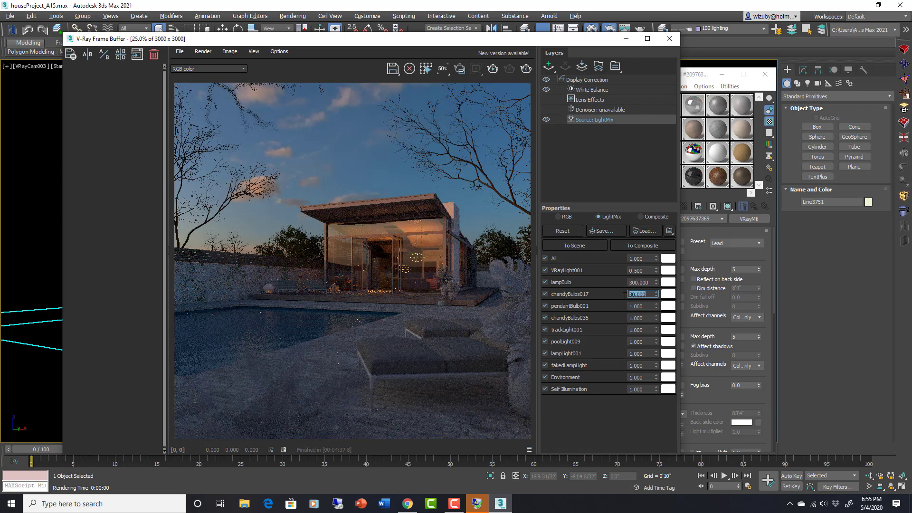
mouse_move(404, 261)
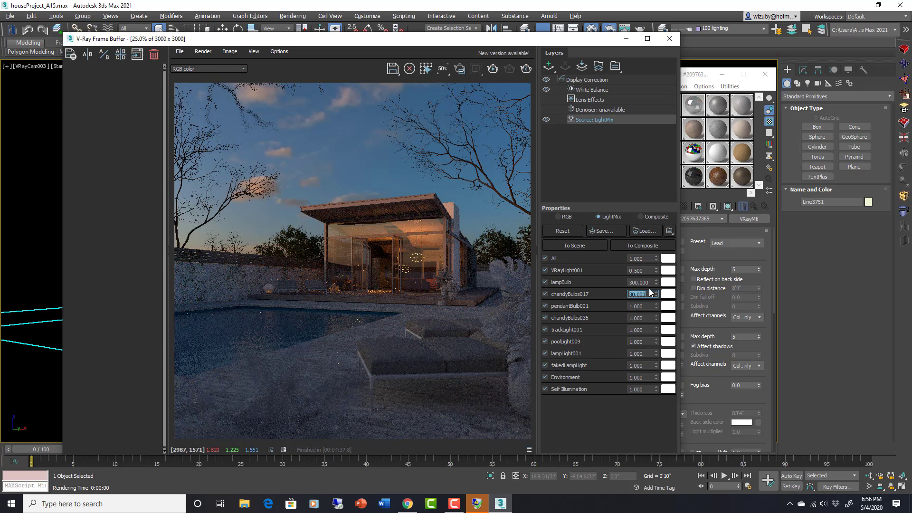
click(637, 306)
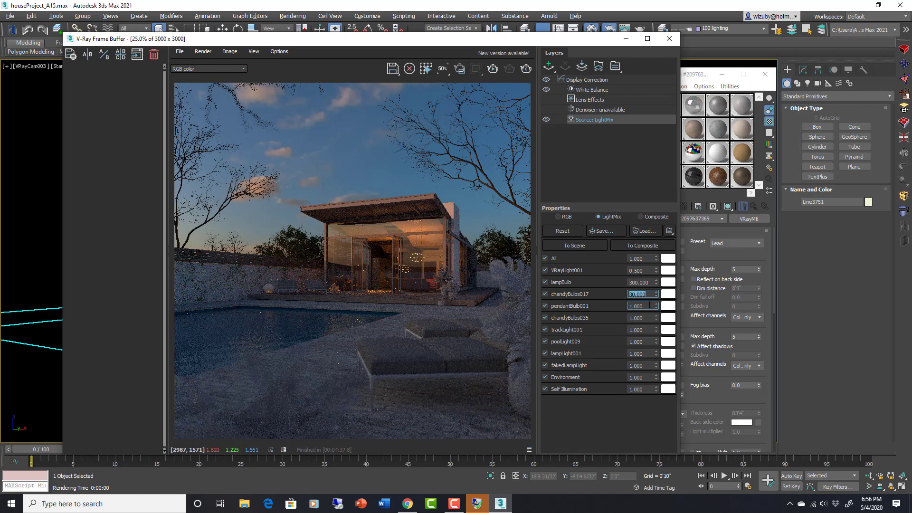
click(635, 306)
text(60)
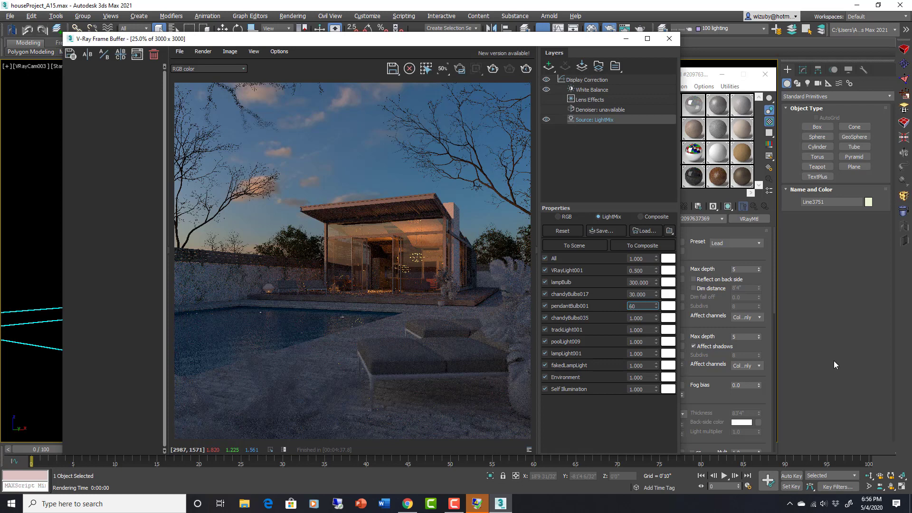
triple_click(638, 305)
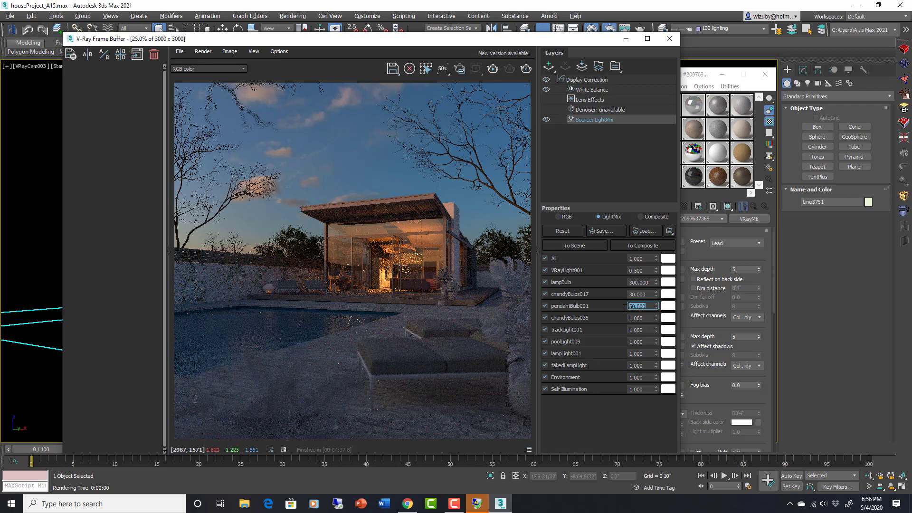
mouse_move(599, 261)
text(200.000)
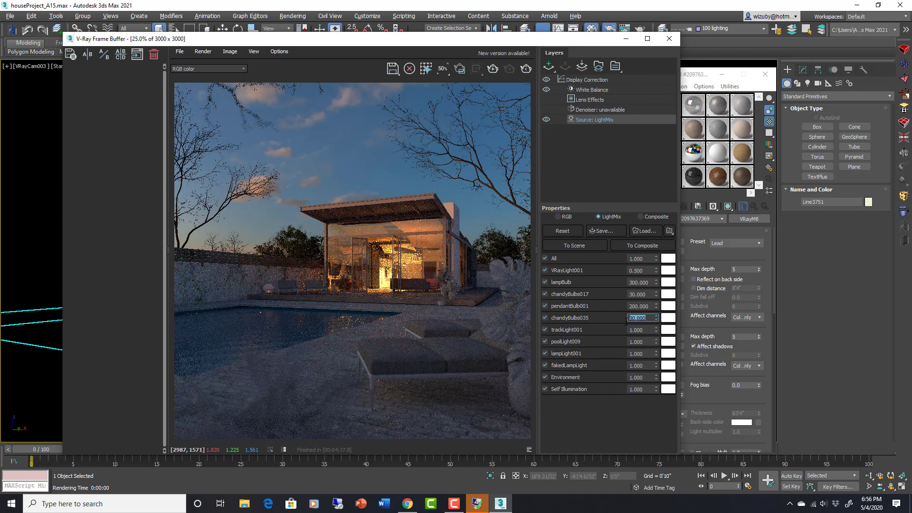
click(640, 329)
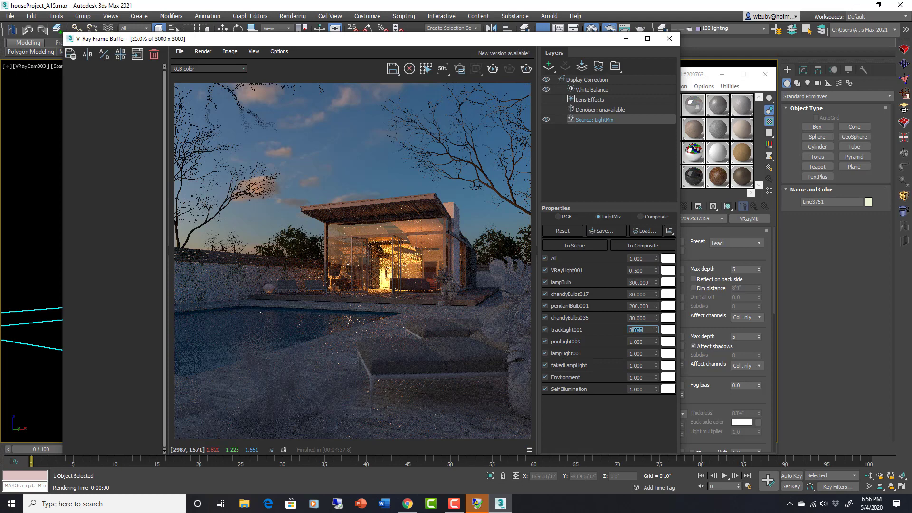
text(100)
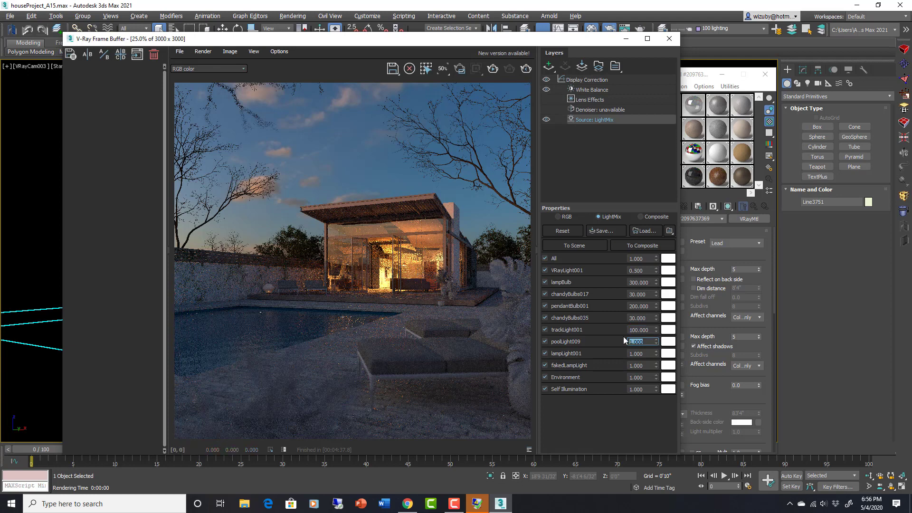
text(300.000)
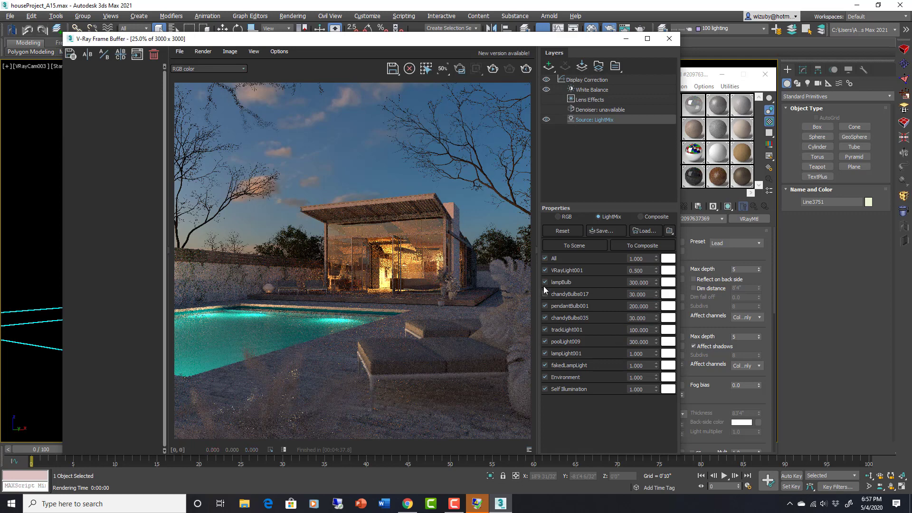
Preview lampBulb, chandyBulbs017, VRayLight001, chandyBulbs035, trackLight001 and poolLight009 by toggling each.
click(544, 282)
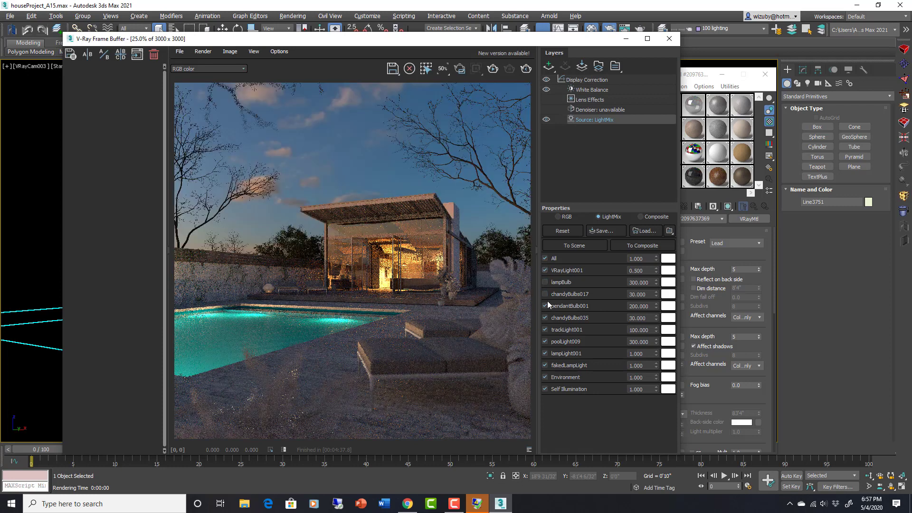
click(545, 294)
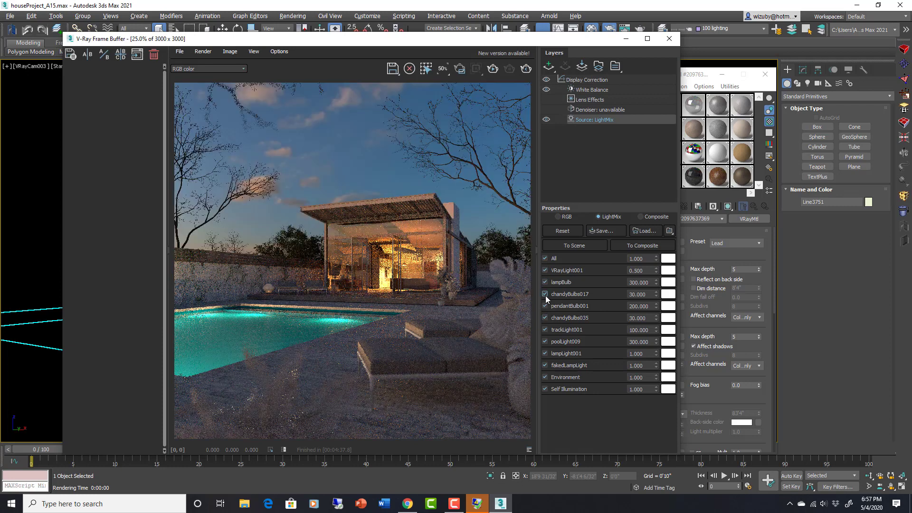
click(544, 282)
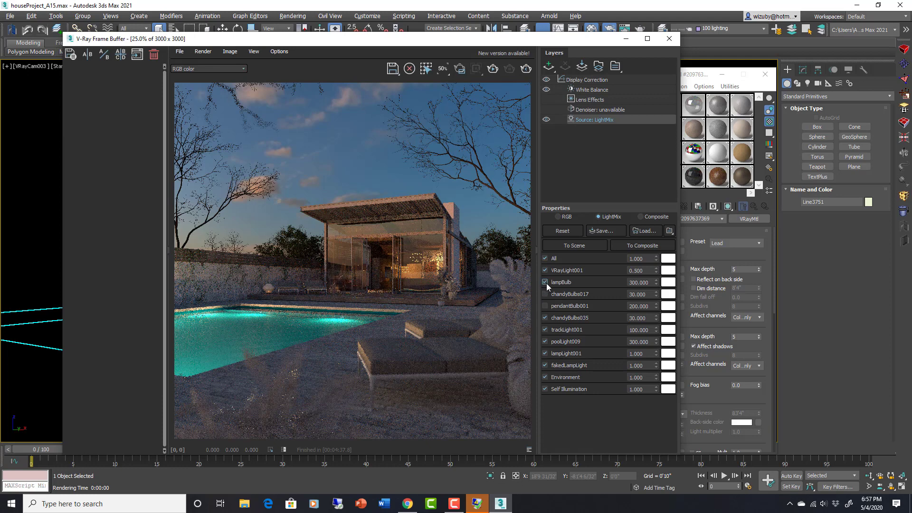
click(544, 269)
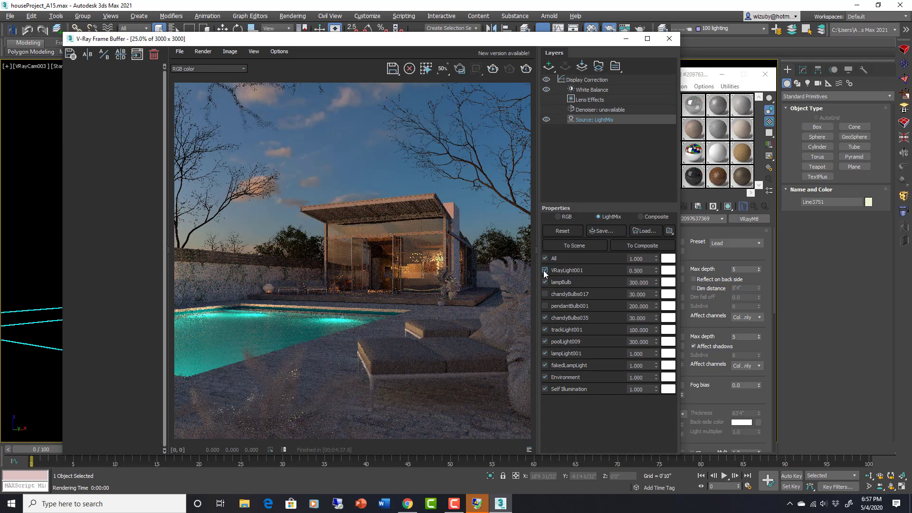
click(545, 269)
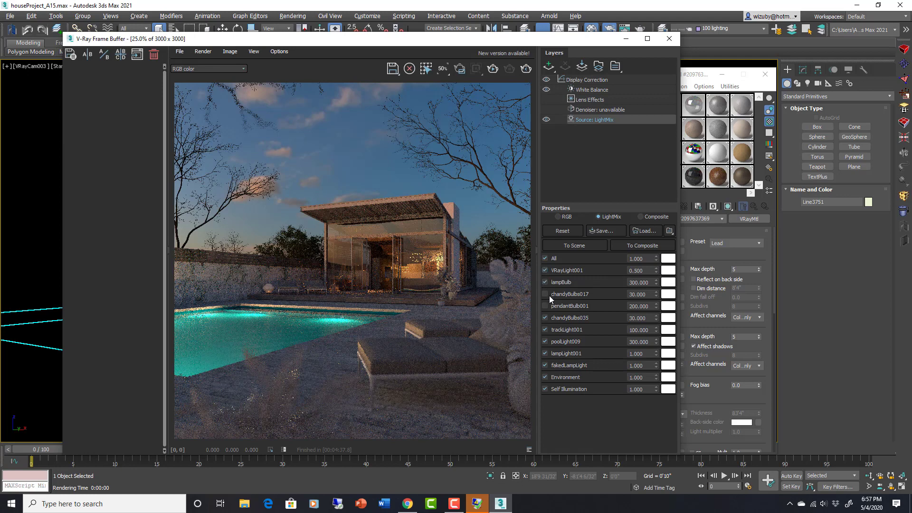
click(545, 318)
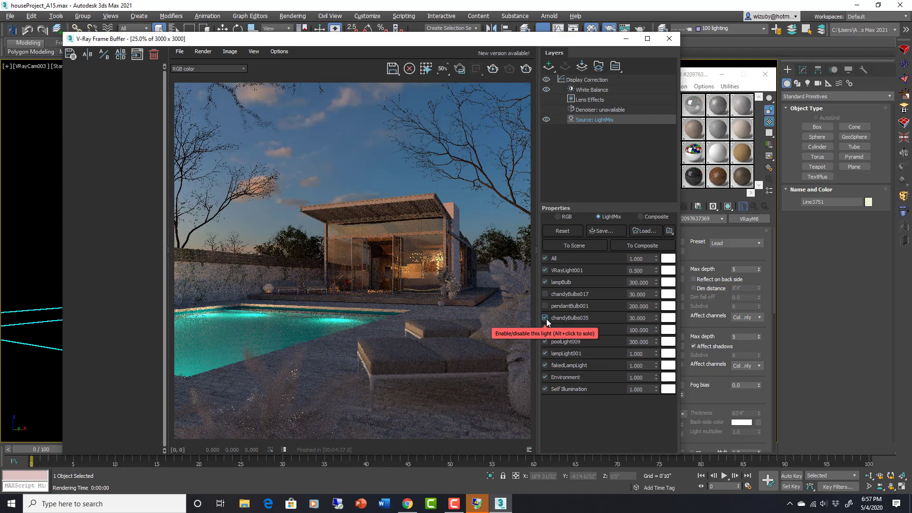
click(544, 330)
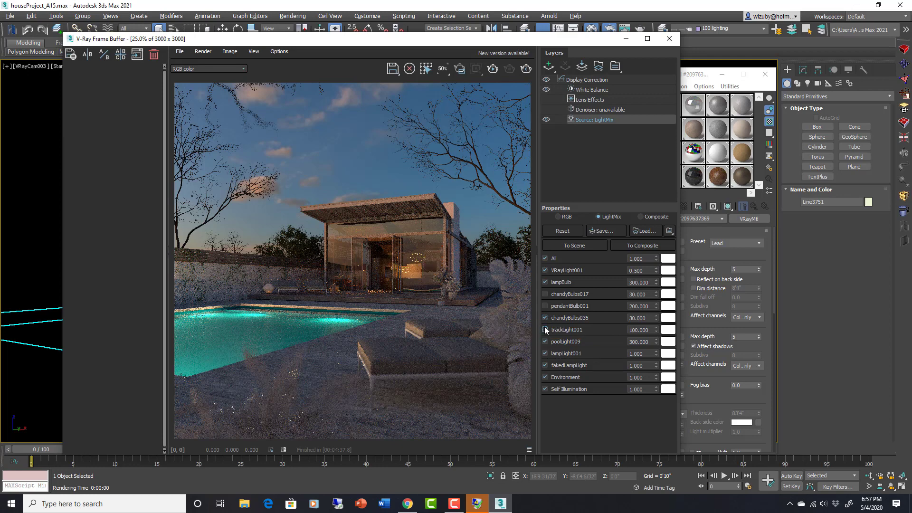
click(545, 342)
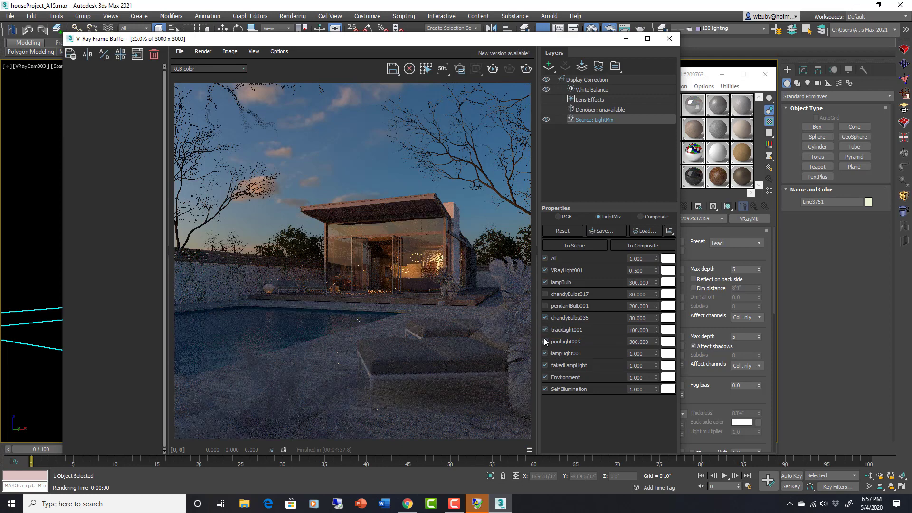
click(544, 342)
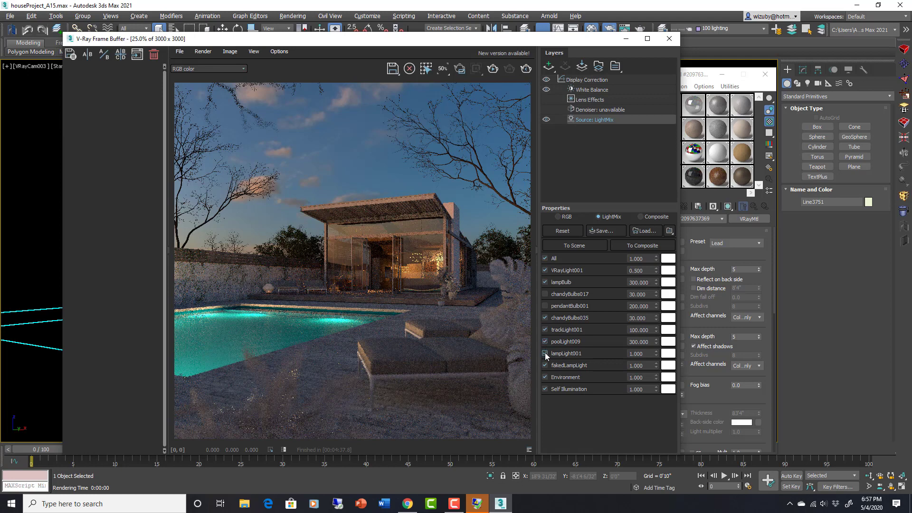
Toggle lampLight001, fakedLampLight, Environment and poolLight009, then select lampBulb's intensity for replacing.
click(545, 353)
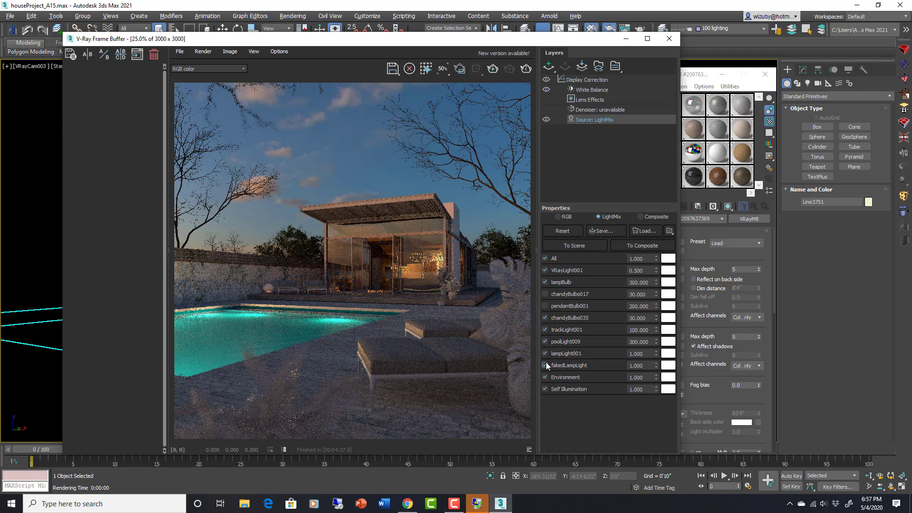
click(545, 365)
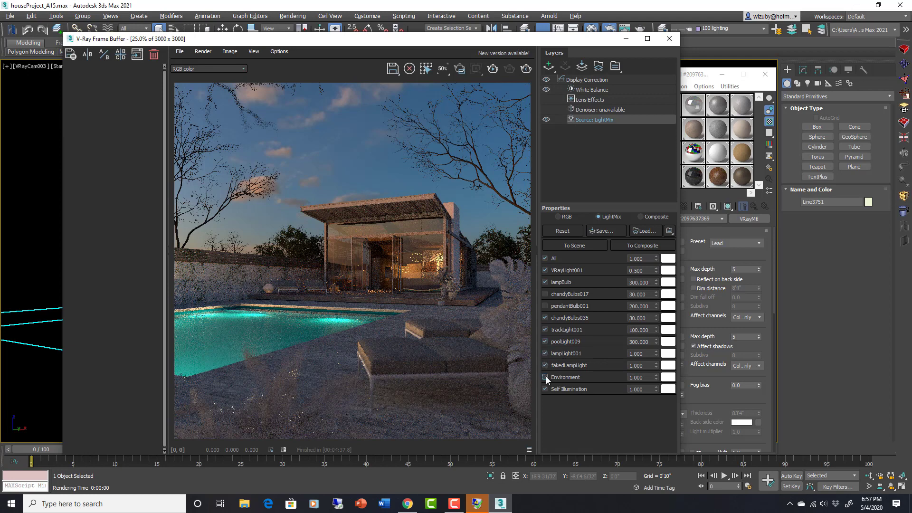
click(544, 377)
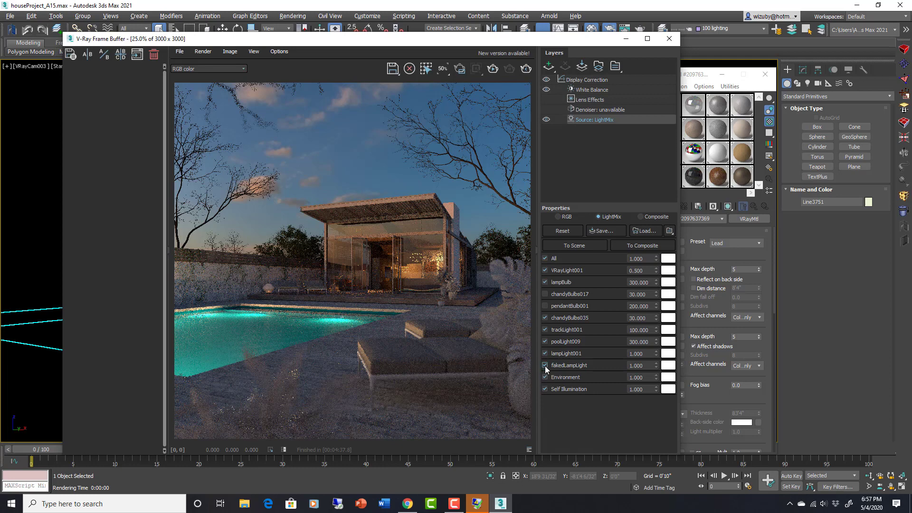
click(545, 342)
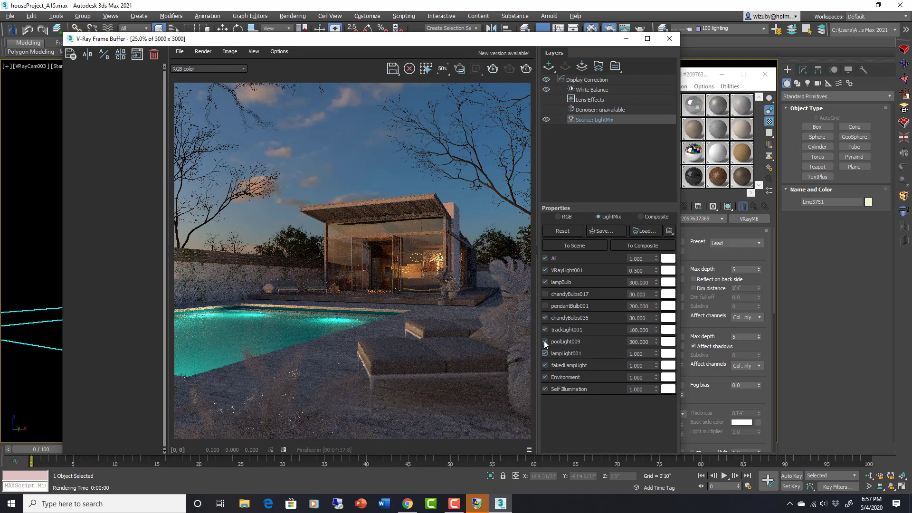
click(544, 341)
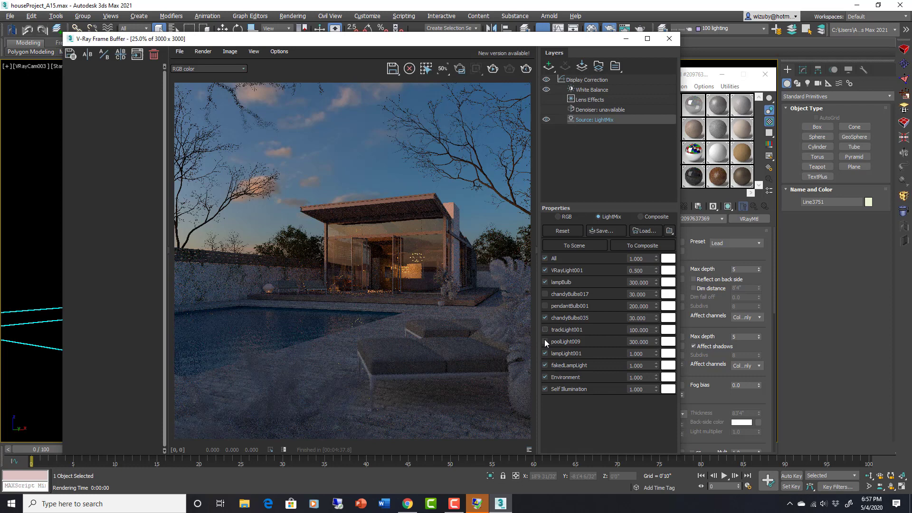
click(544, 342)
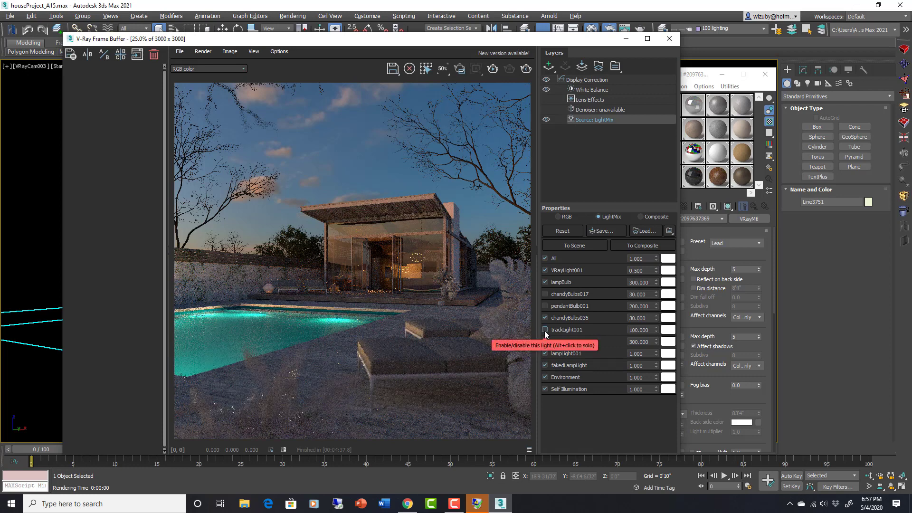
click(545, 329)
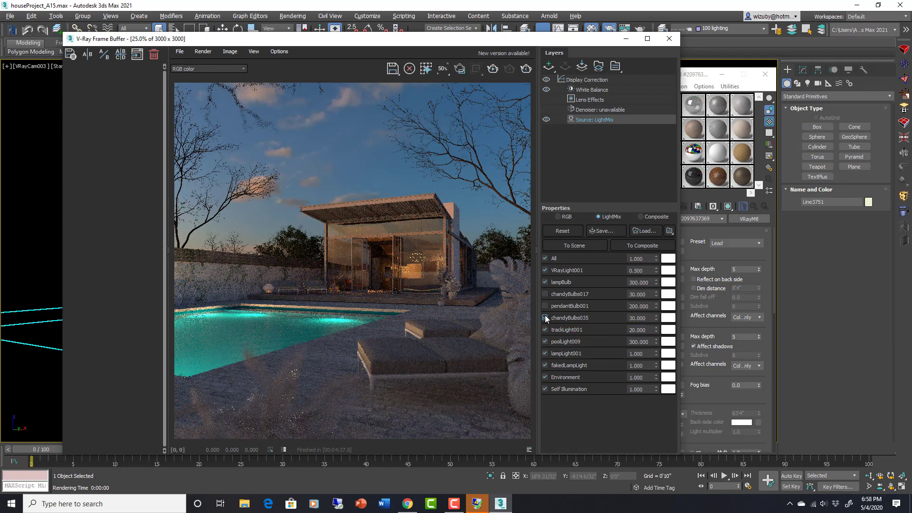
click(545, 282)
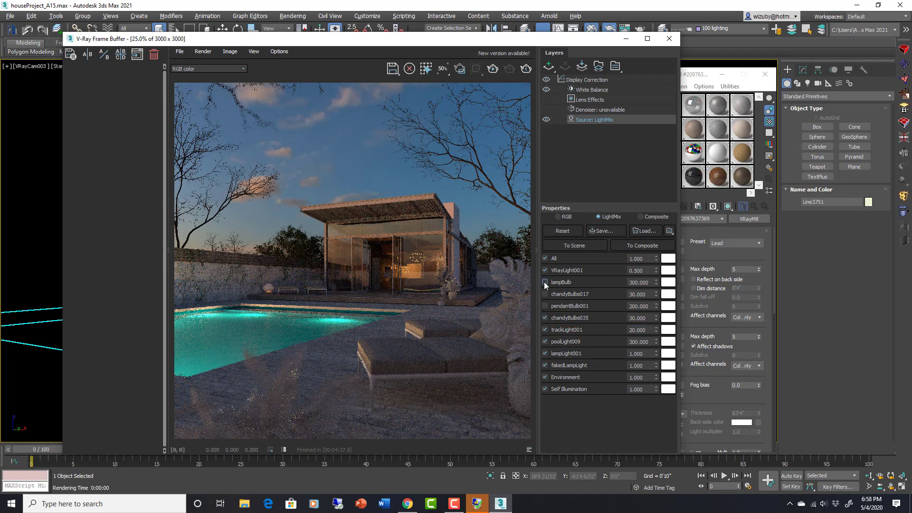
triple_click(638, 283)
text(50.000)
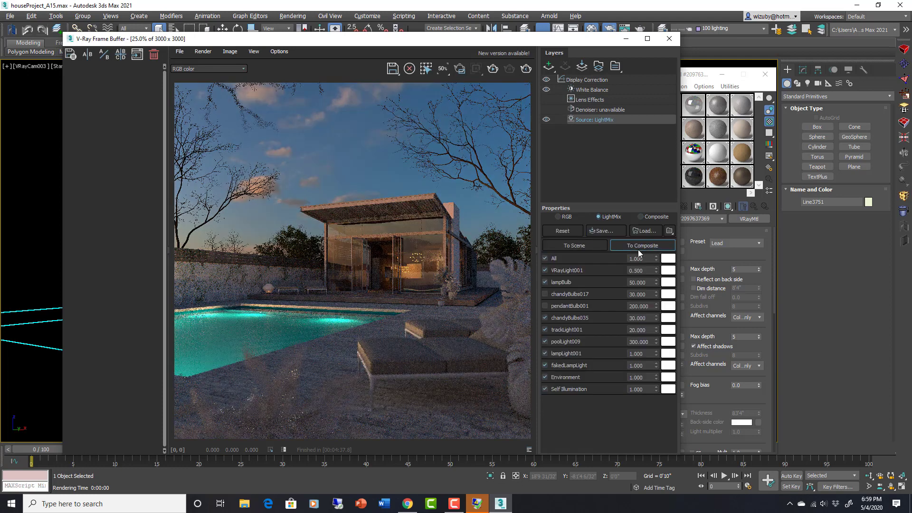
mouse_move(643, 245)
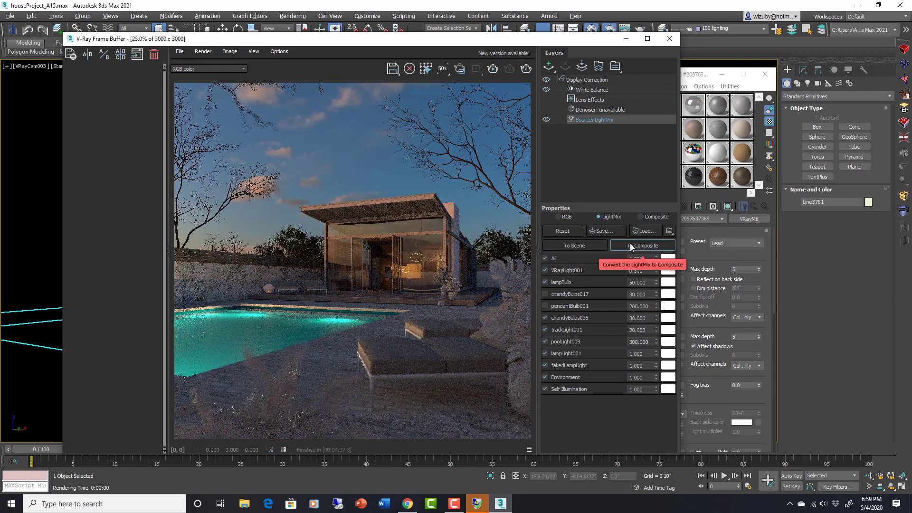
Convert LightMix to composite layers, inspect chandyBulbs035, collapse the group, and select Source: Composite.
click(642, 245)
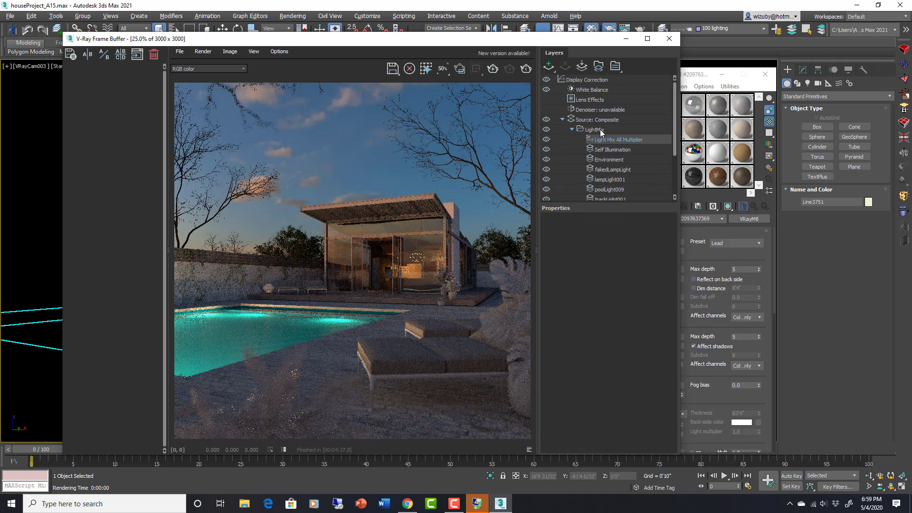
scroll(down, 3)
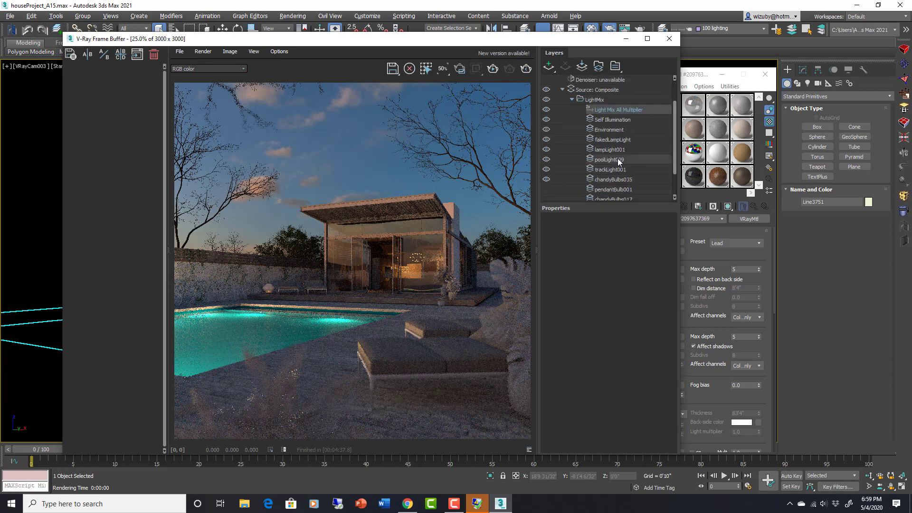
click(613, 150)
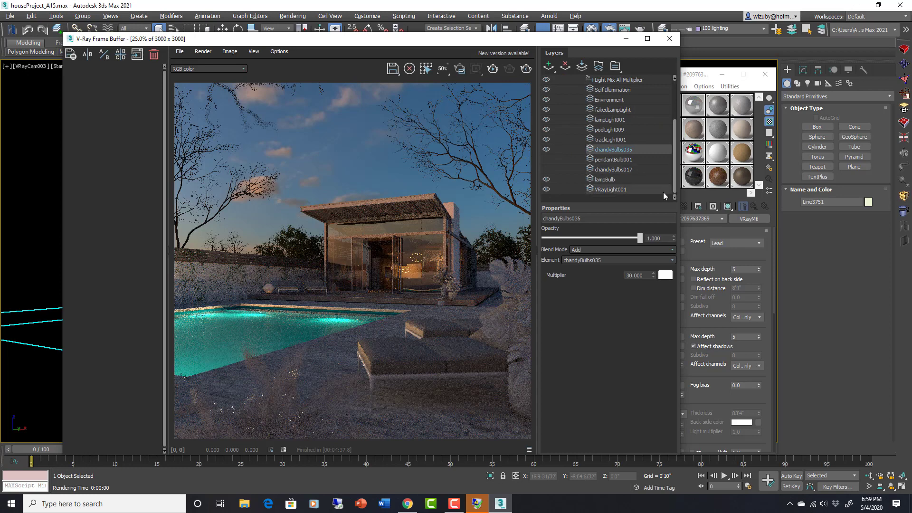
scroll(up, 3)
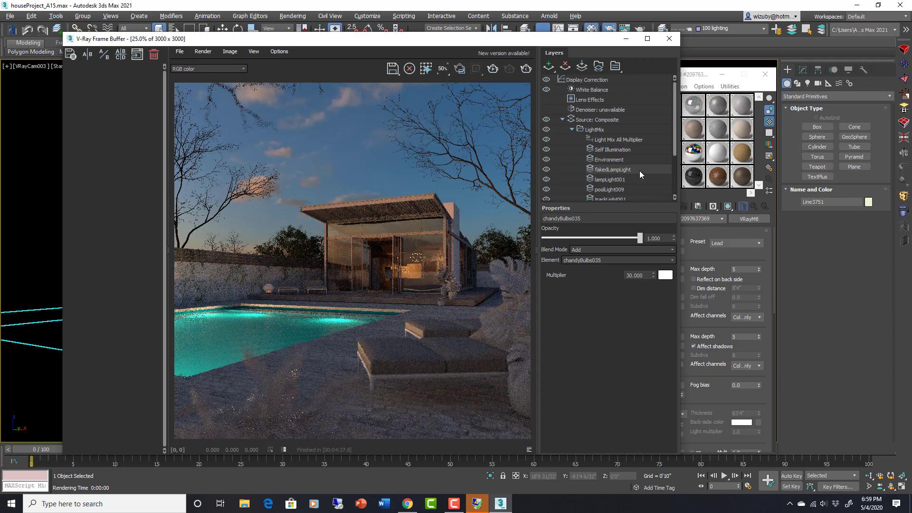
mouse_move(642, 145)
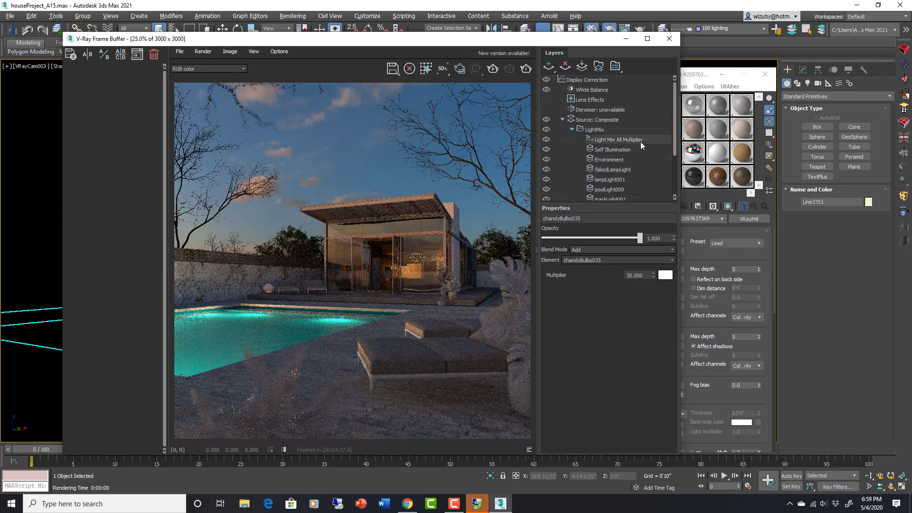
click(570, 129)
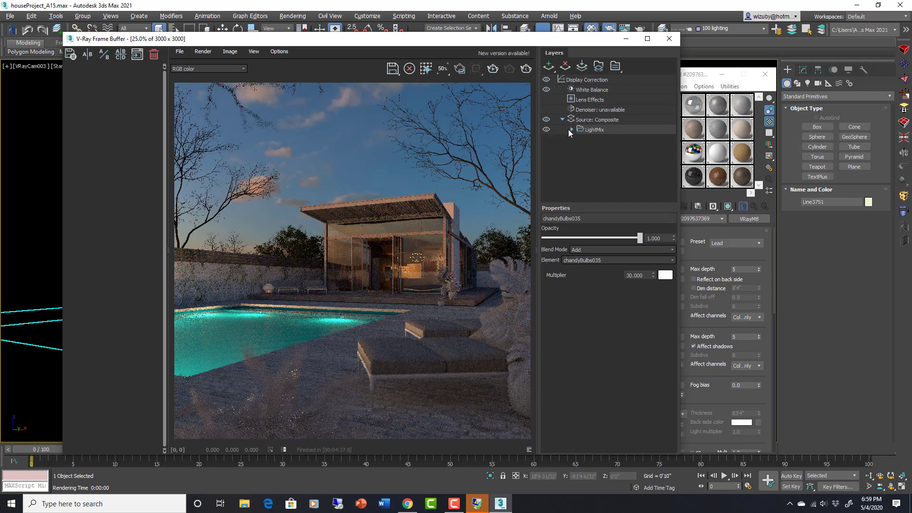
click(599, 119)
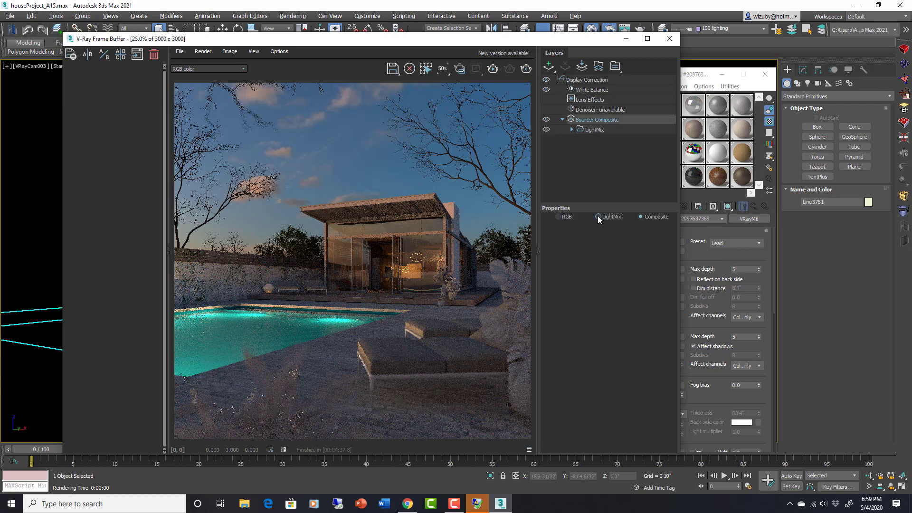
Set the Source layer back to LightMix, restoring per-light intensities like poolLight009 at 300.
click(599, 216)
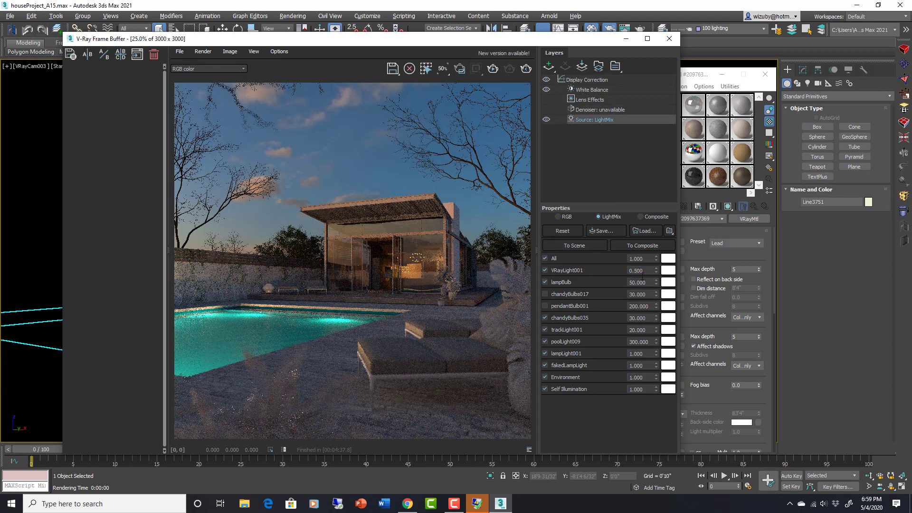
mouse_move(482, 120)
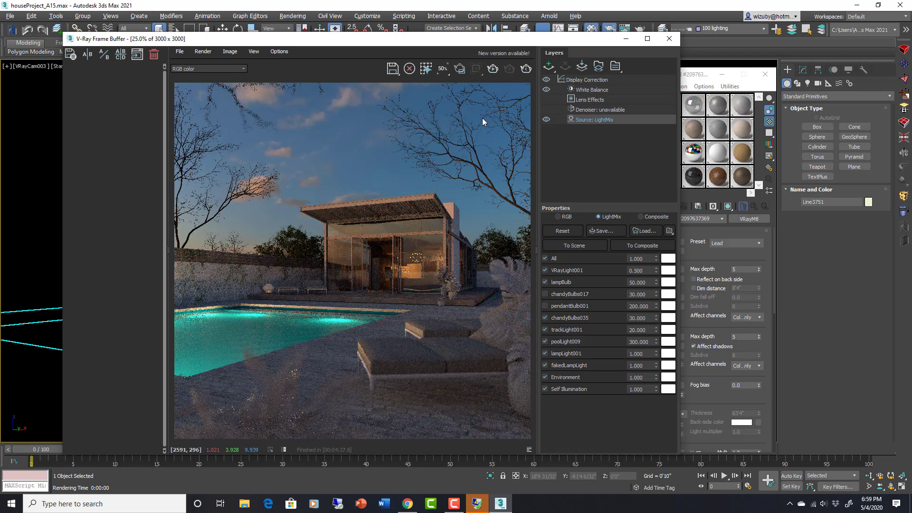